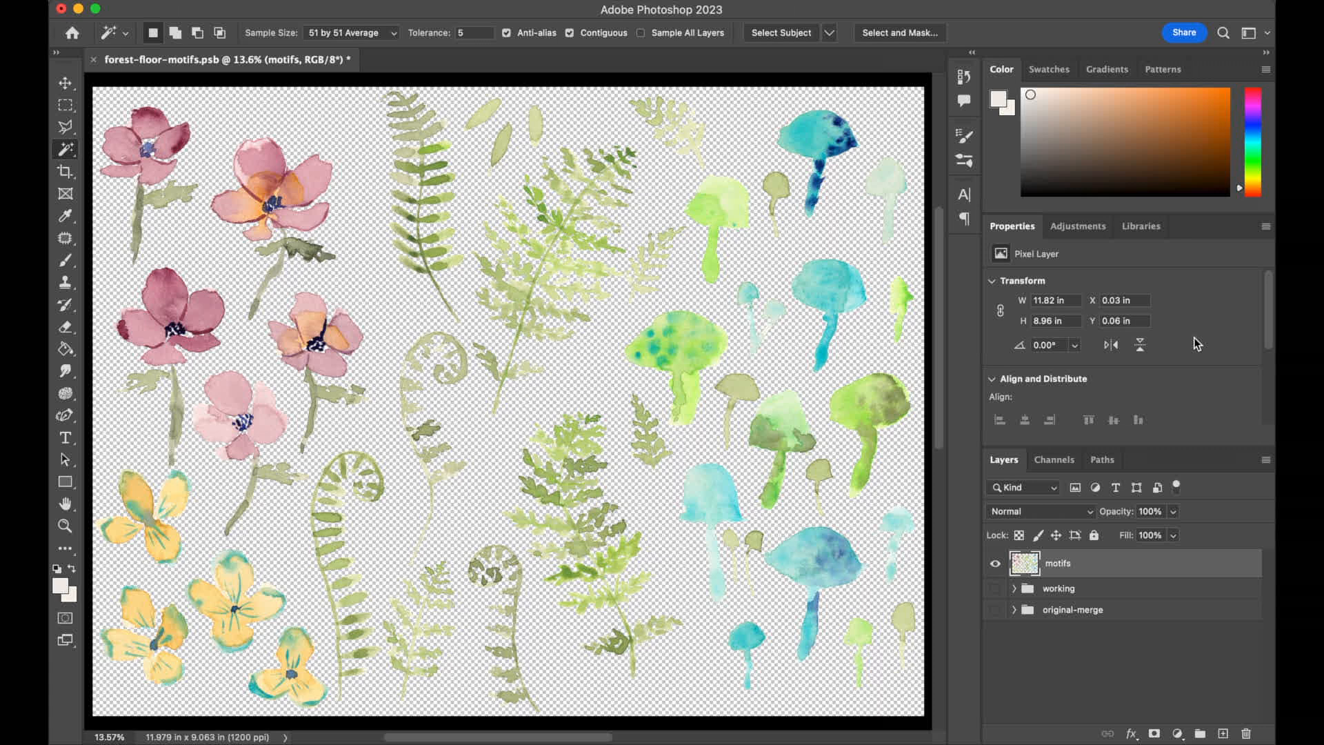
{"action": "mouse_move", "coordinate": [851, 686]}
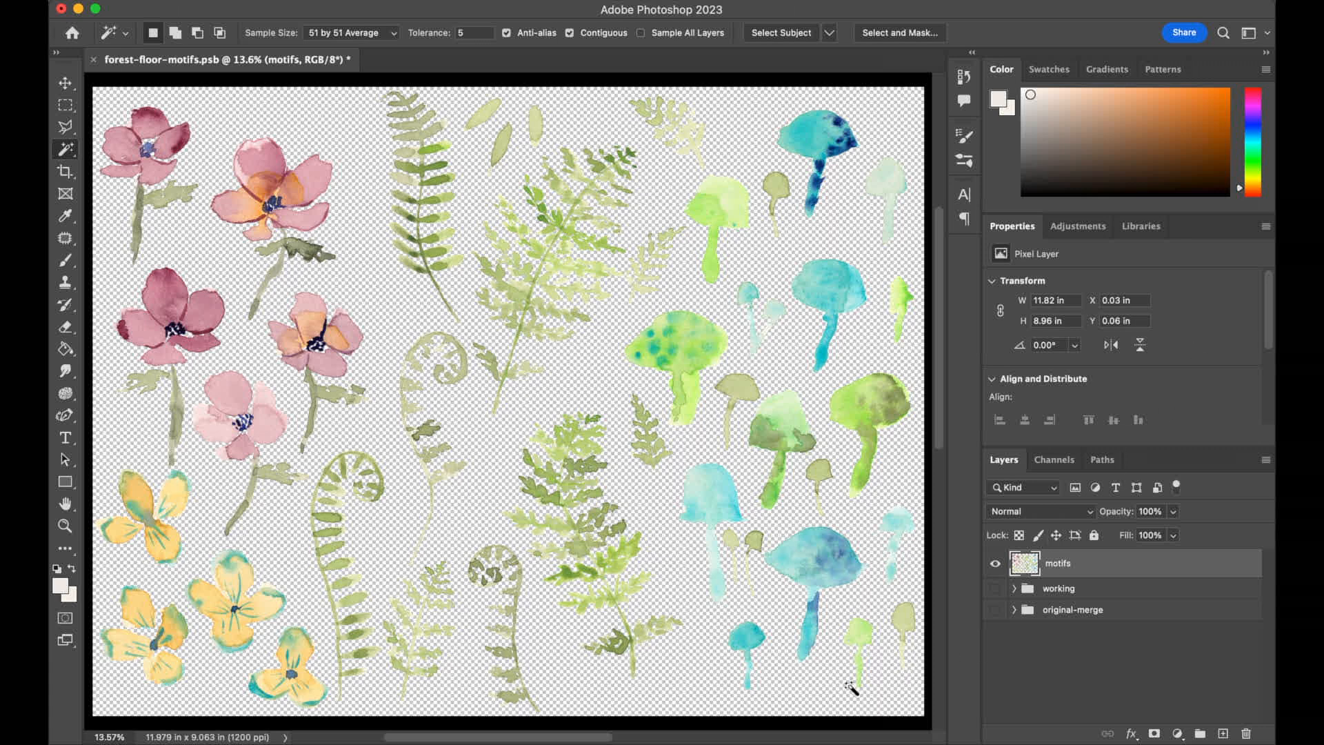
{"action": "mouse_move", "coordinate": [873, 685]}
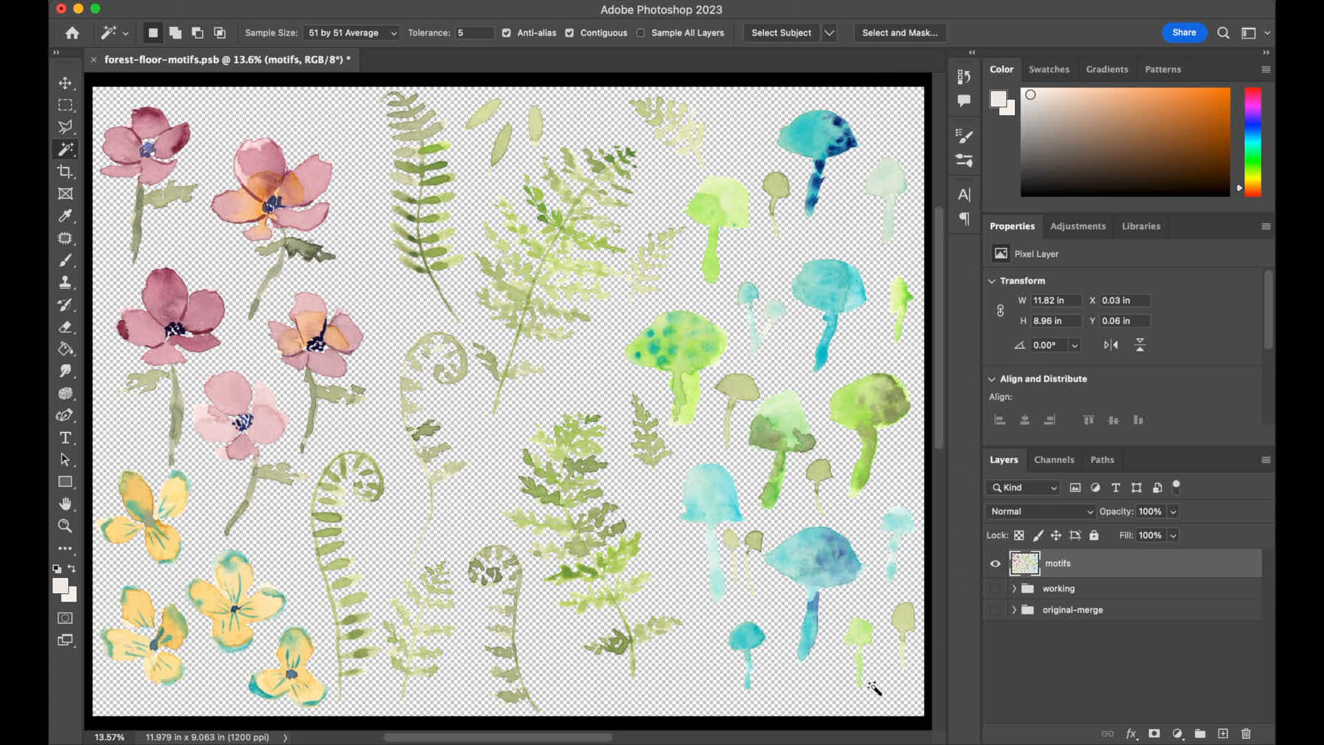
{"action": "mouse_move", "coordinate": [1030, 672]}
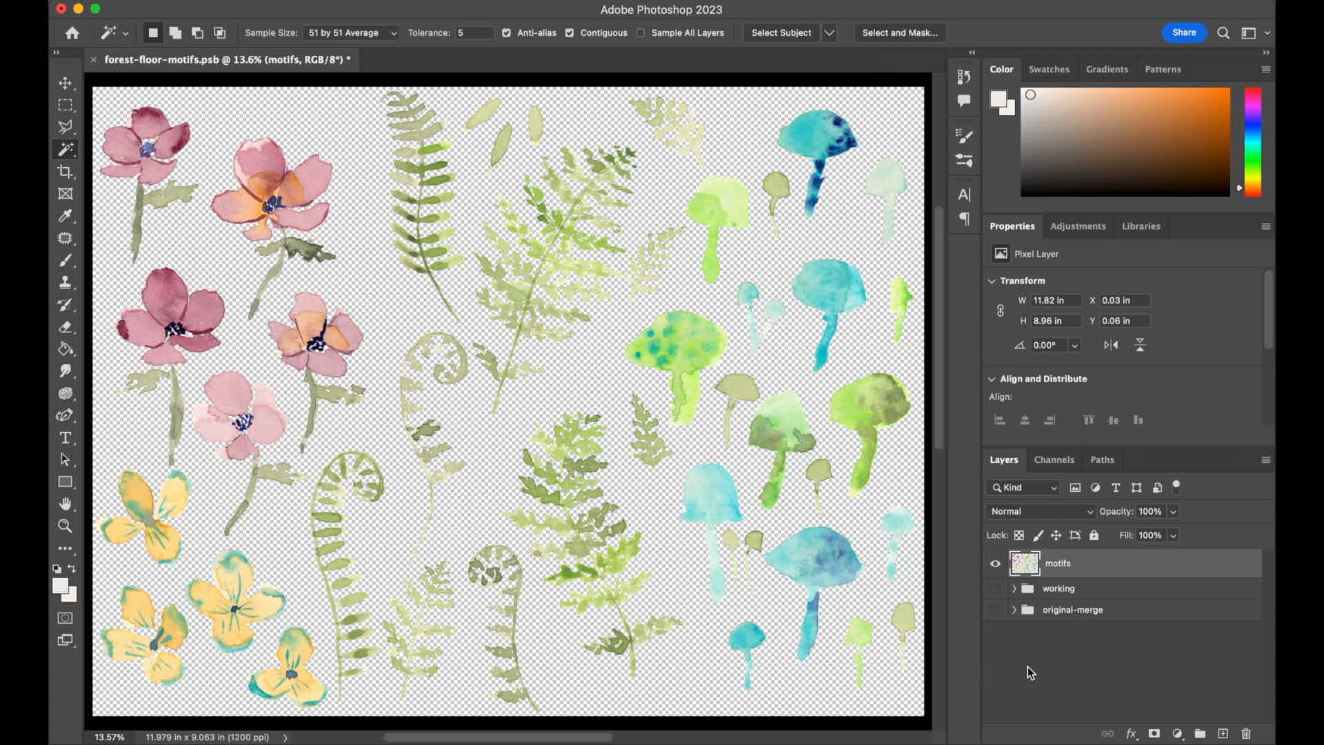
{"action": "mouse_move", "coordinate": [1023, 668]}
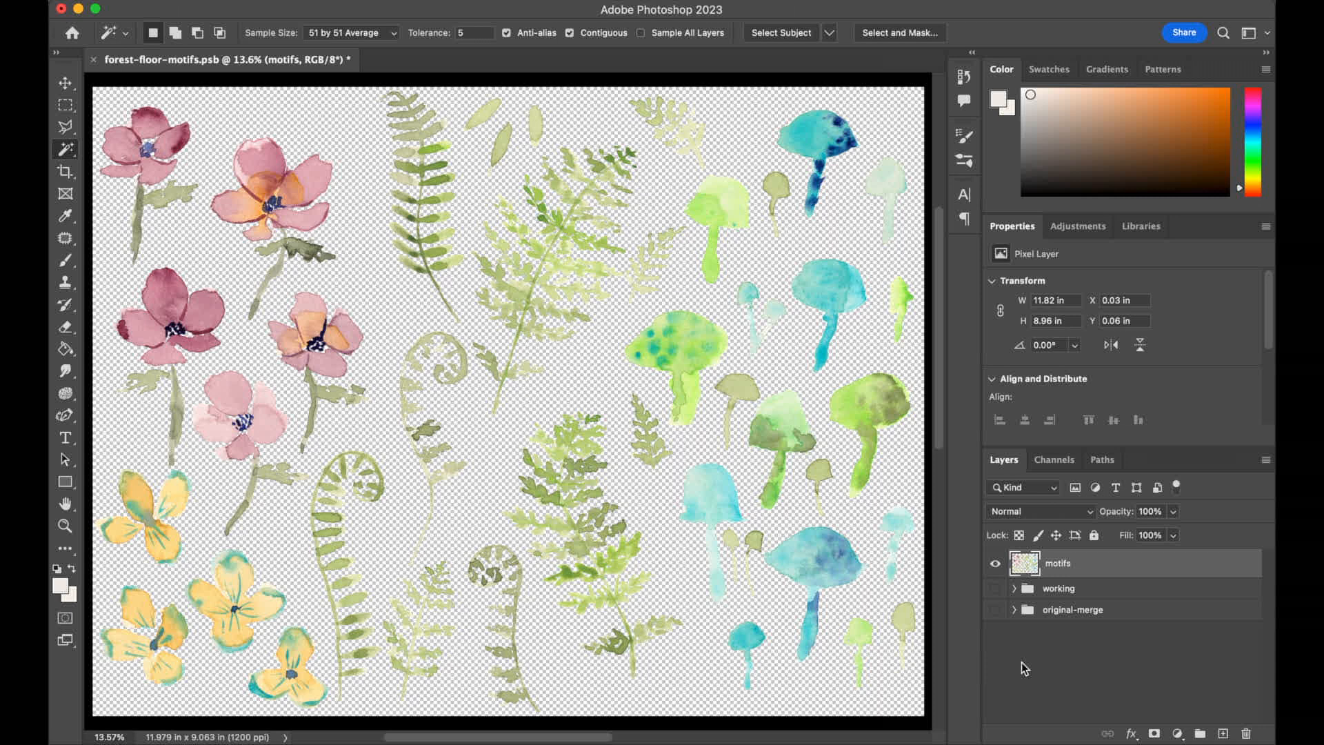
{"action": "mouse_move", "coordinate": [97, 144]}
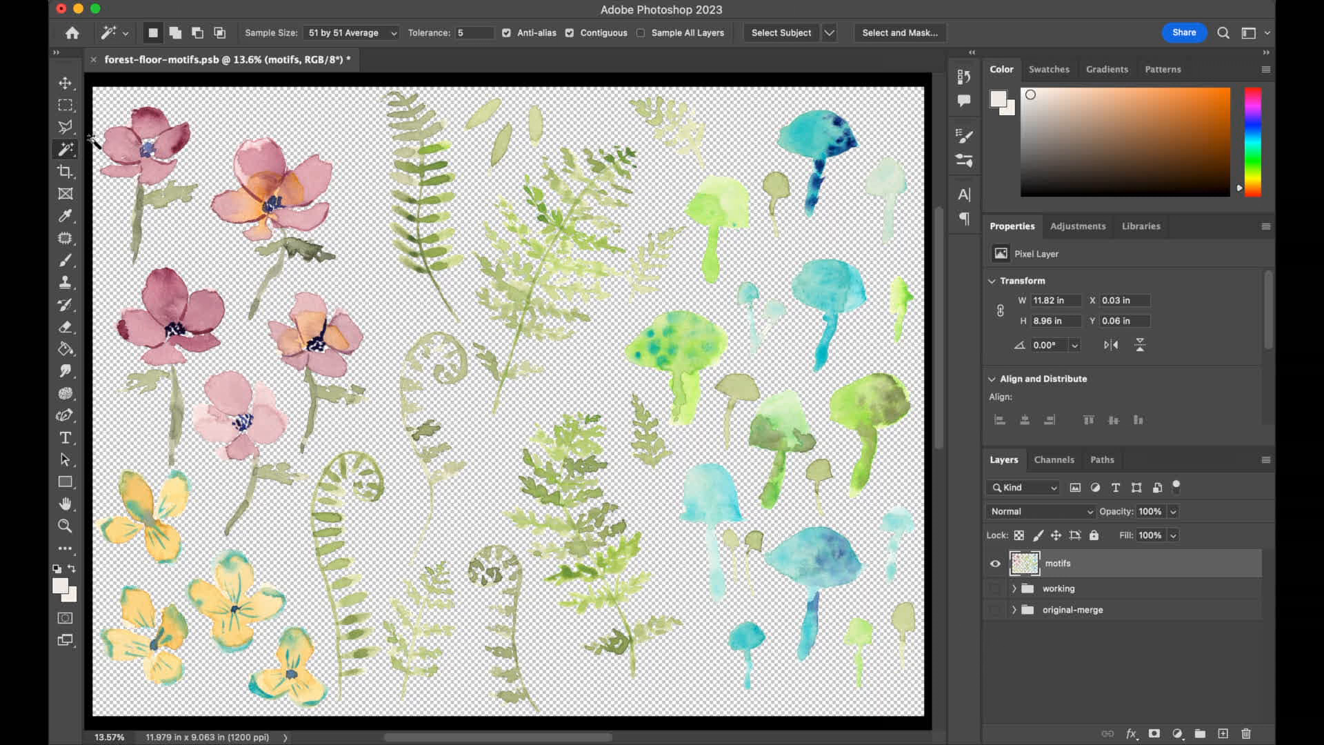
{"action": "mouse_move", "coordinate": [67, 143]}
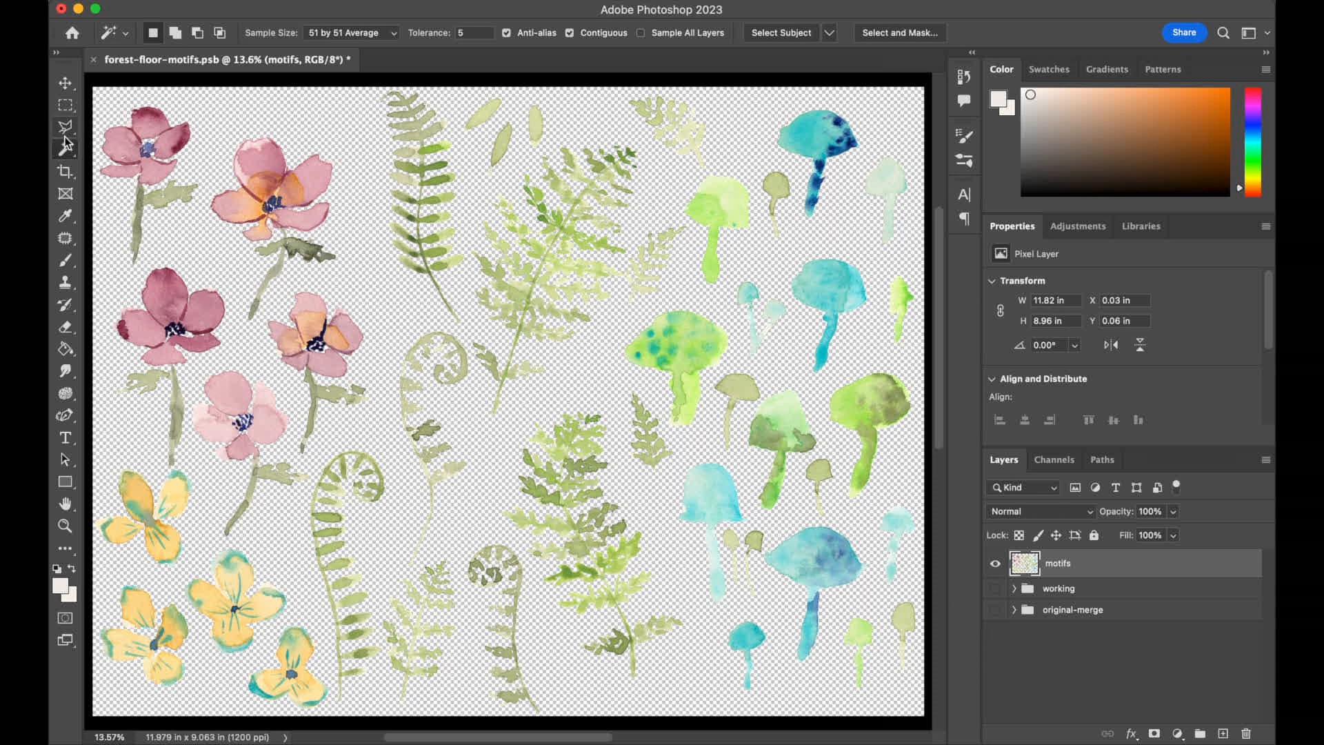
{"action": "mouse_move", "coordinate": [64, 127]}
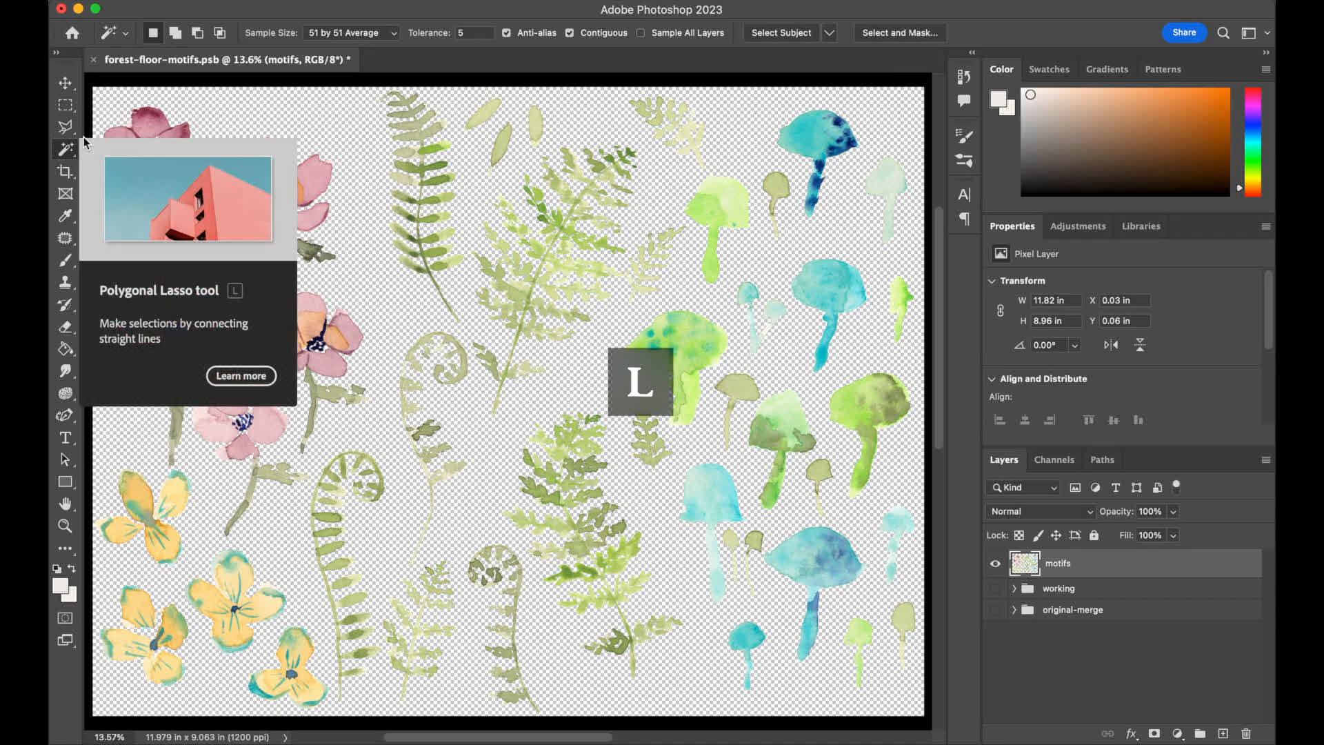
Step: Switch to the Polygonal Lasso Tool from the lasso tool flyout
{"action": "left_click", "coordinate": [64, 126]}
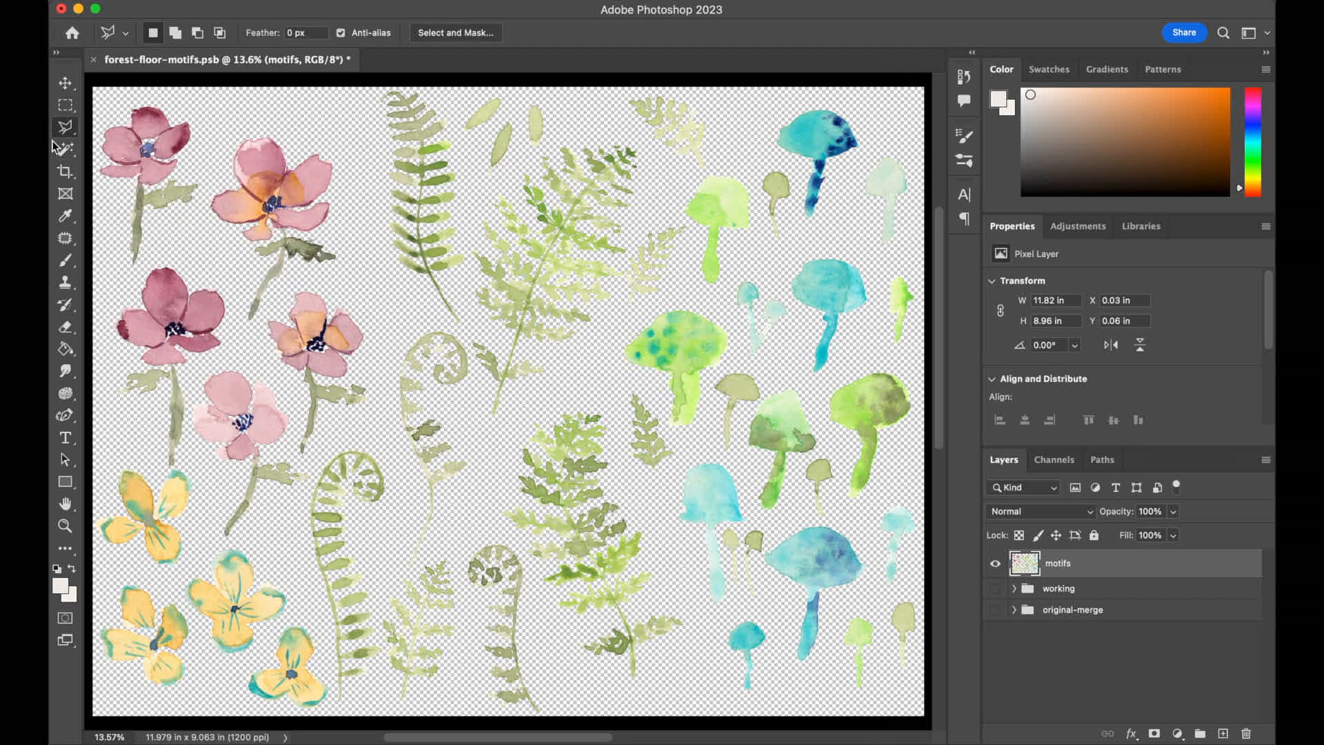
{"action": "left_click", "coordinate": [64, 125]}
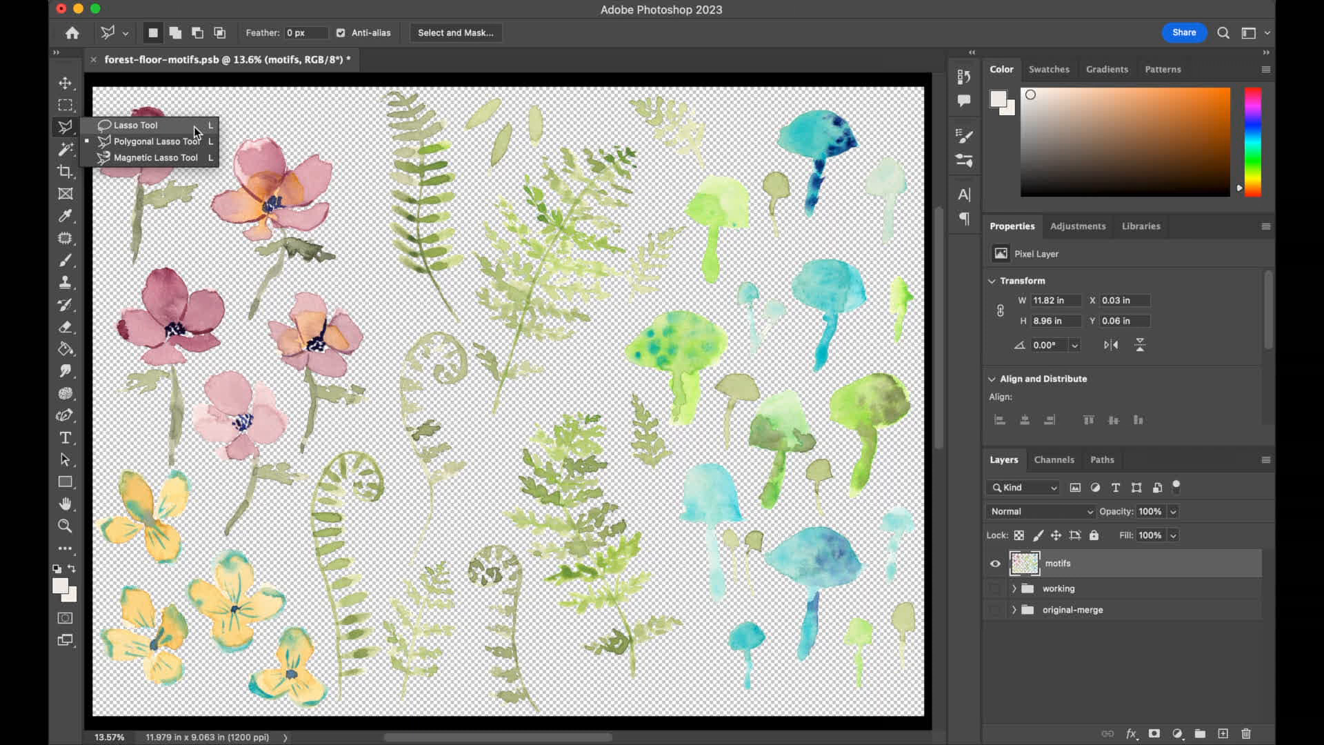
{"action": "mouse_move", "coordinate": [129, 140]}
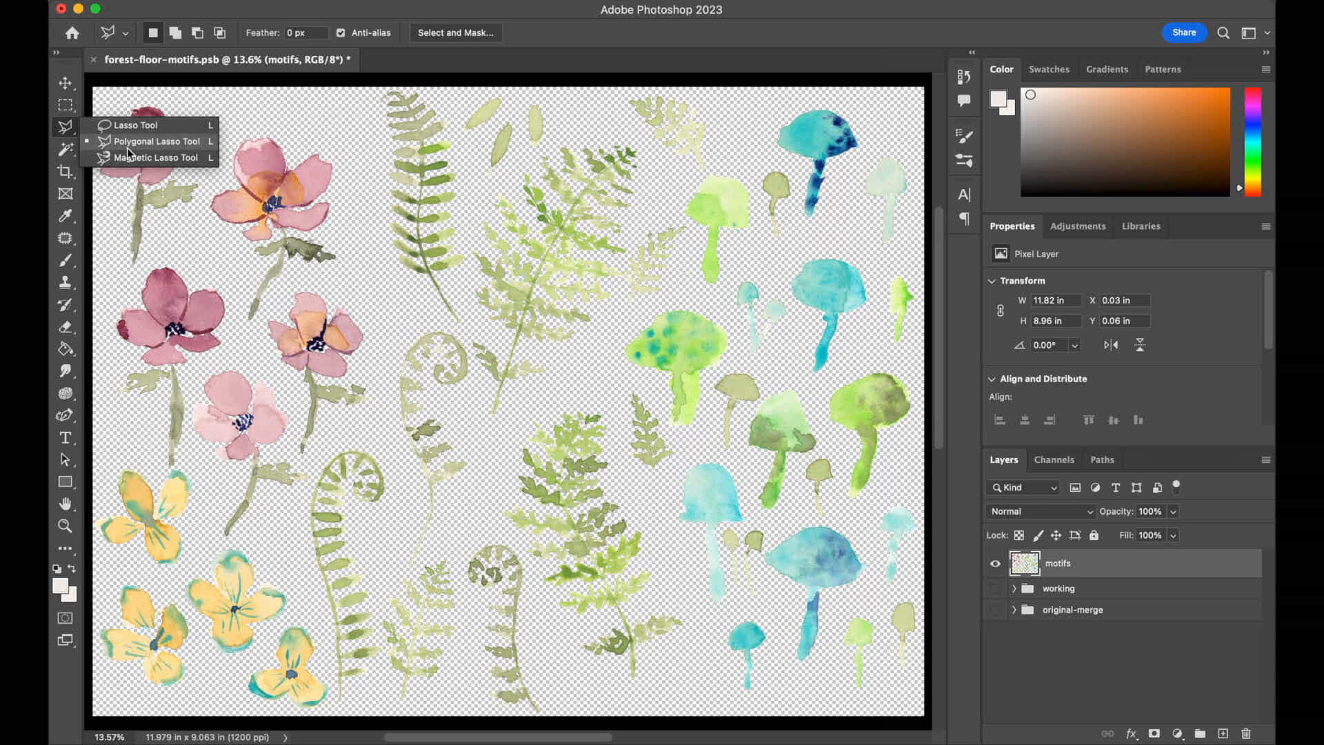
{"action": "mouse_move", "coordinate": [179, 149]}
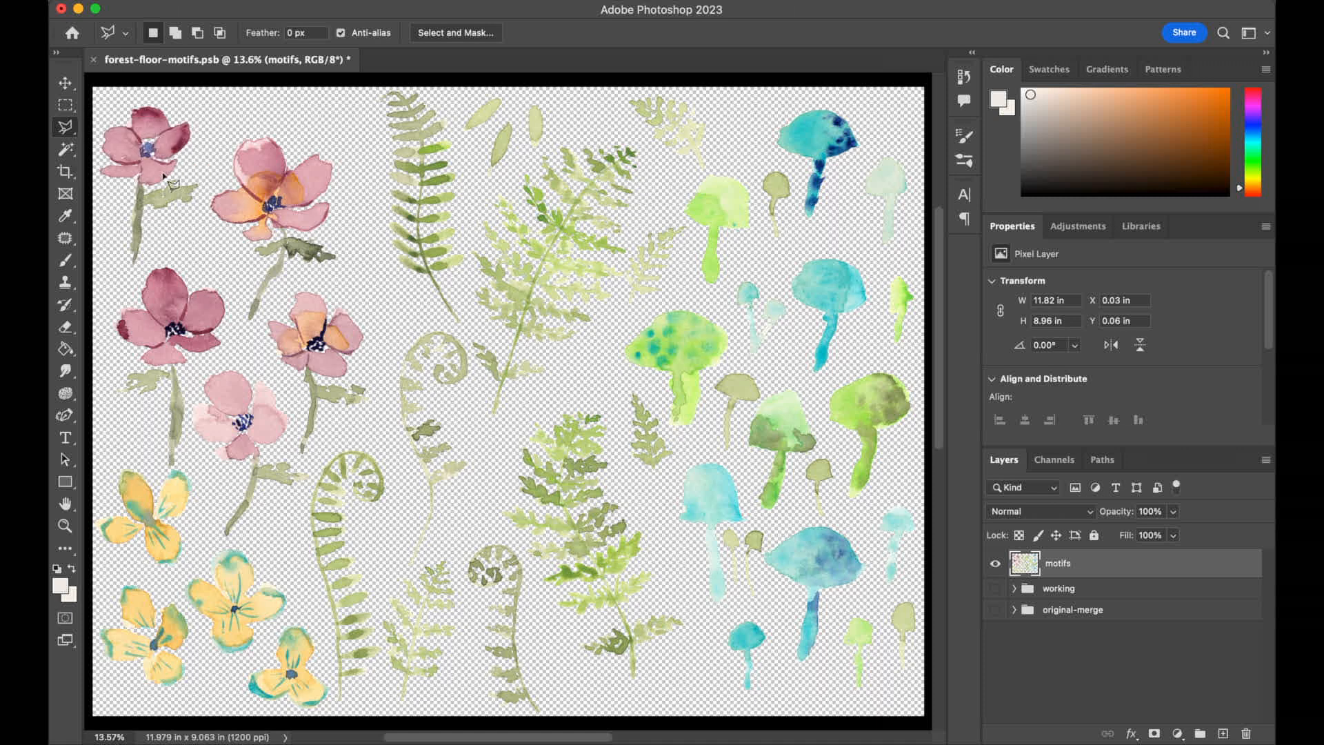
{"action": "mouse_move", "coordinate": [136, 281]}
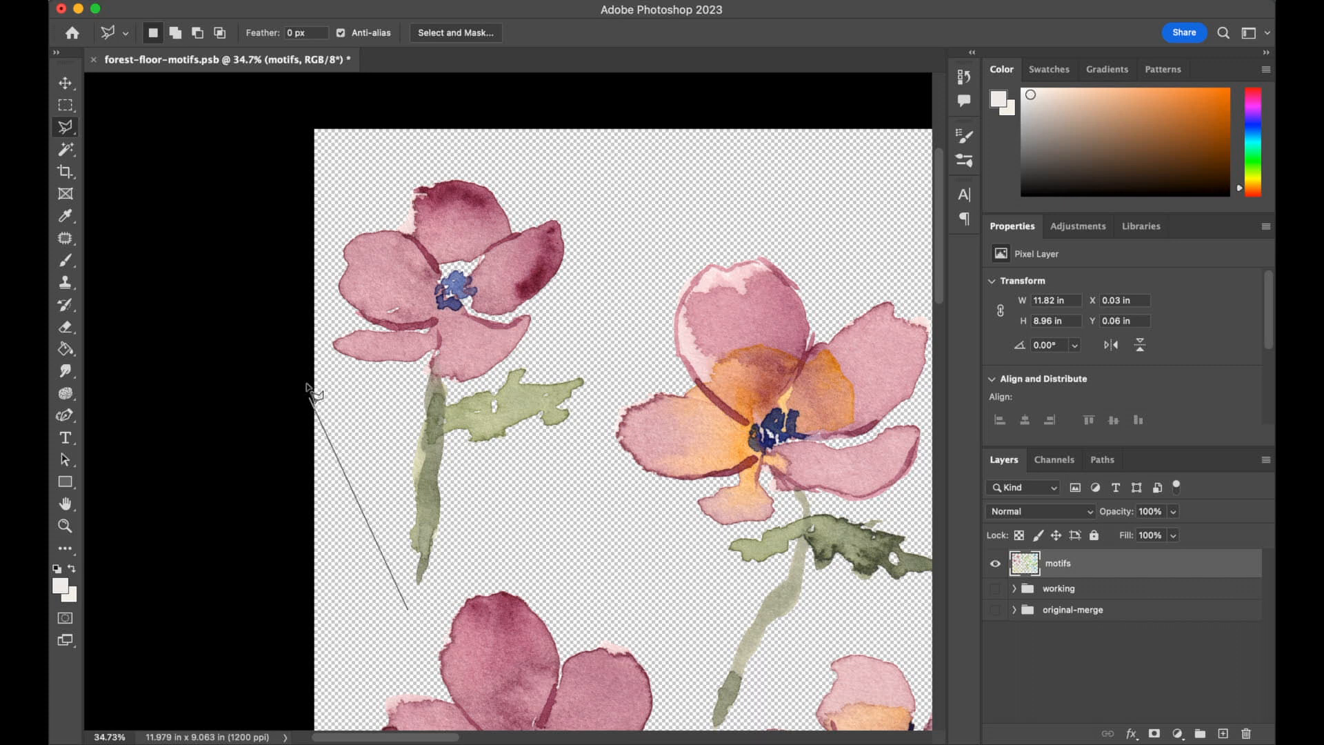
Step: Begin a polygonal outline around the top-left pink flower and its stem
{"action": "left_click", "coordinate": [629, 203]}
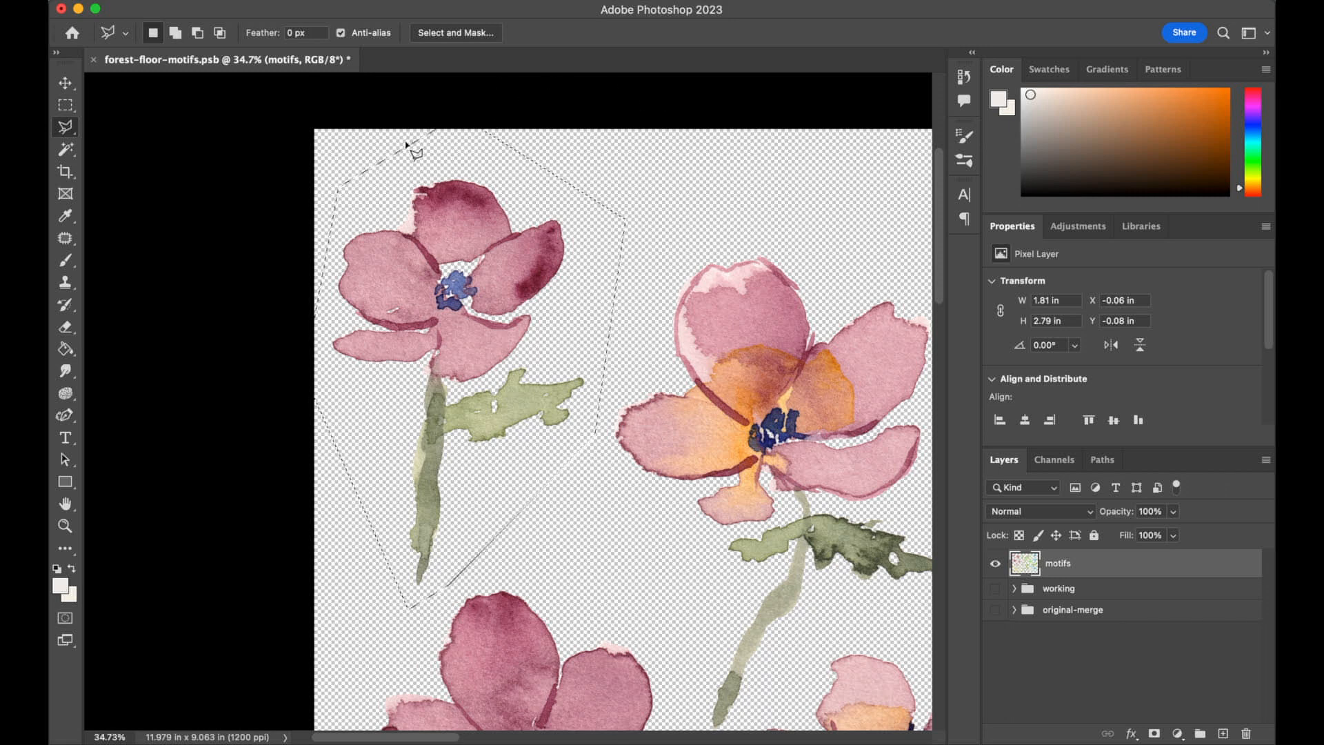
{"action": "mouse_move", "coordinate": [287, 245]}
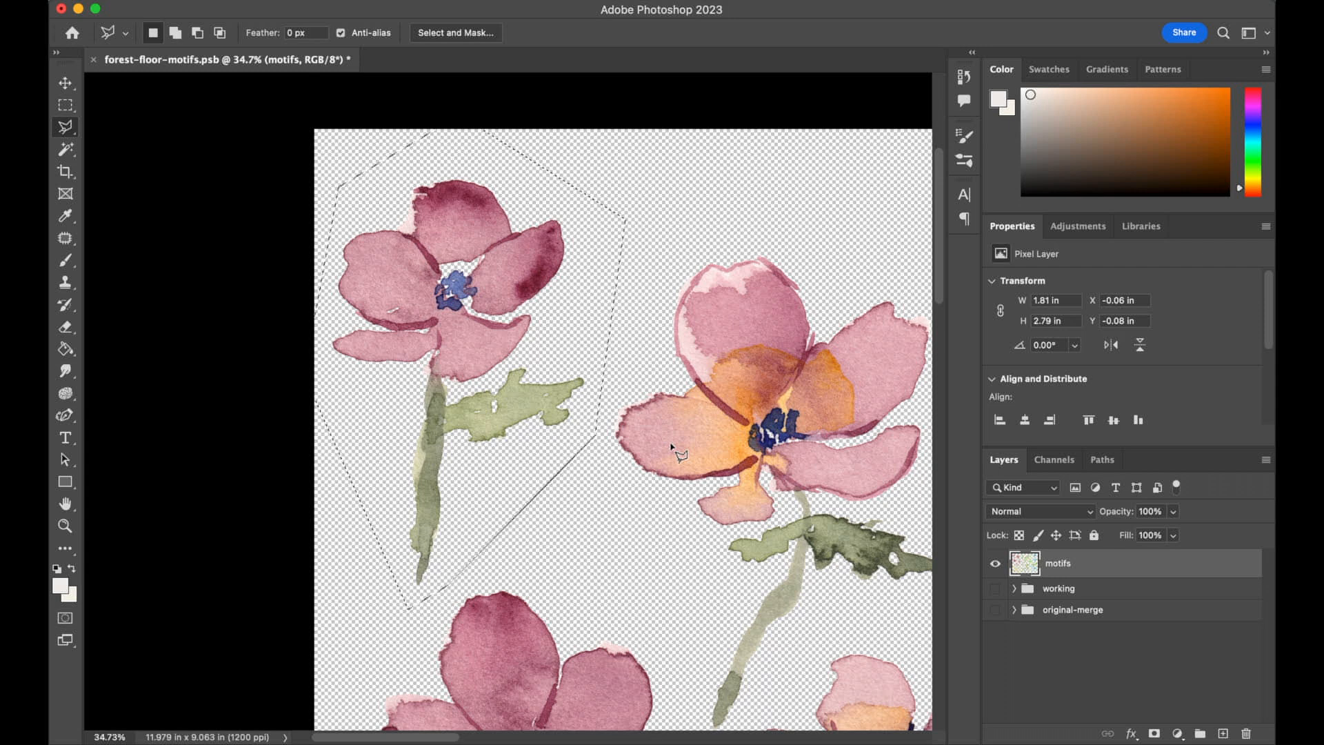
{"action": "mouse_move", "coordinate": [408, 469]}
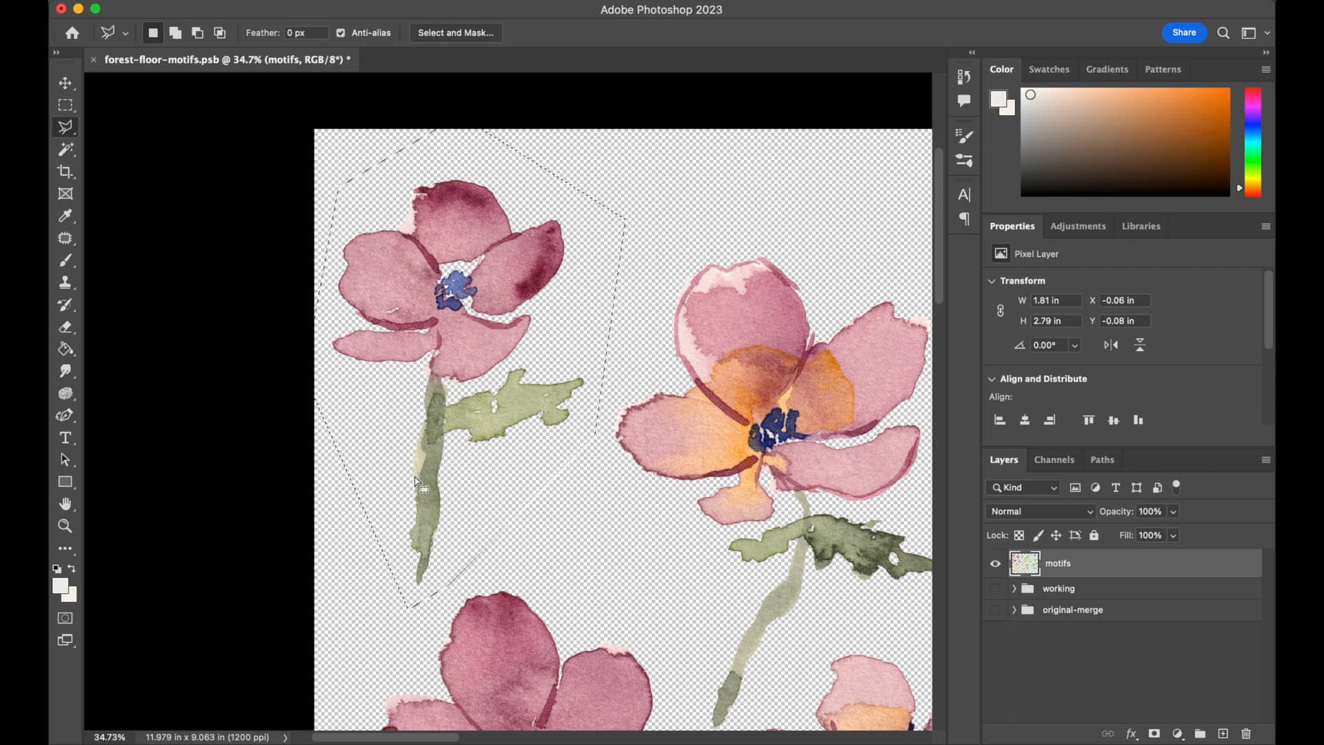
Step: Cut the top-left flower, paste it in place on Layer 1, and rename it flower-1
{"action": "key", "text": "cmd+x"}
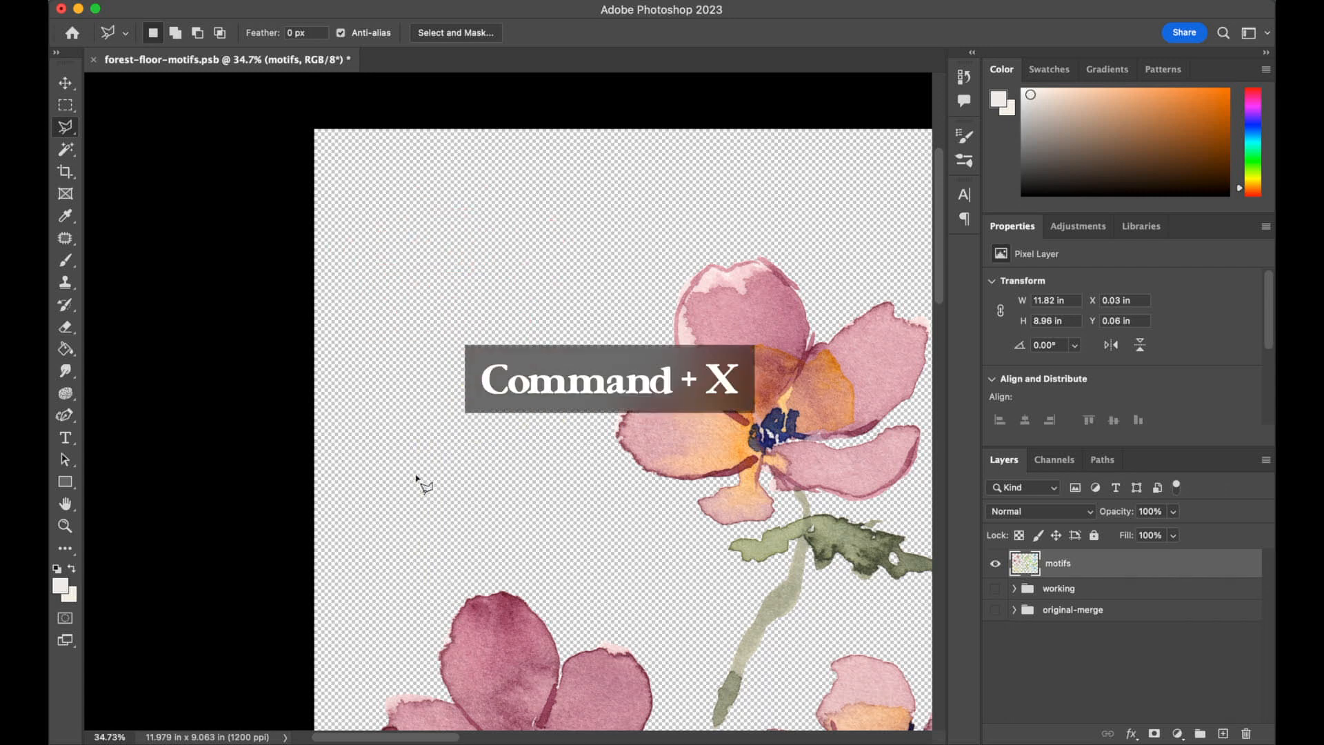
{"action": "key", "text": "cmd+shift+v"}
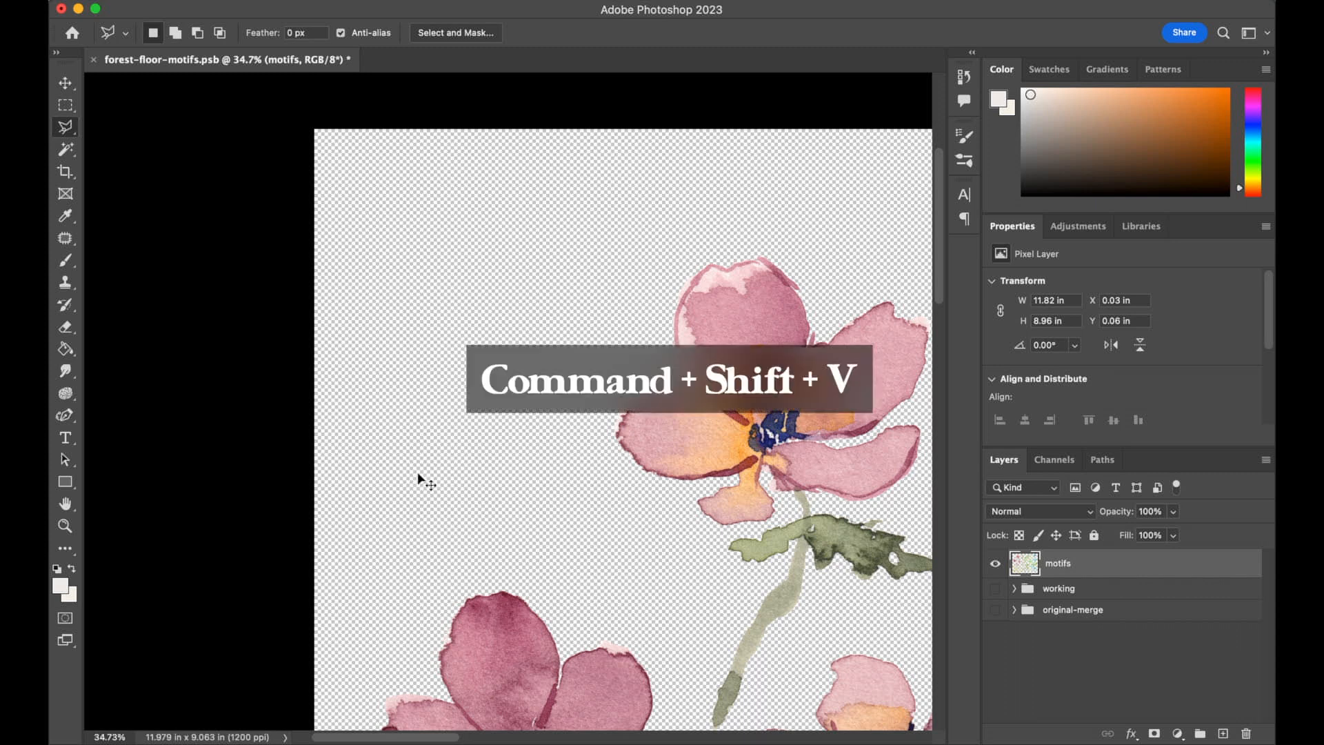
{"action": "key", "text": "cmd+shift+v"}
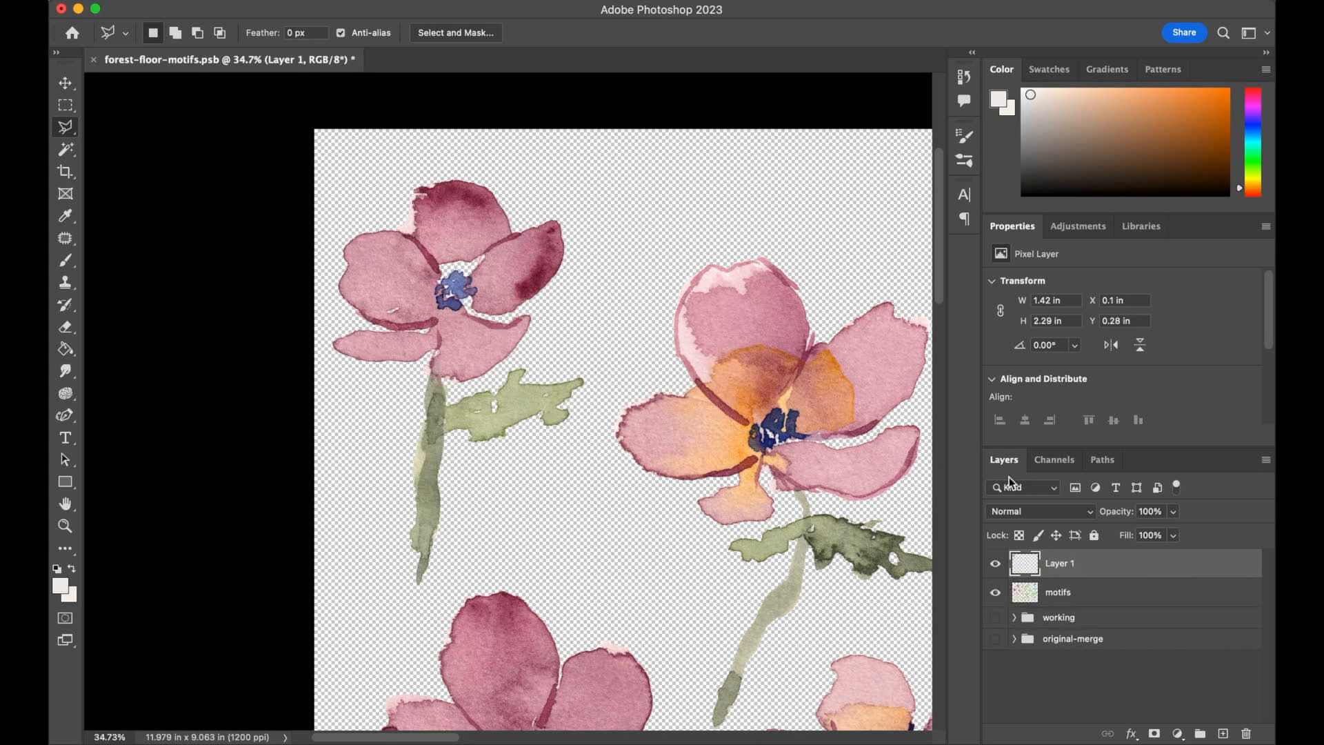
{"action": "left_click", "coordinate": [996, 564]}
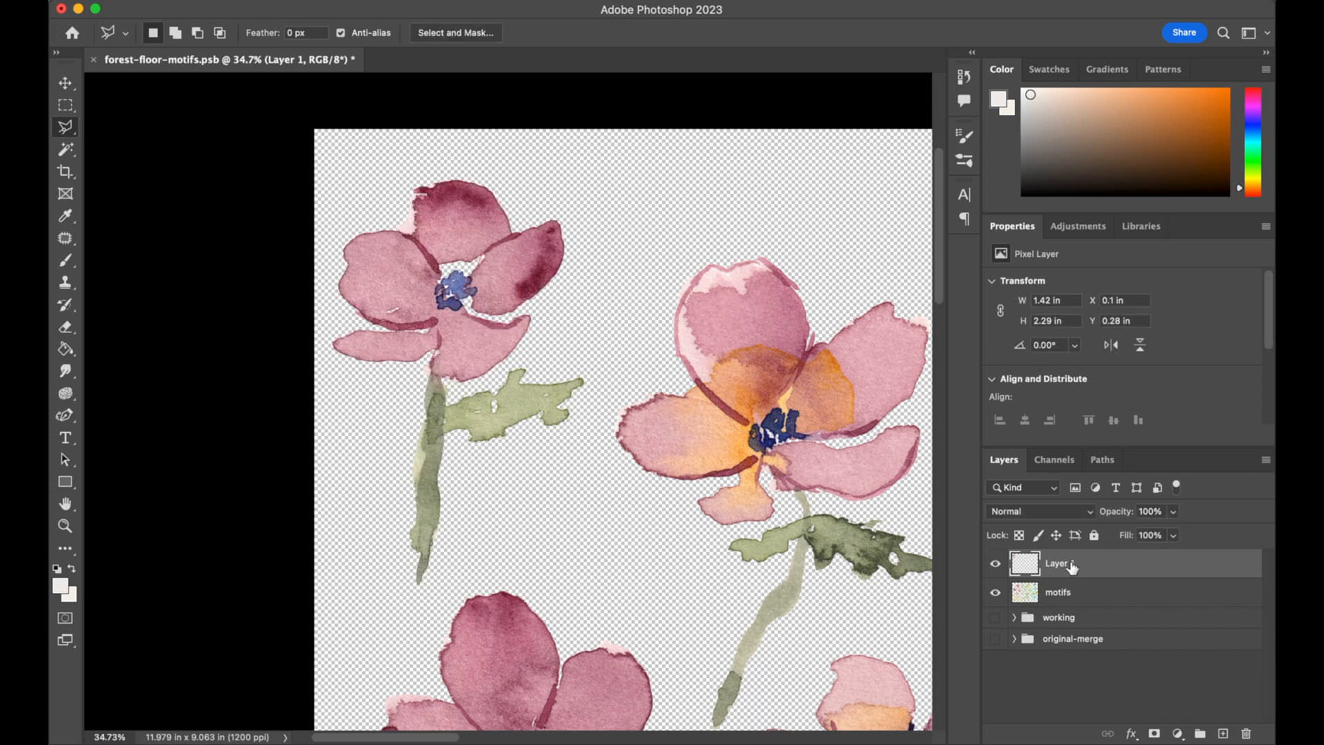
{"action": "double_click", "coordinate": [1057, 563]}
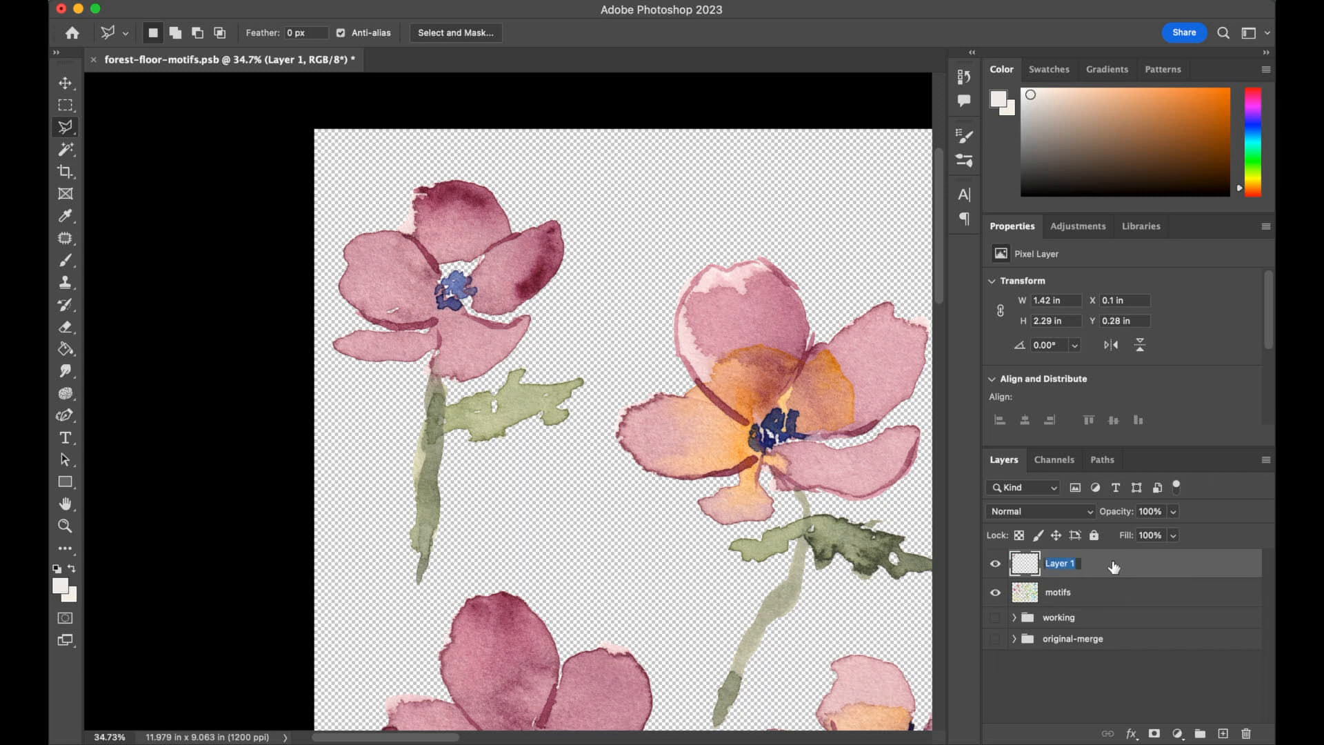
{"action": "type", "text": "flower-1"}
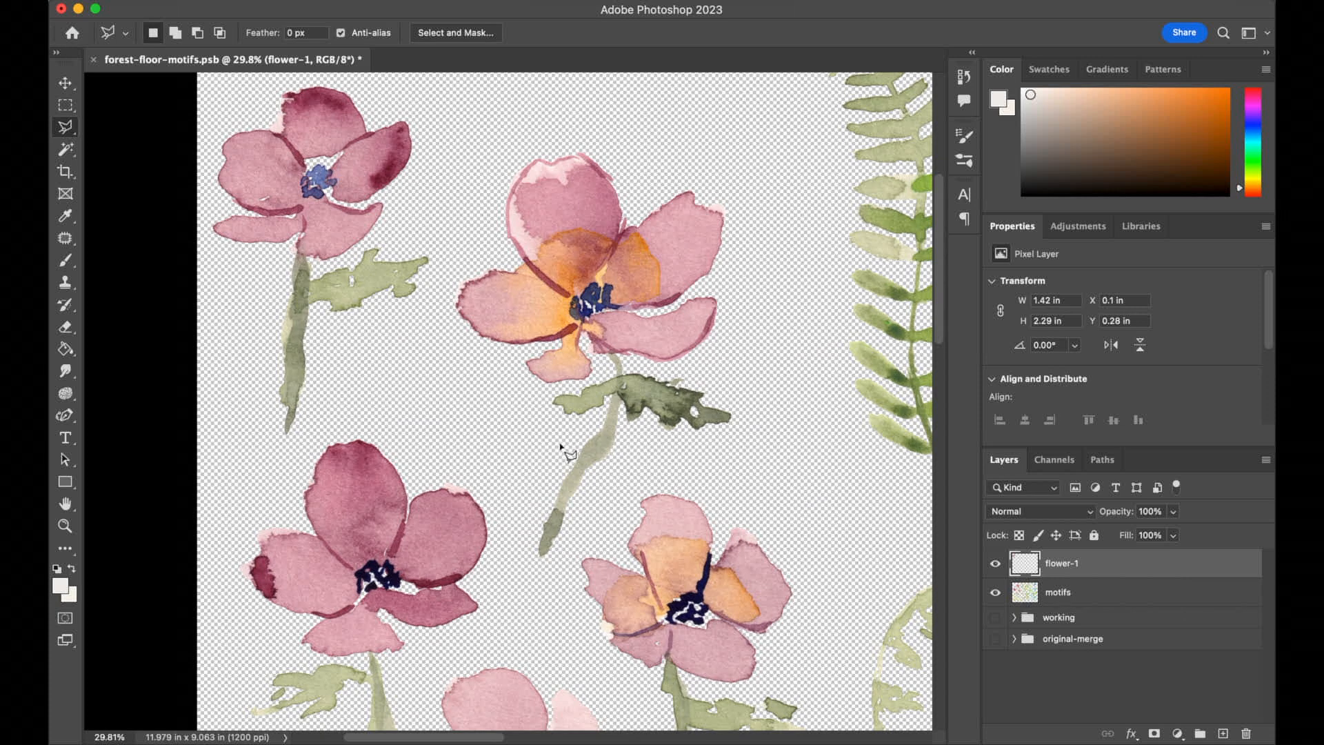
{"action": "mouse_move", "coordinate": [1038, 544]}
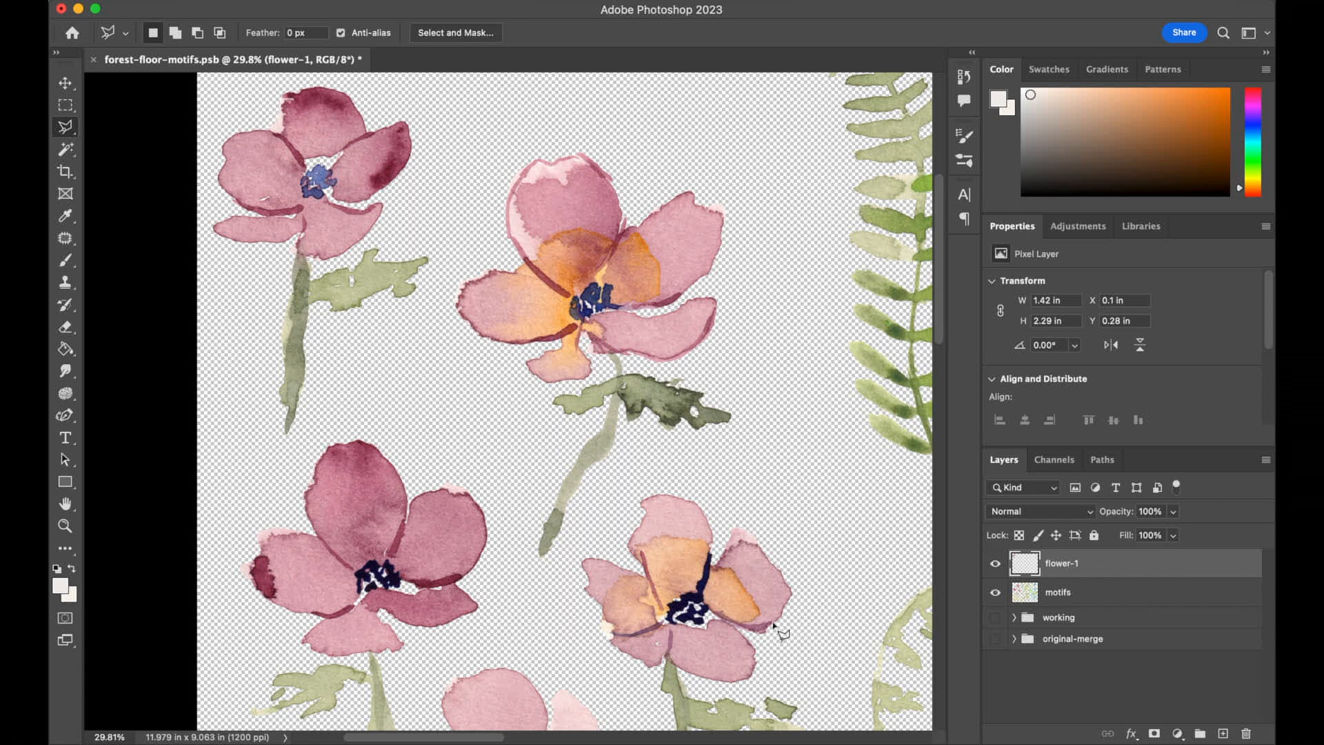
{"action": "mouse_move", "coordinate": [531, 587]}
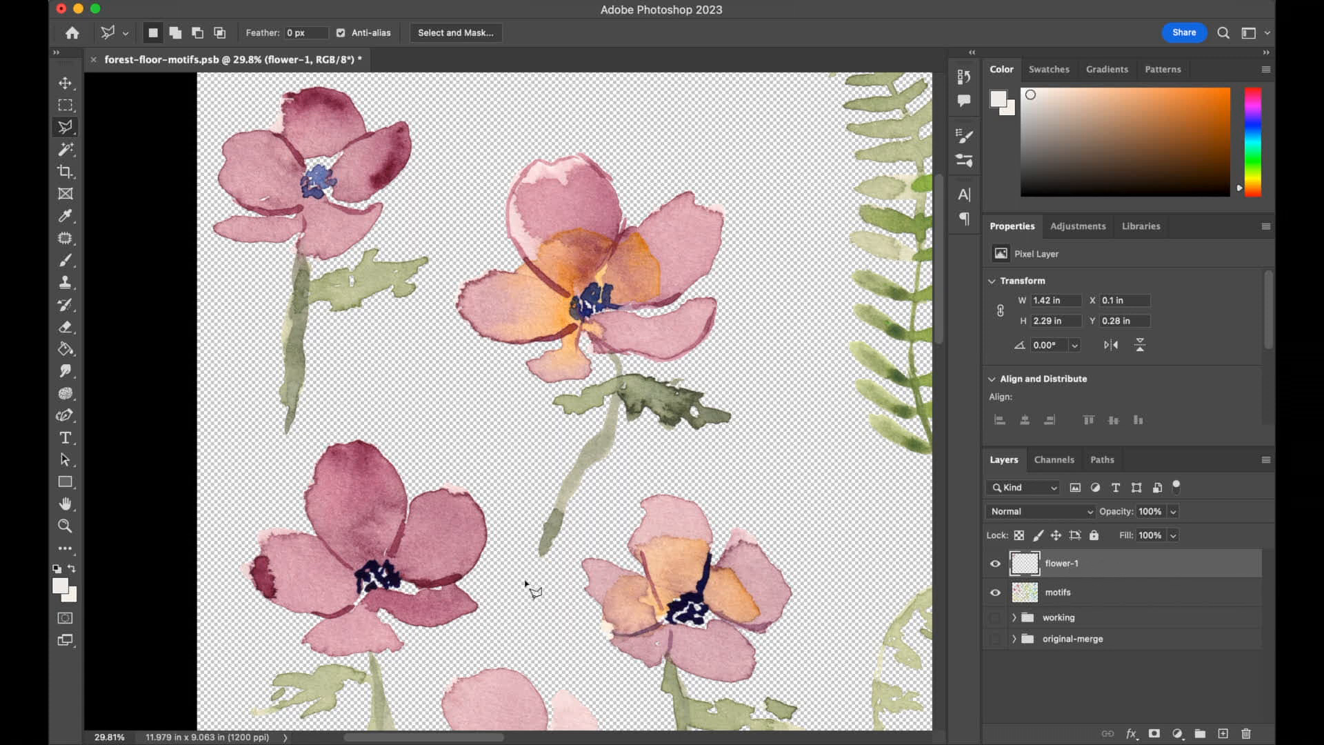
Step: Outline the central pink-and-orange flower with its stem, attempting a cut
{"action": "left_click_drag", "start_coordinate": [527, 591], "coordinate": [781, 219]}
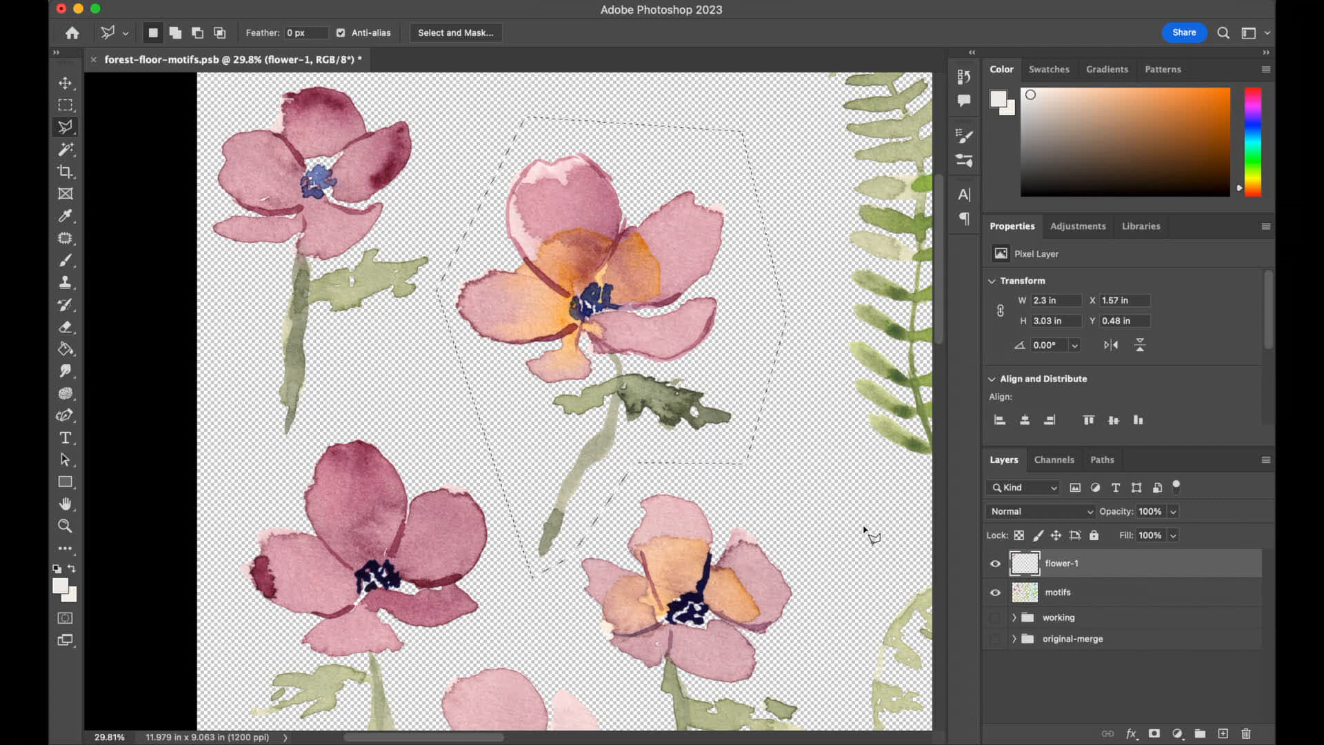
{"action": "key", "text": "cmd+x"}
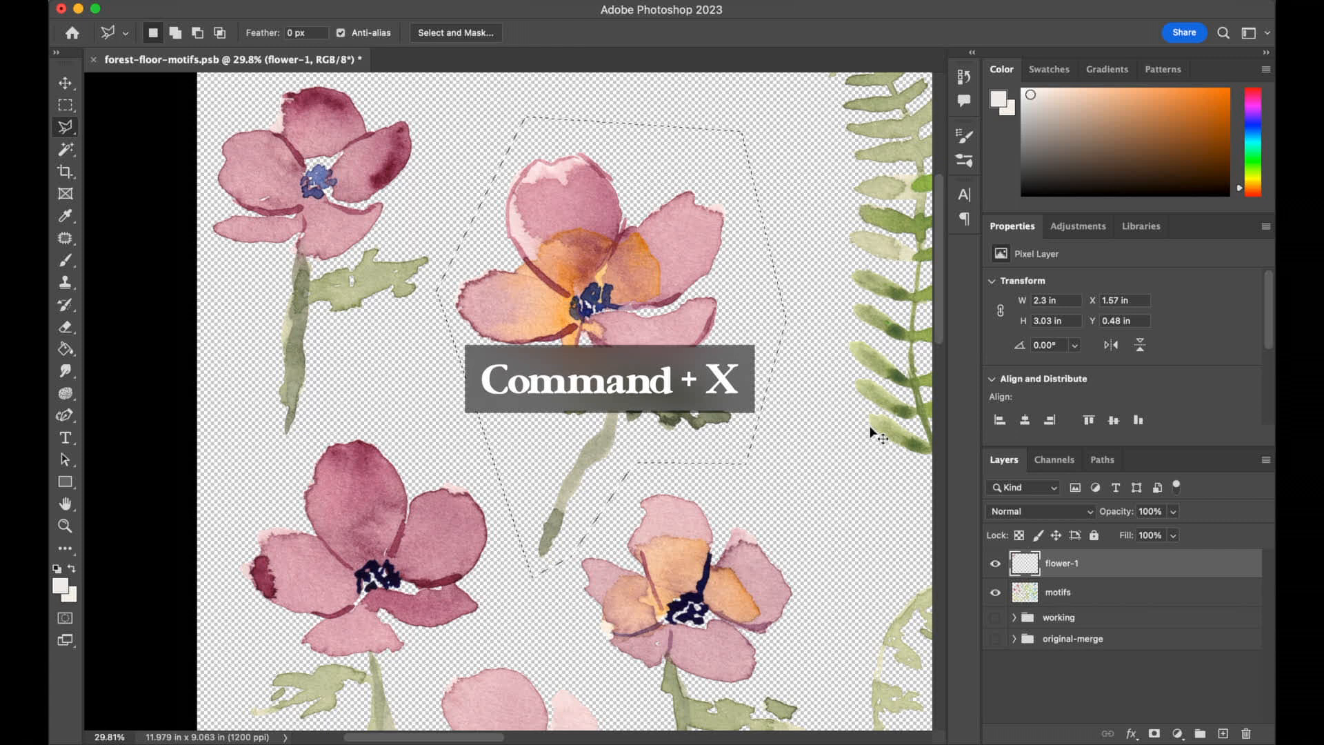
{"action": "key", "text": "cmd+x"}
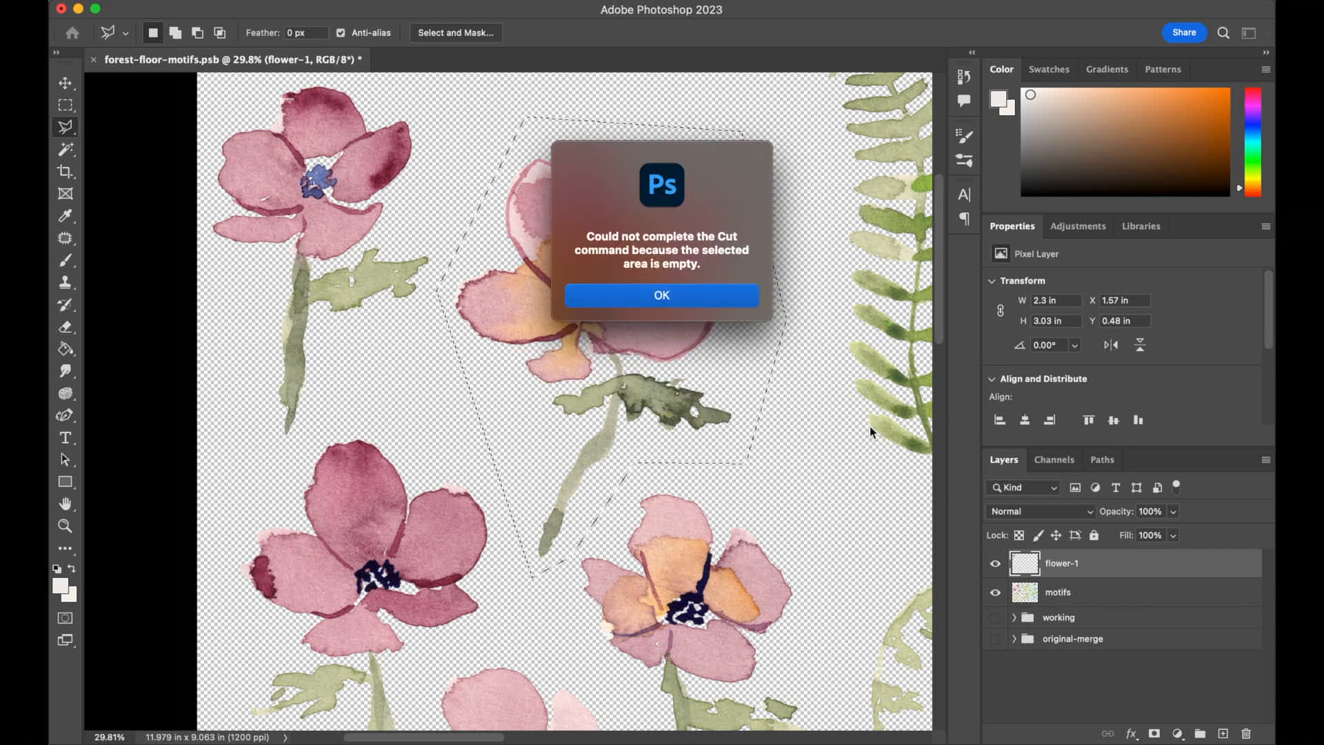
{"action": "mouse_move", "coordinate": [685, 599]}
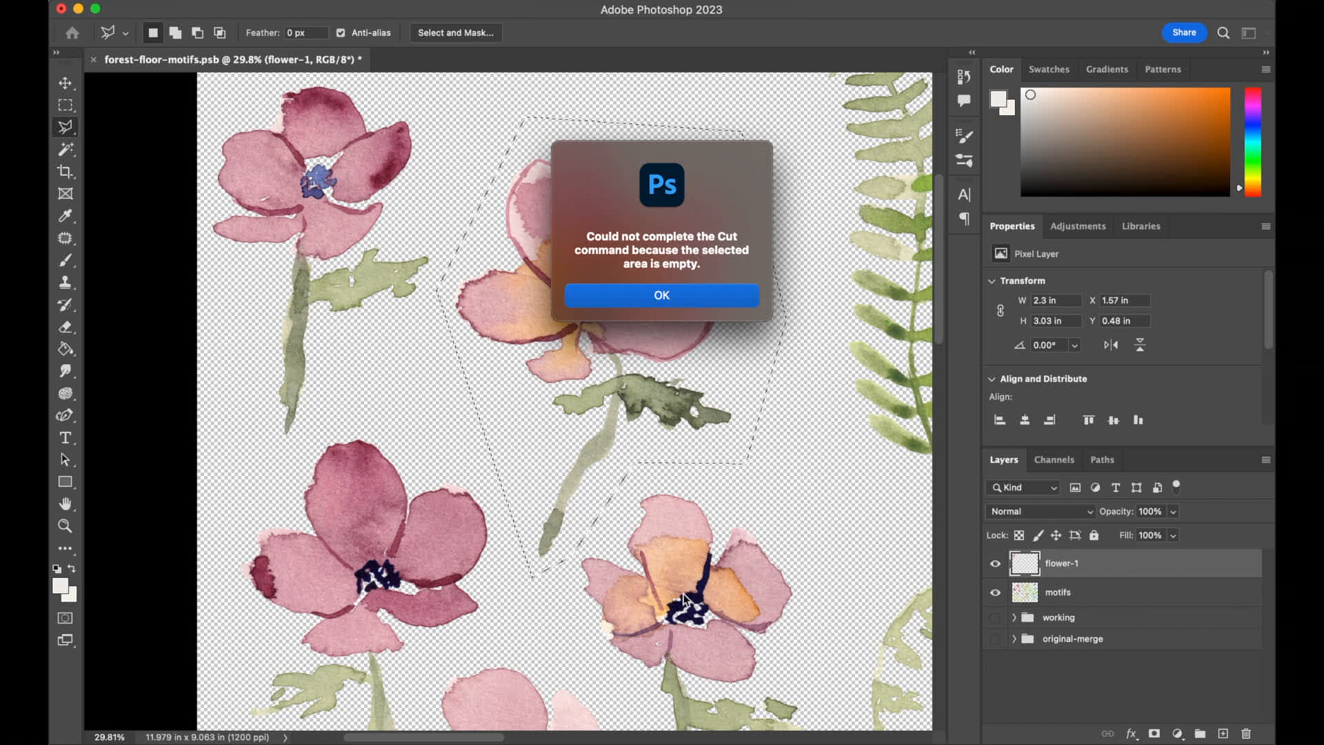
{"action": "mouse_move", "coordinate": [531, 335]}
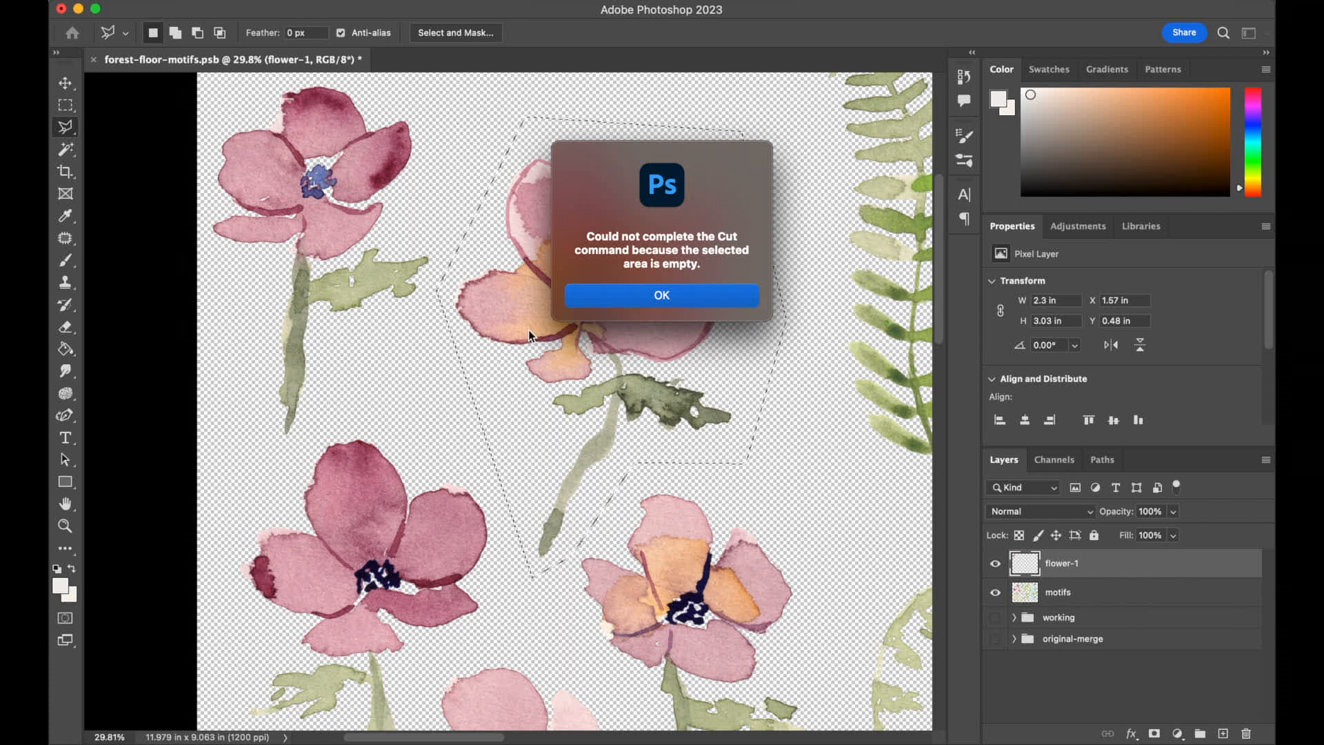
{"action": "mouse_move", "coordinate": [616, 300]}
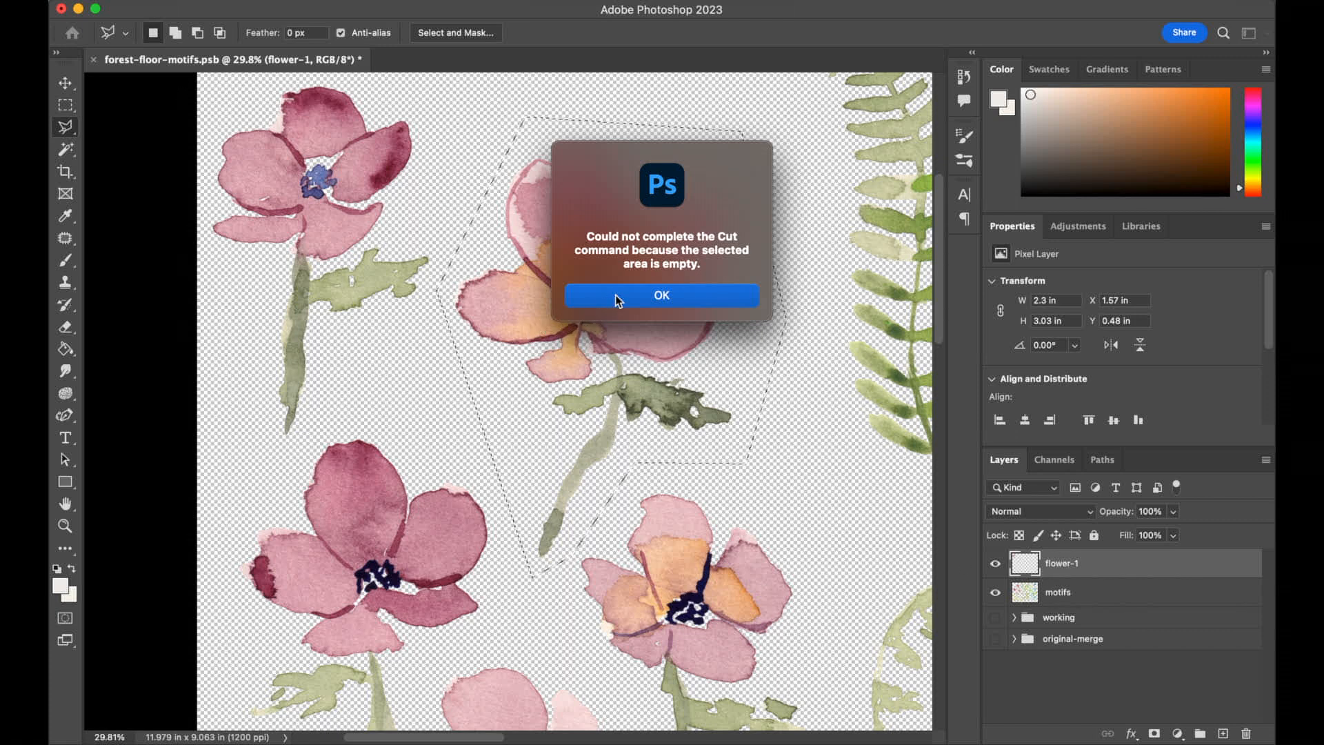
{"action": "left_click", "coordinate": [661, 295]}
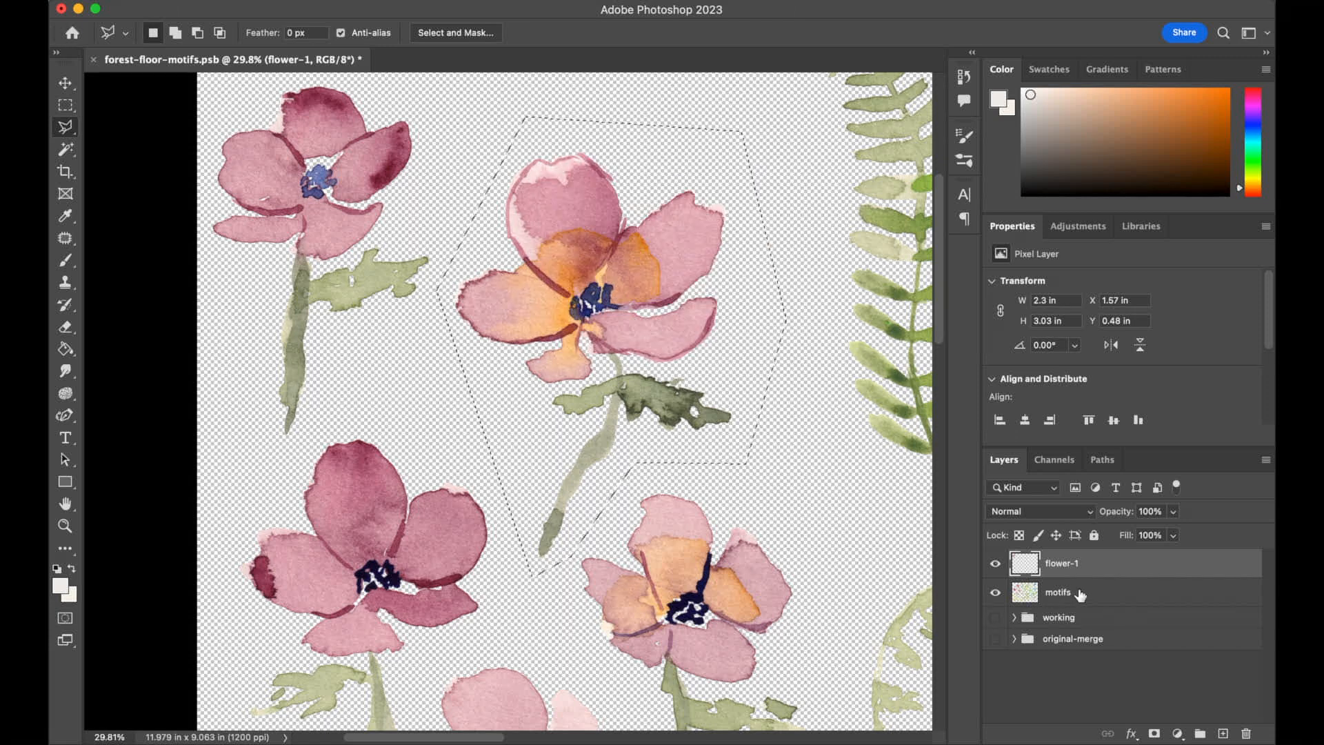
Step: Cut the central flower from motifs, paste it in place, and name the layer flower-2
{"action": "left_click", "coordinate": [1058, 591]}
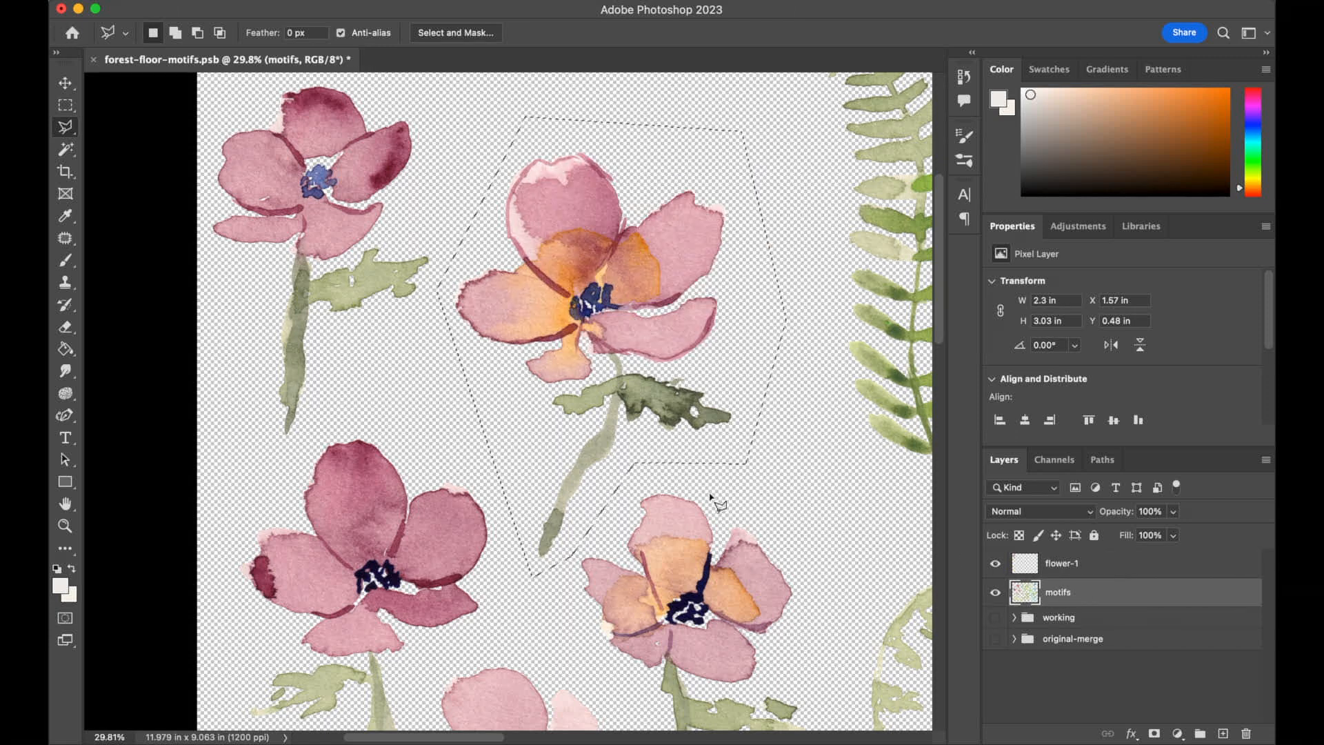
{"action": "key", "text": "cmd+x"}
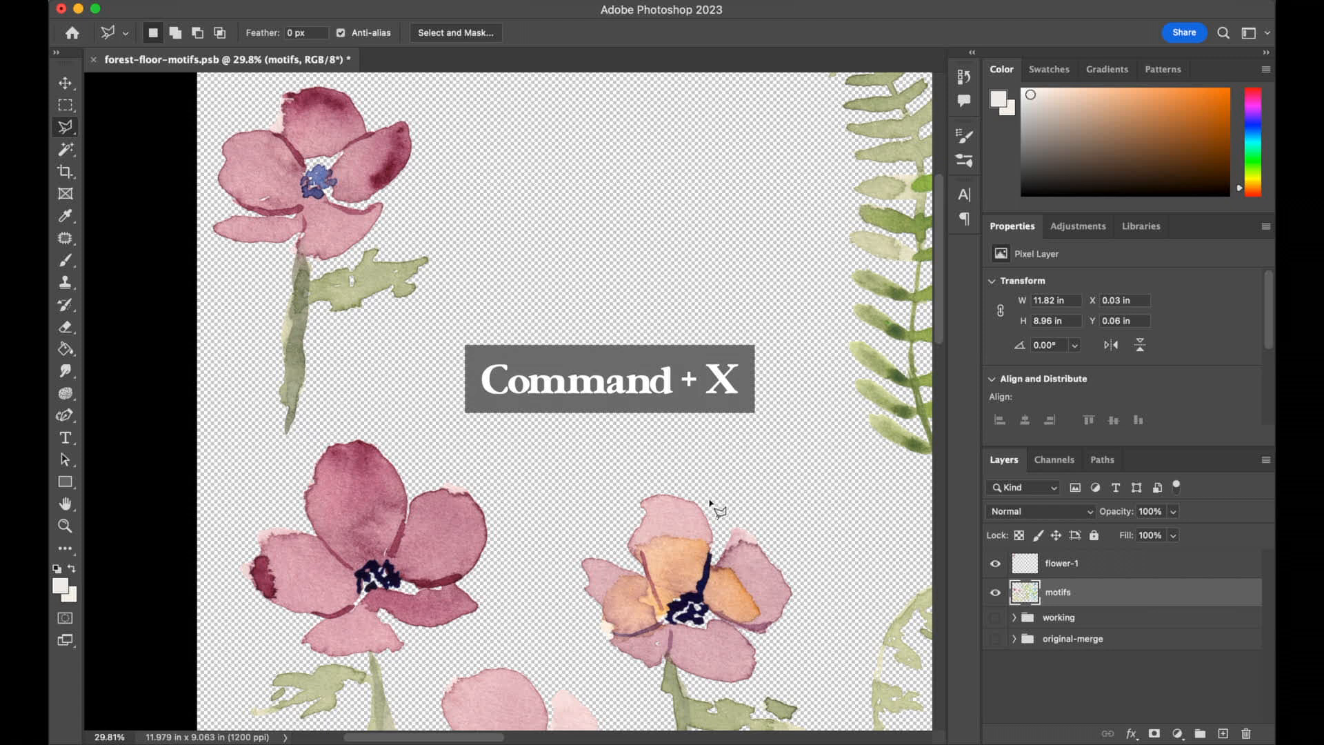
{"action": "key", "text": "cmd+shift+v"}
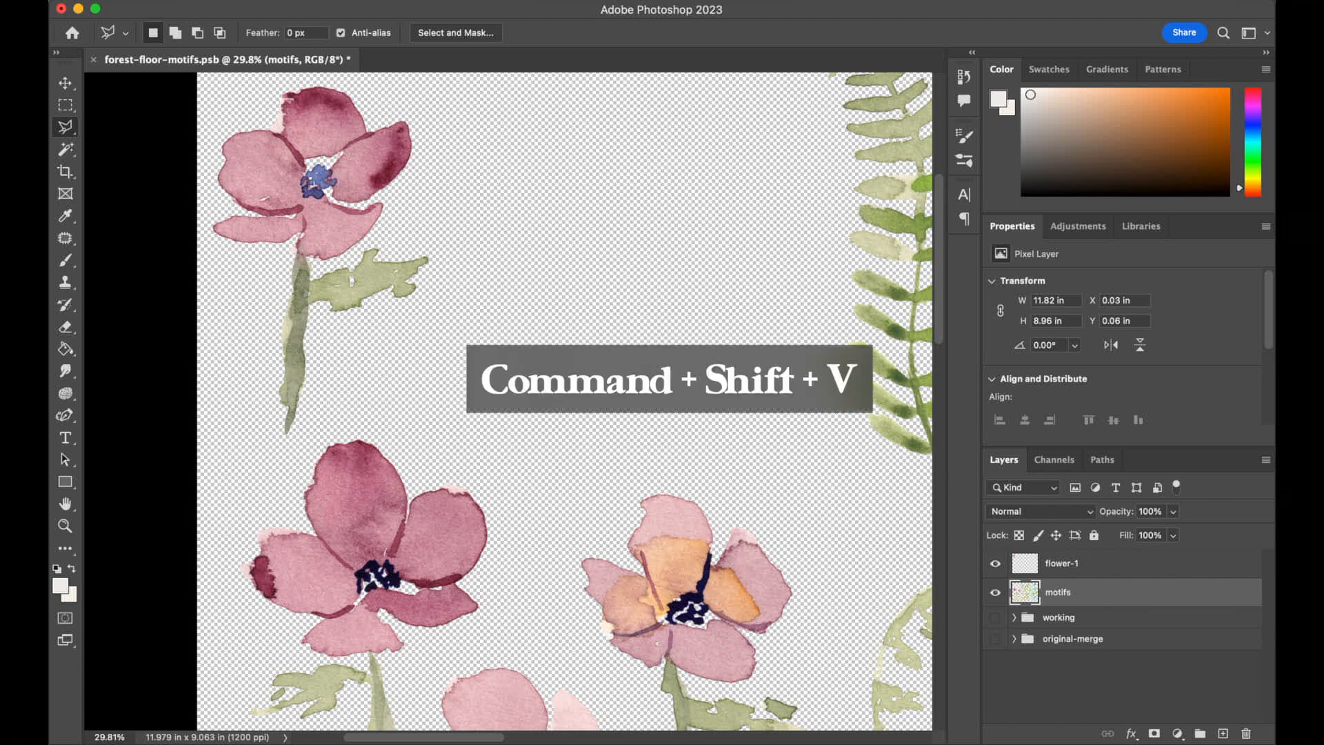
{"action": "key", "text": "cmd+shift+v"}
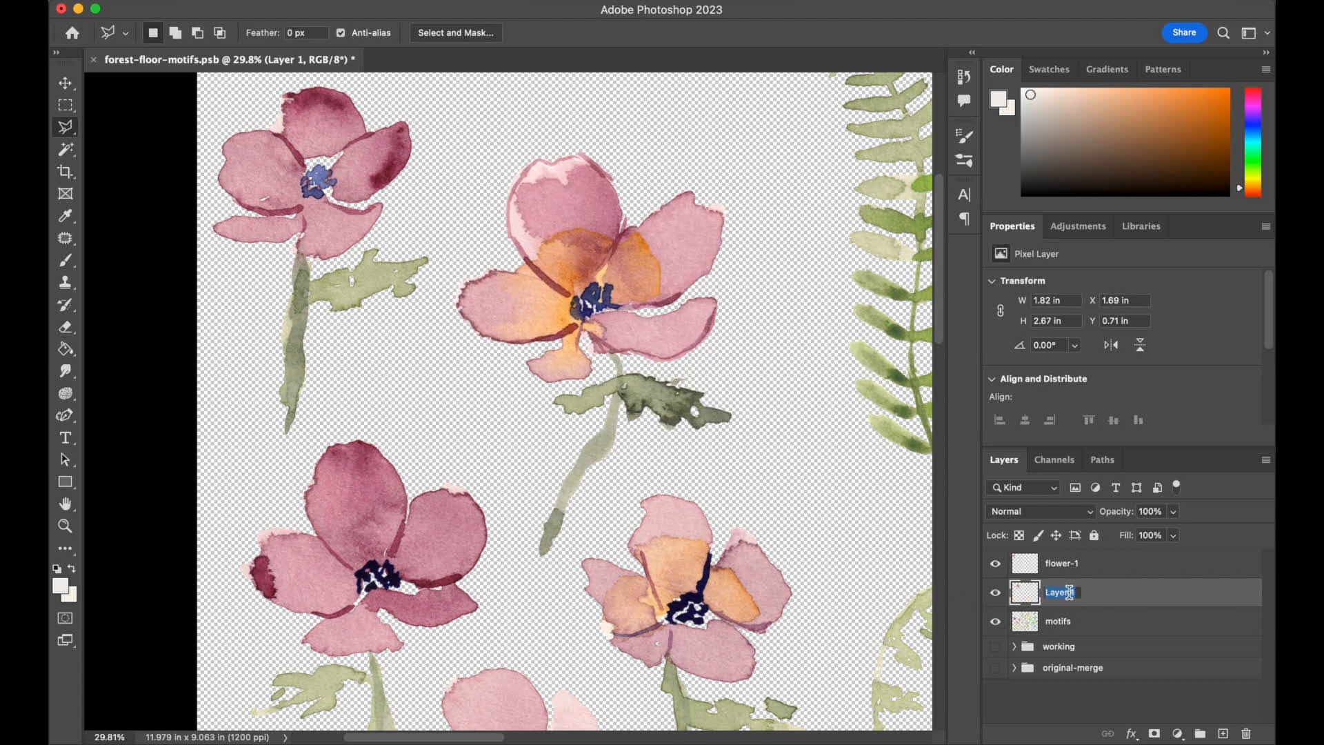
{"action": "type", "text": "flower-2"}
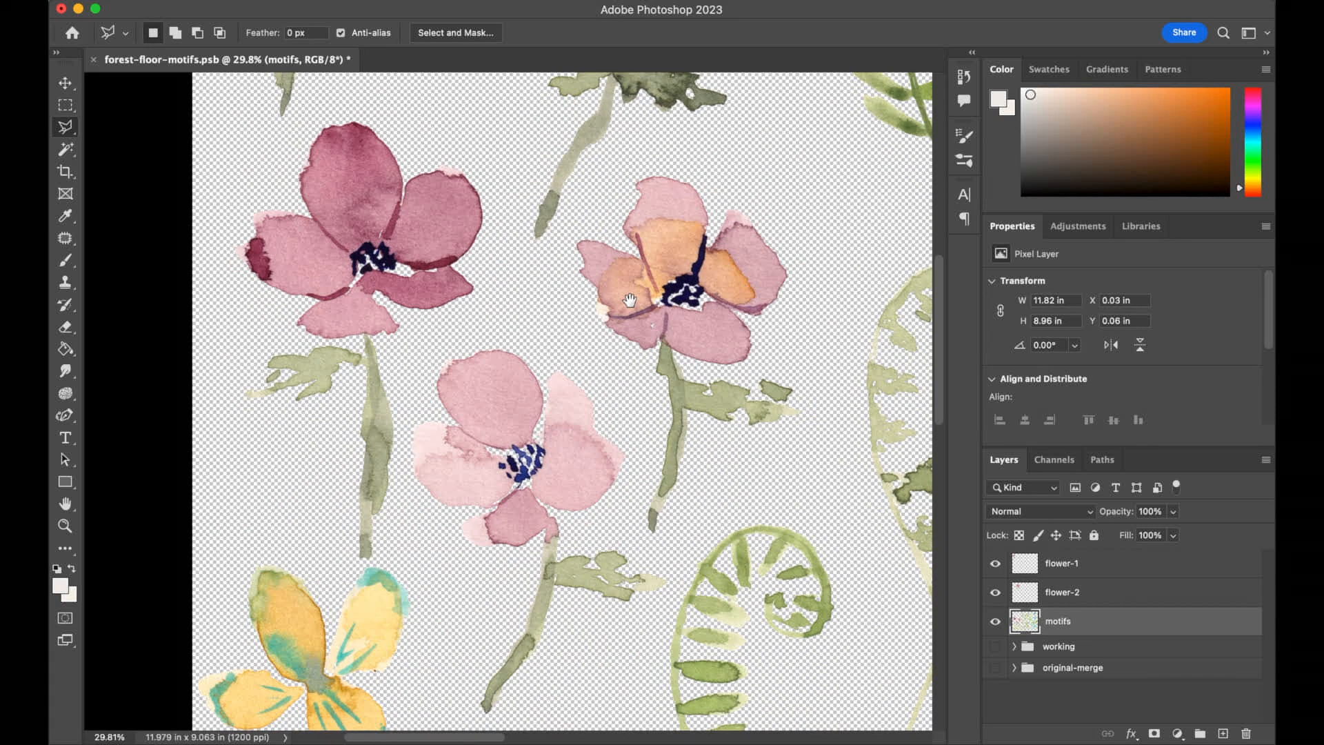
{"action": "mouse_move", "coordinate": [580, 377]}
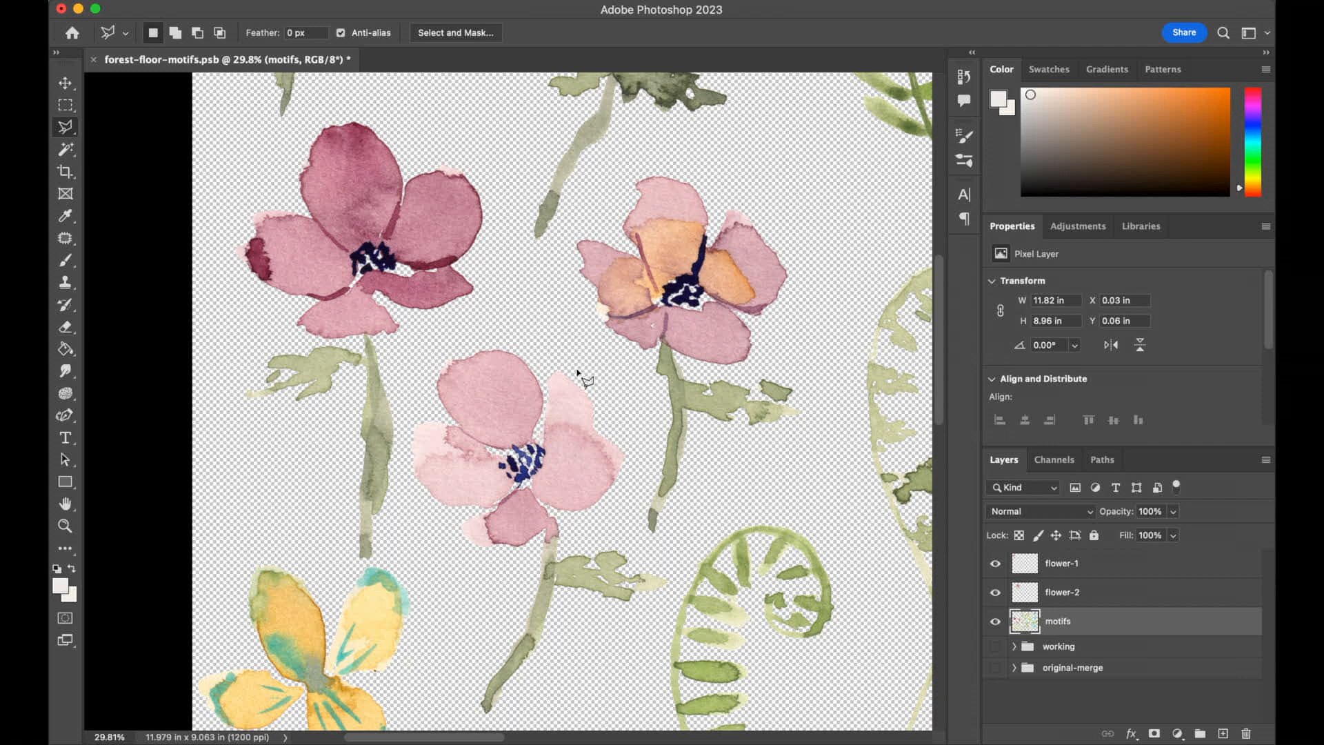
{"action": "mouse_move", "coordinate": [405, 449]}
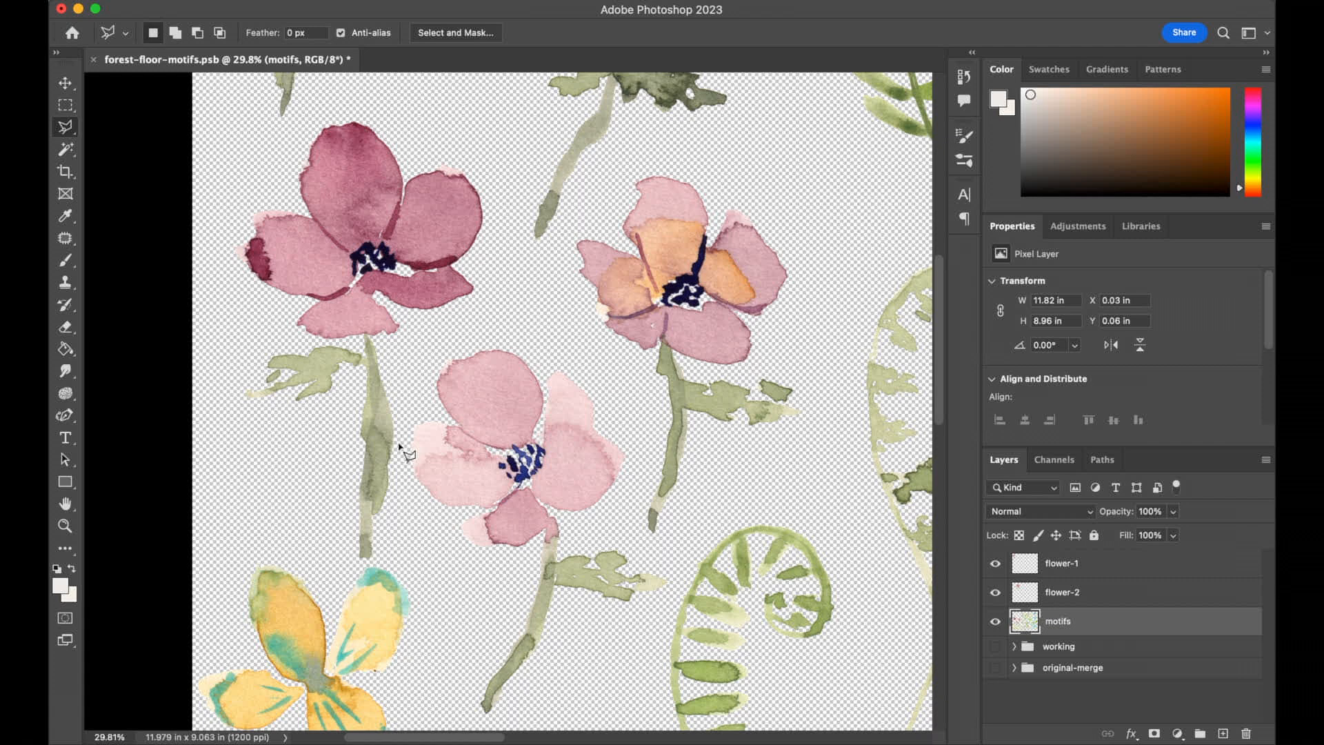
{"action": "mouse_move", "coordinate": [410, 564]}
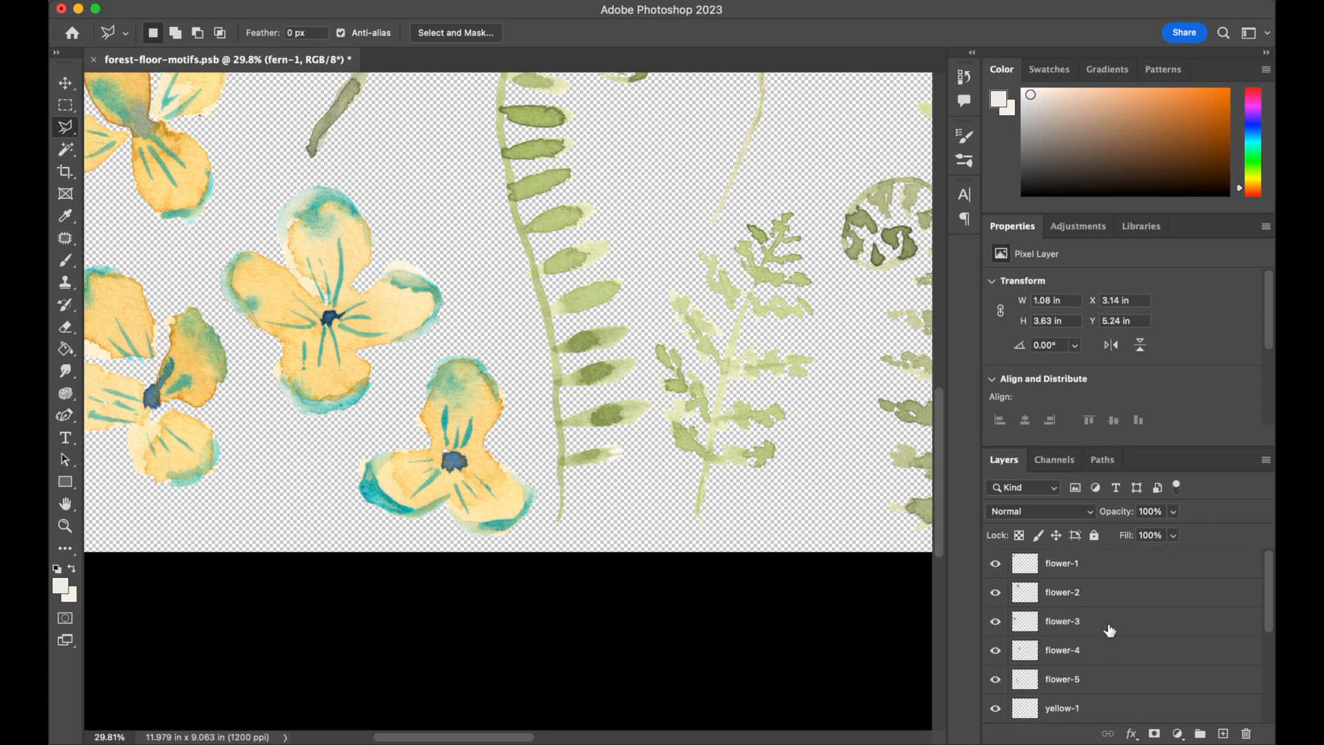
{"action": "mouse_move", "coordinate": [1062, 575]}
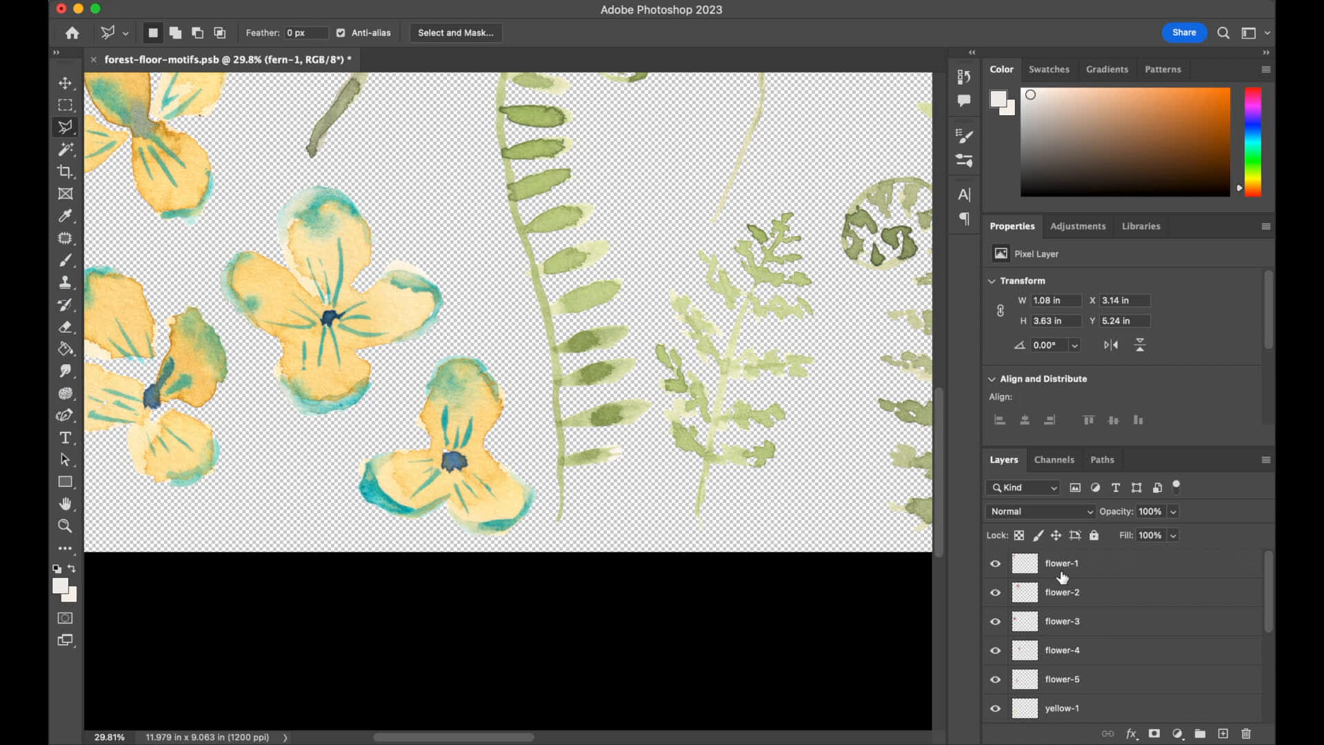
{"action": "mouse_move", "coordinate": [1092, 582]}
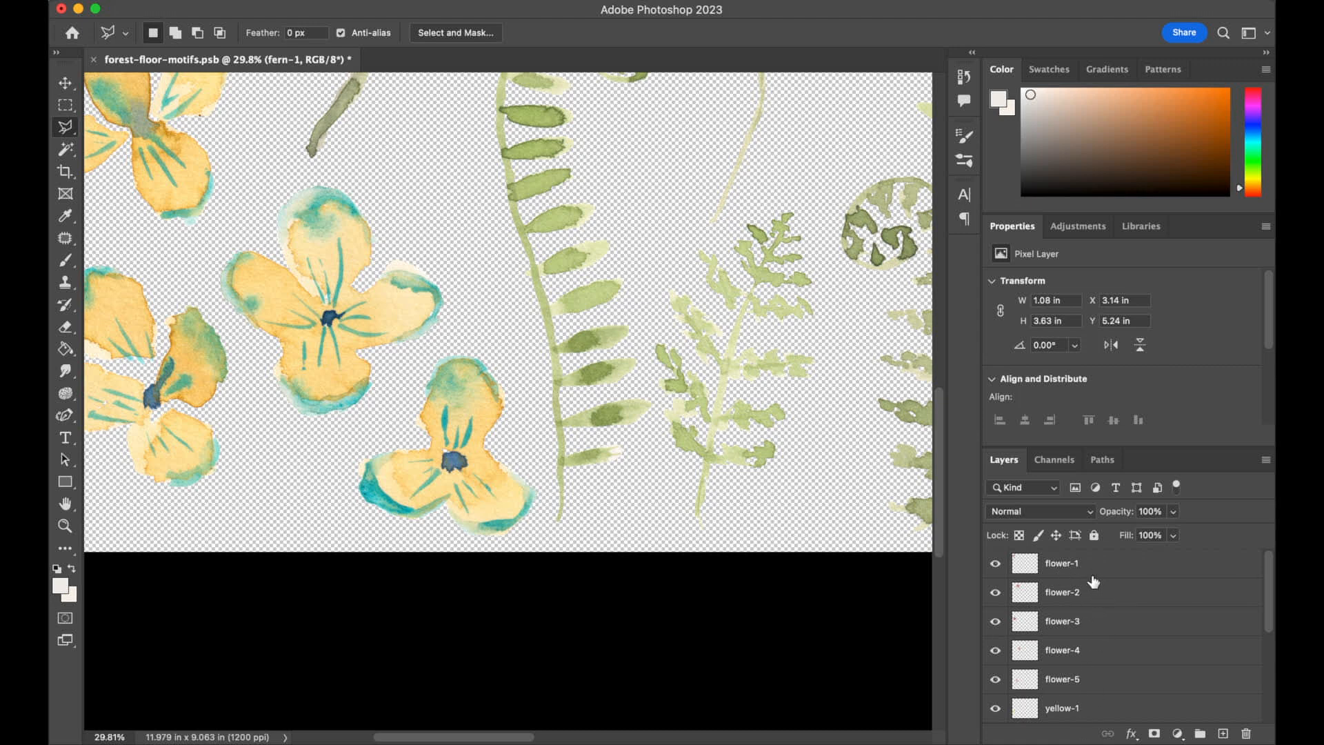
{"action": "mouse_move", "coordinate": [1092, 578]}
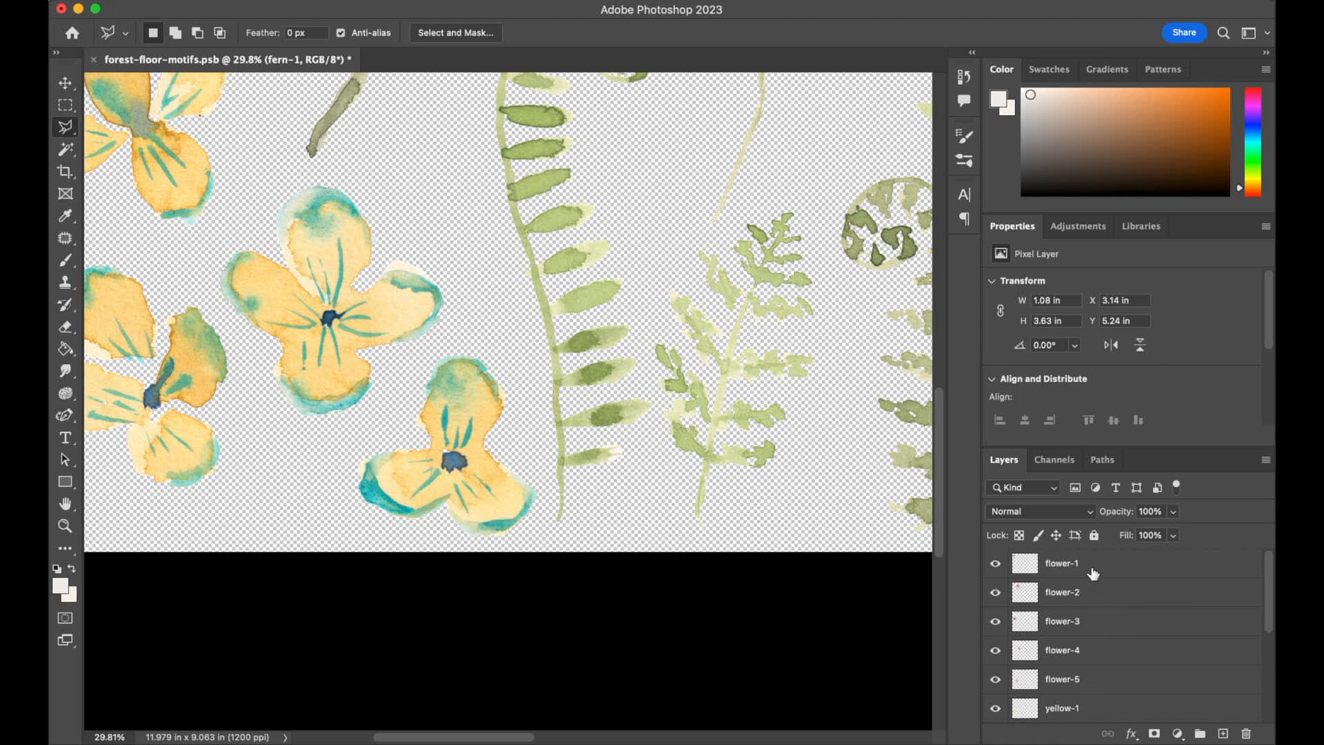
Step: Group flower-1 to flower-5 as flowers and yellow-1 to yellow-4 as yellow-flowers
{"action": "left_click", "coordinate": [1062, 563]}
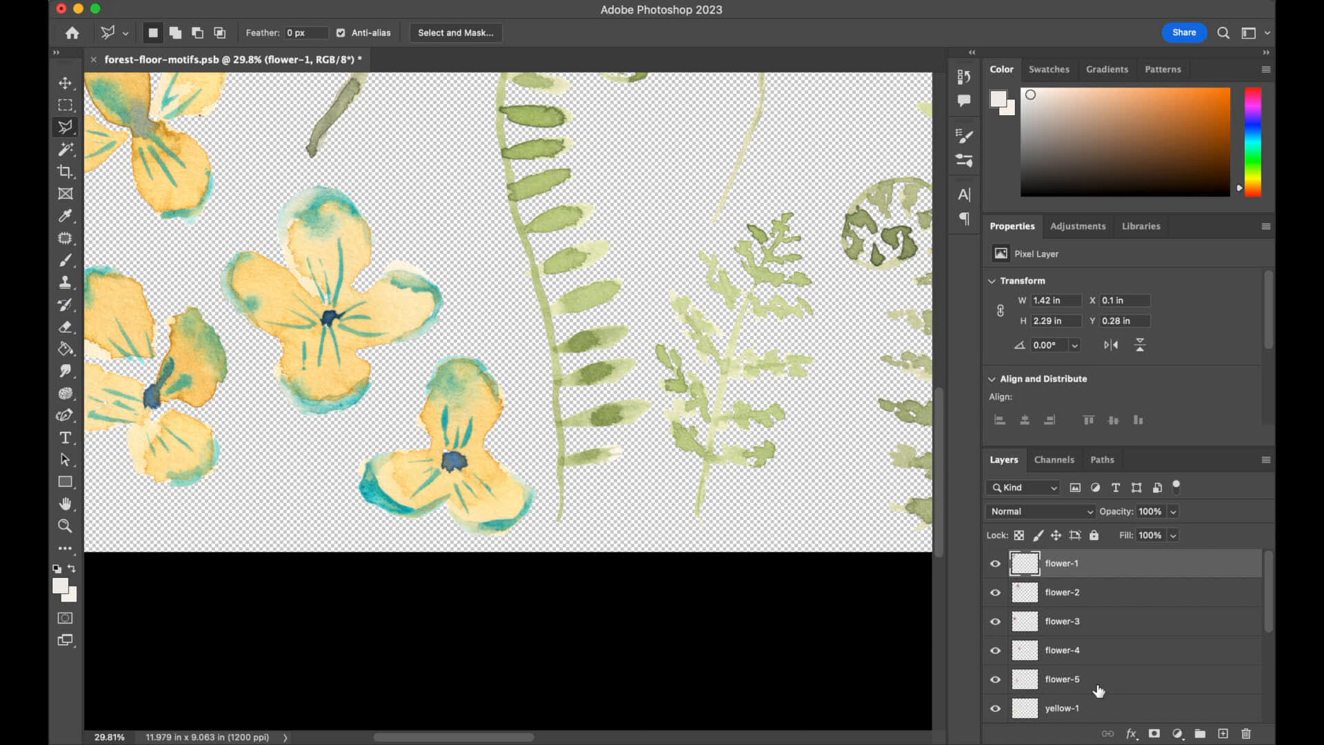
{"action": "key", "text": "cmd+g"}
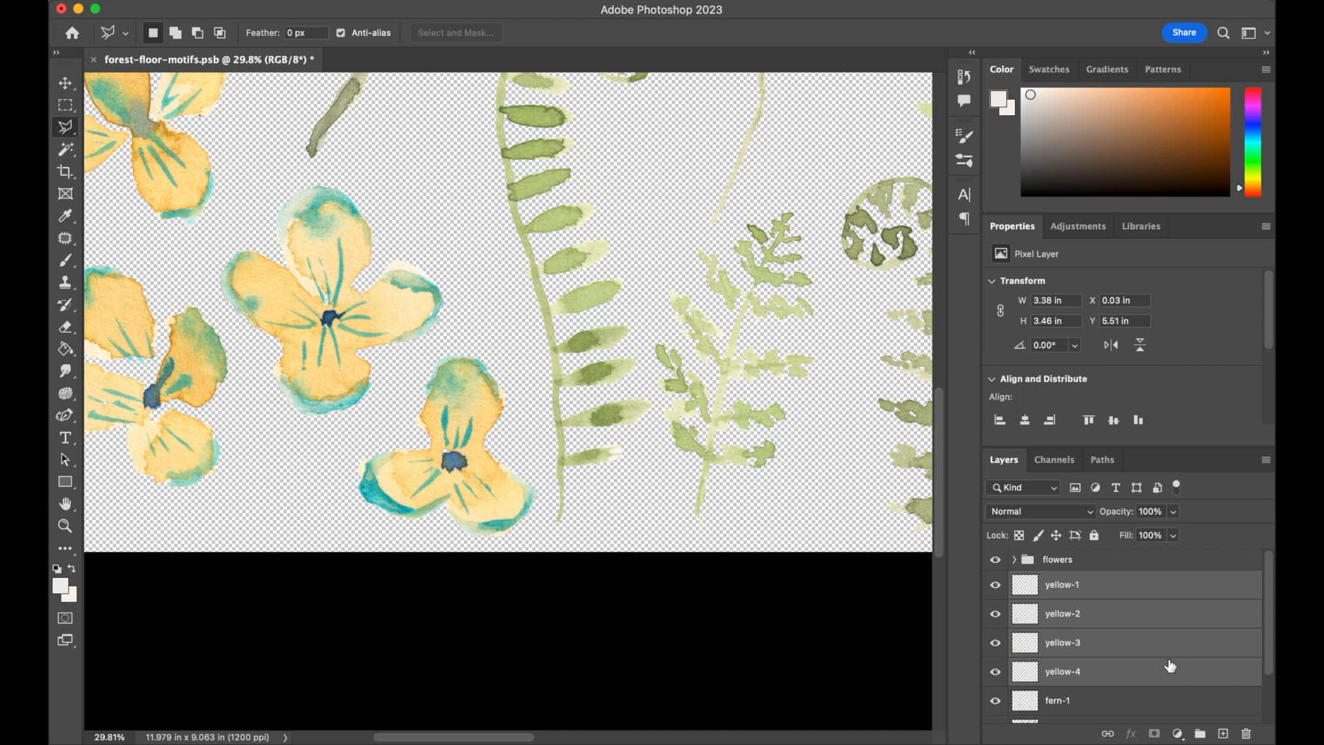
{"action": "key", "text": "cmd+g"}
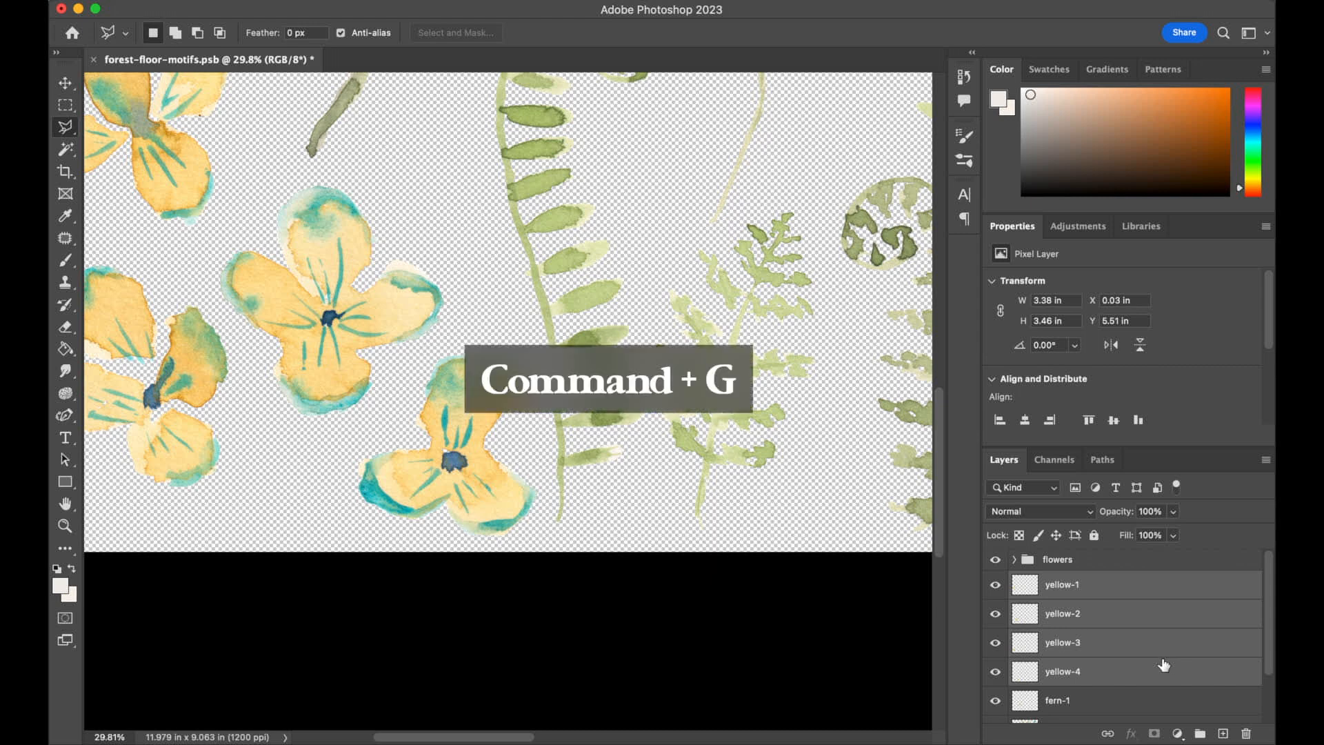
{"action": "key", "text": "cmd+g"}
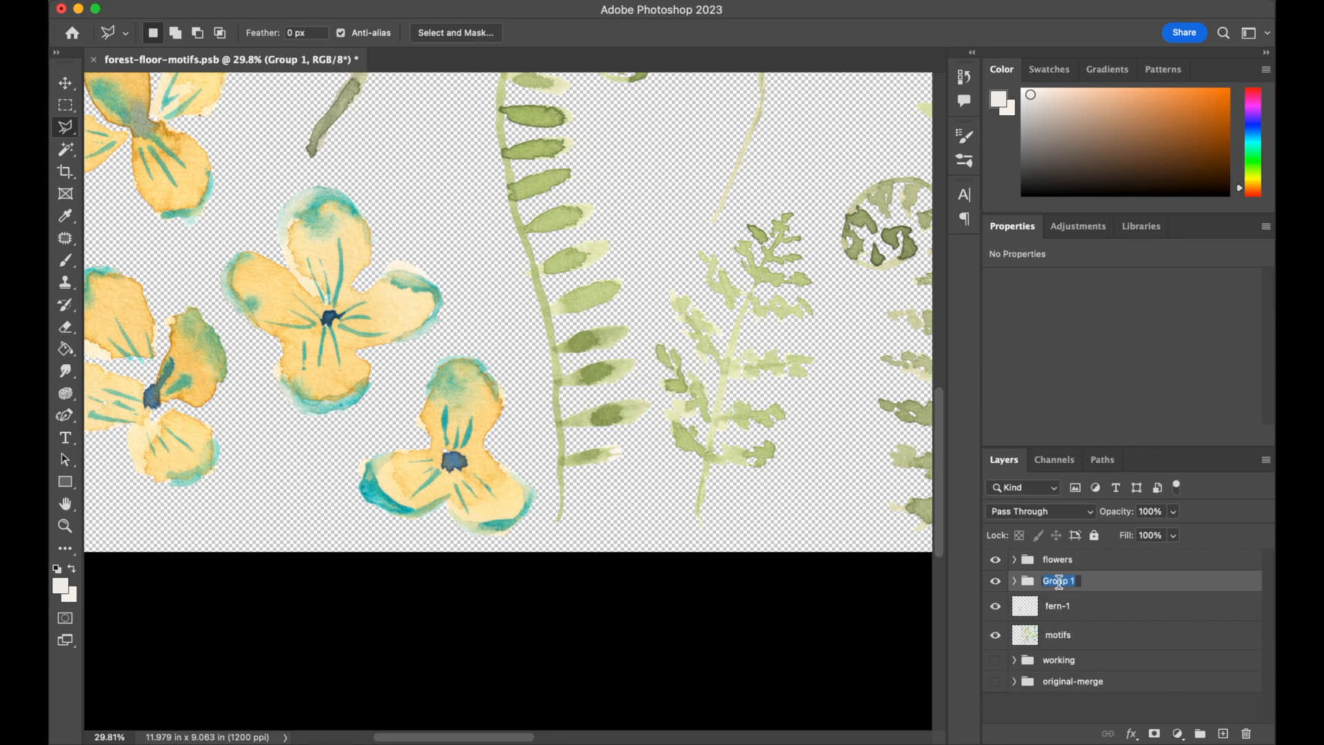
{"action": "type", "text": "yellow-flowers"}
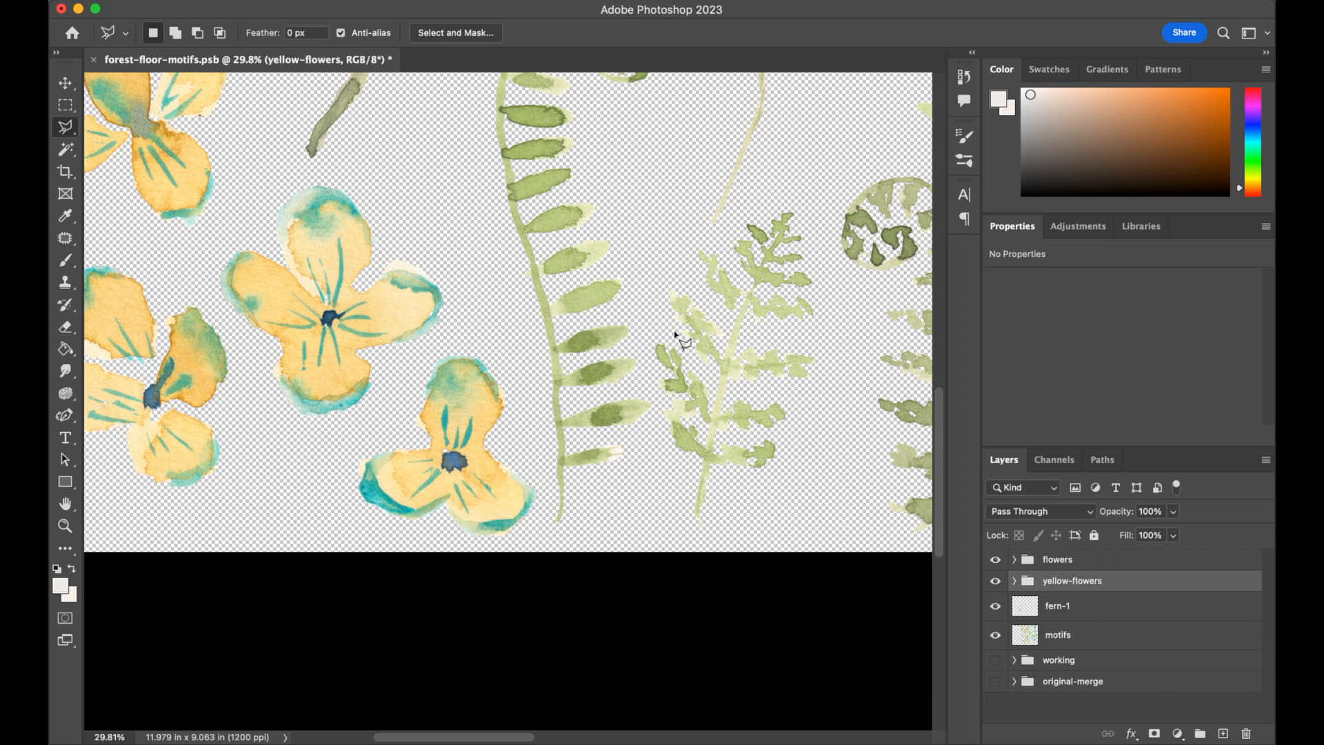
{"action": "left_click", "coordinate": [994, 605]}
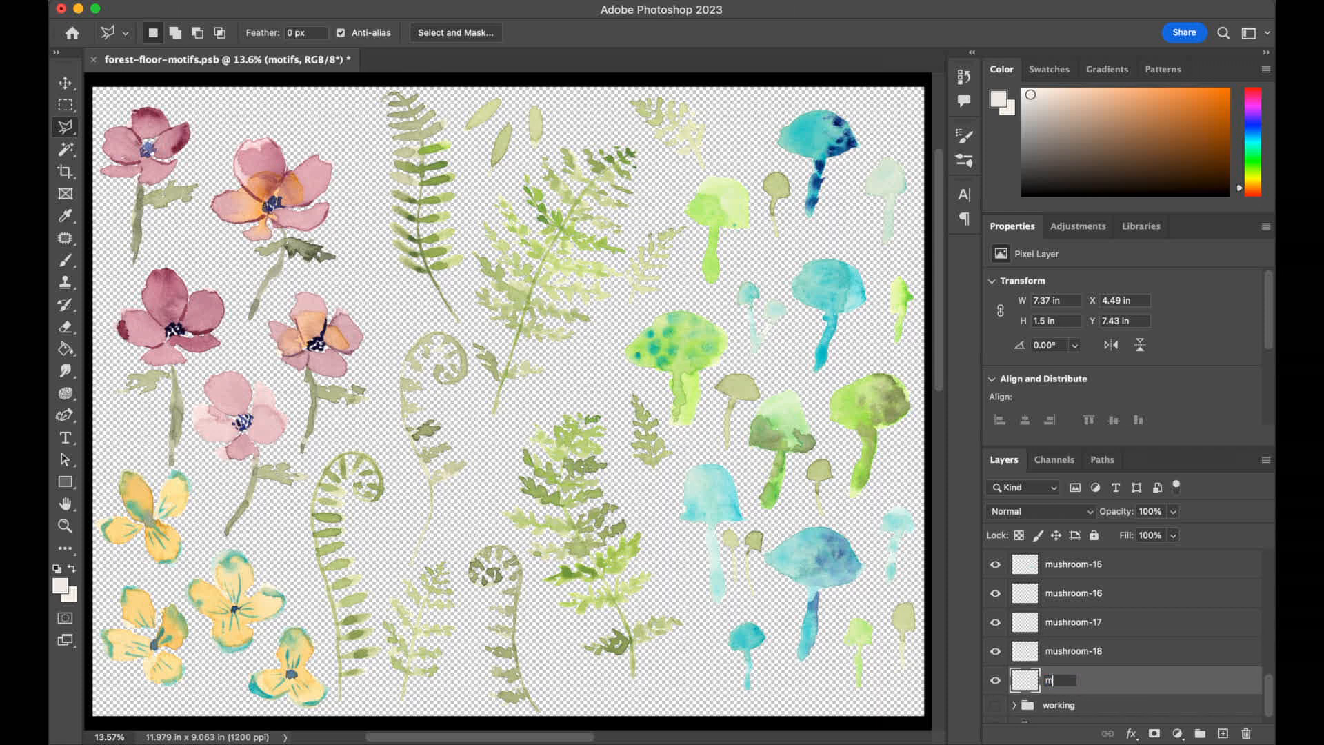
Step: Name the last layer mushroom-19 and rename the mushroom group to mushrooms
{"action": "type", "text": "mushroom-19"}
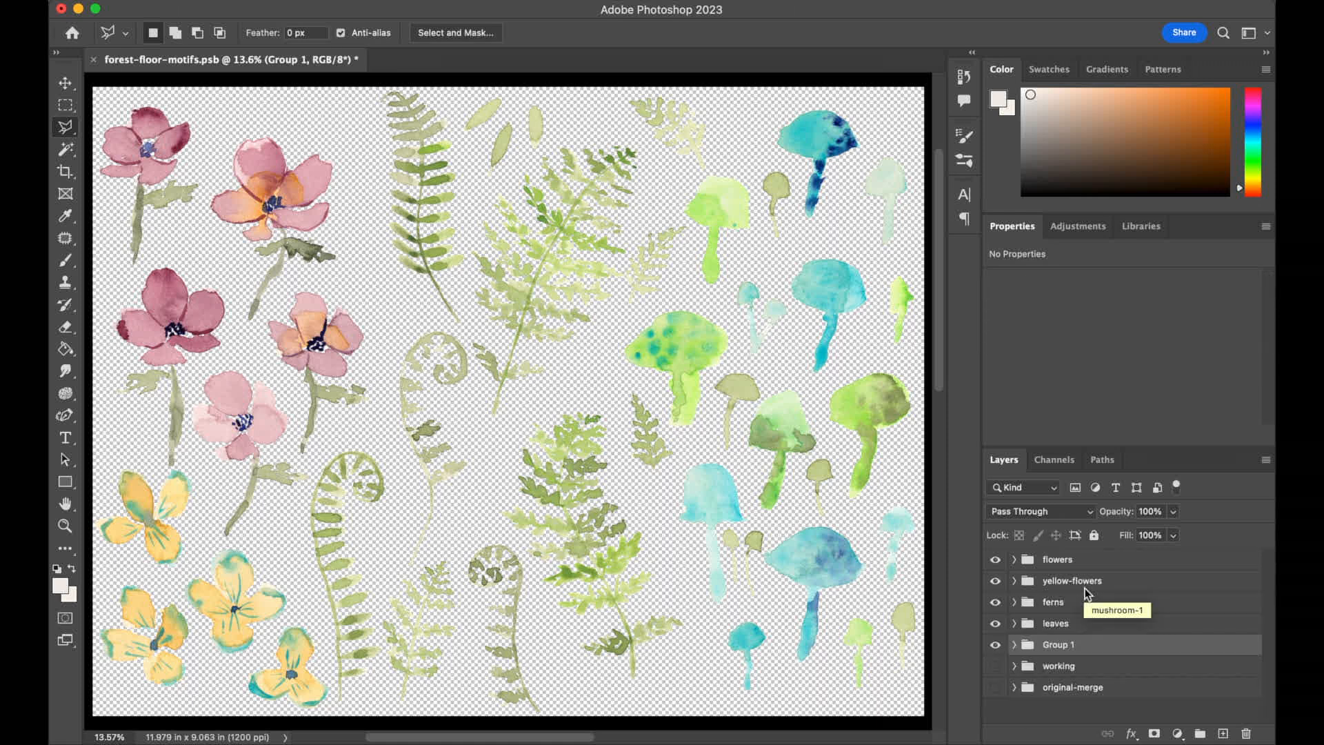
{"action": "double_click", "coordinate": [1058, 644]}
{"action": "type", "text": "mushrooms"}
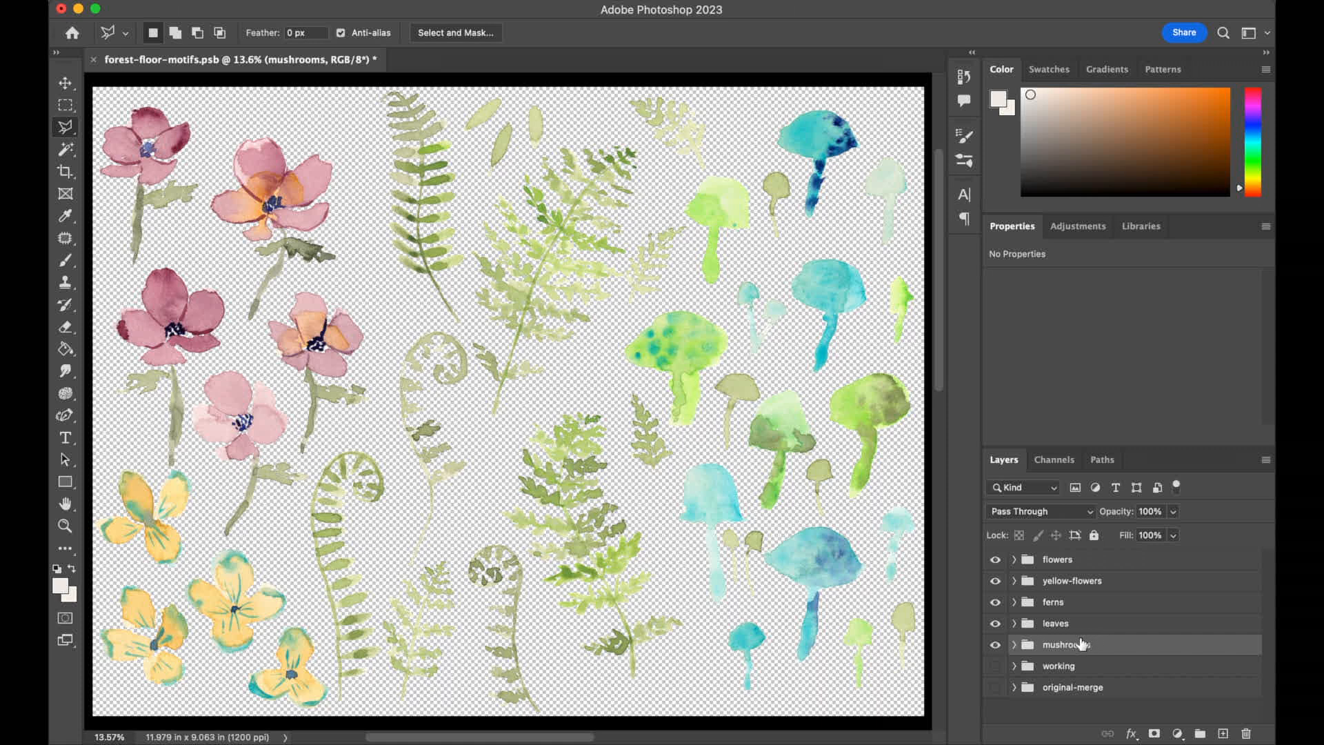
{"action": "mouse_move", "coordinate": [1084, 644]}
{"action": "type", "text": "motifs"}
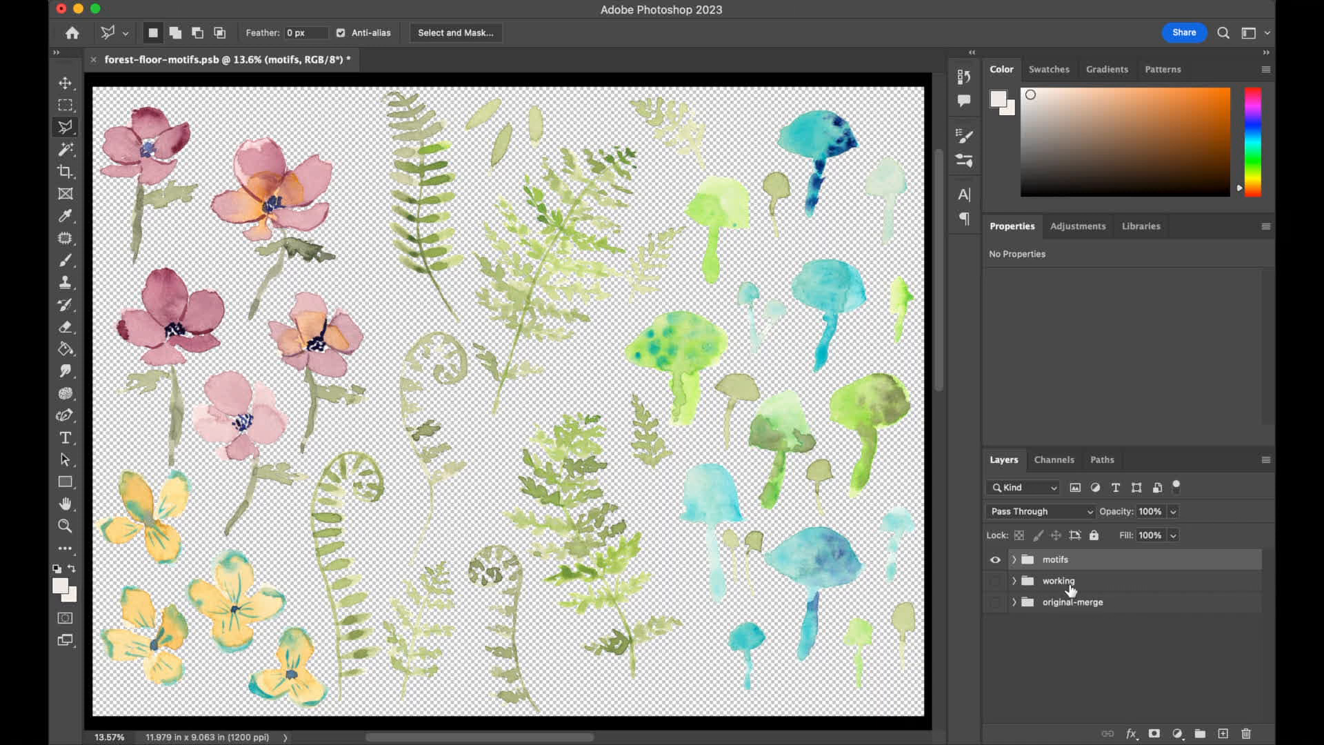
{"action": "mouse_move", "coordinate": [1113, 595]}
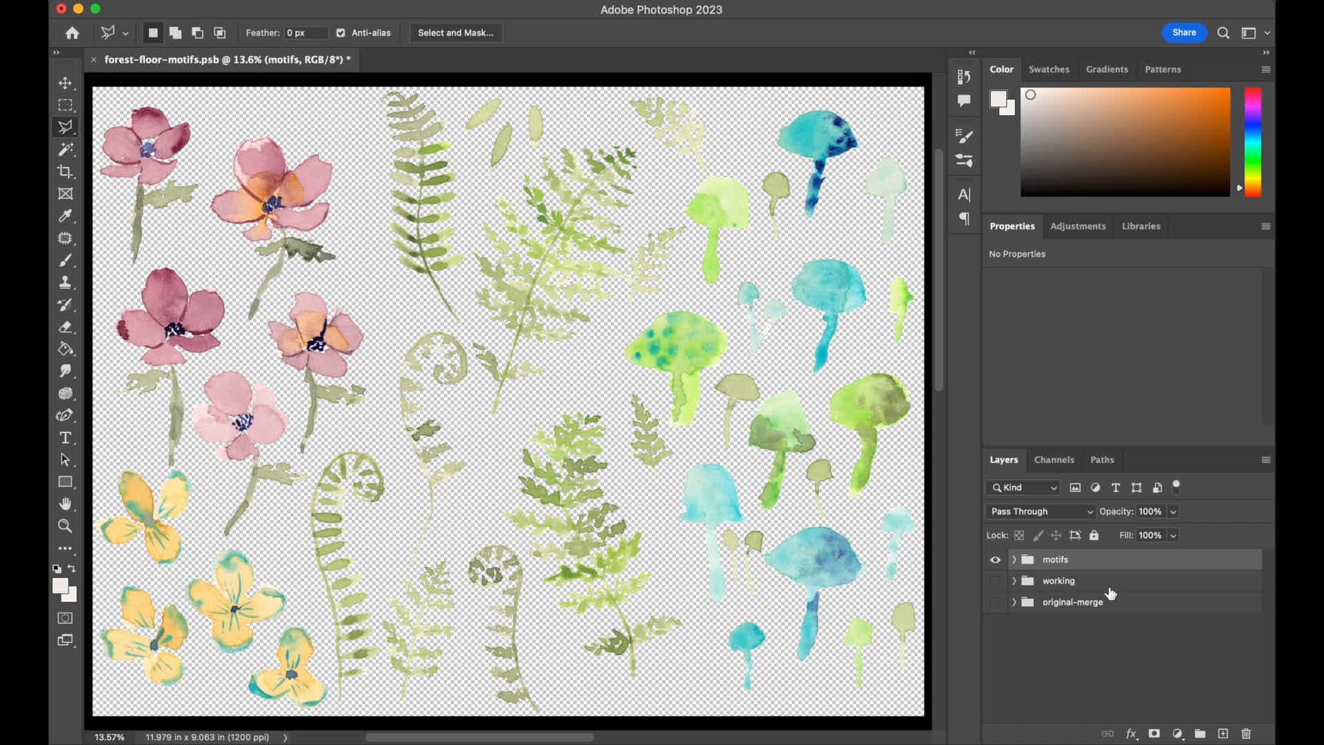
{"action": "mouse_move", "coordinate": [568, 547]}
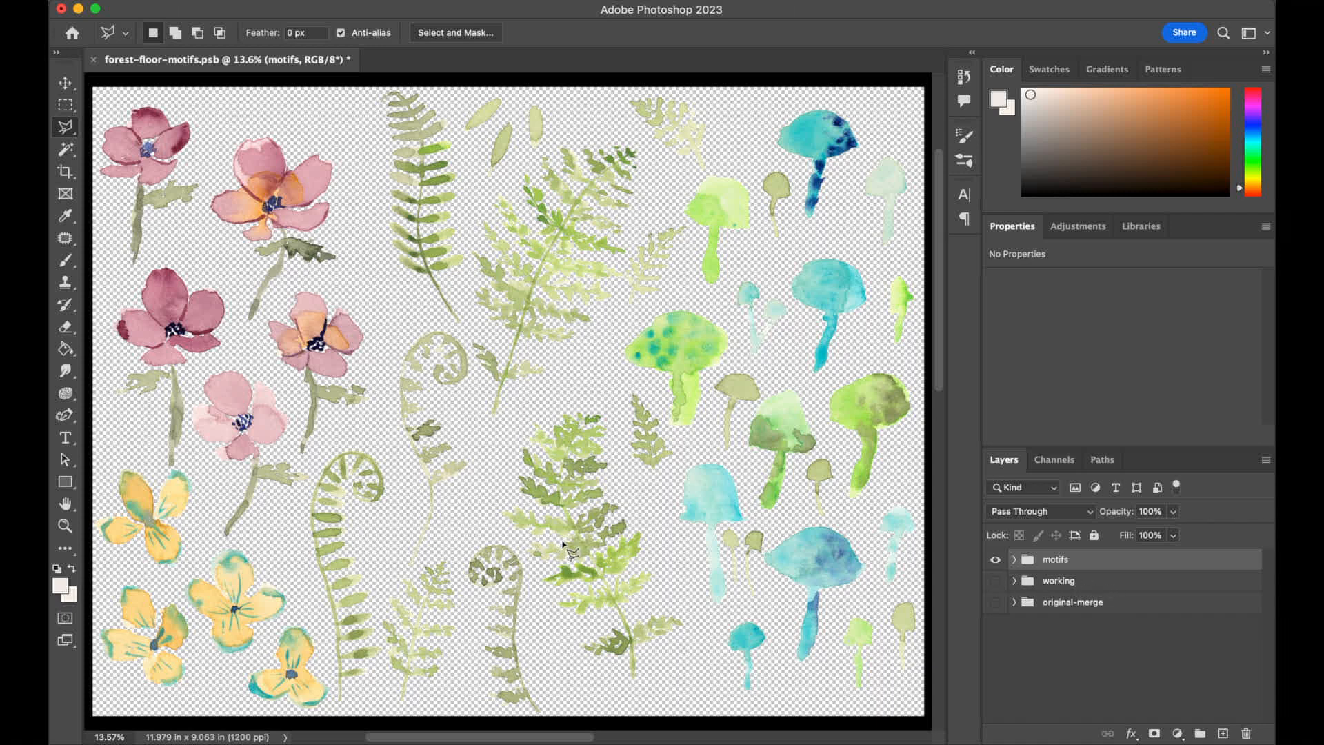
{"action": "mouse_move", "coordinate": [570, 553]}
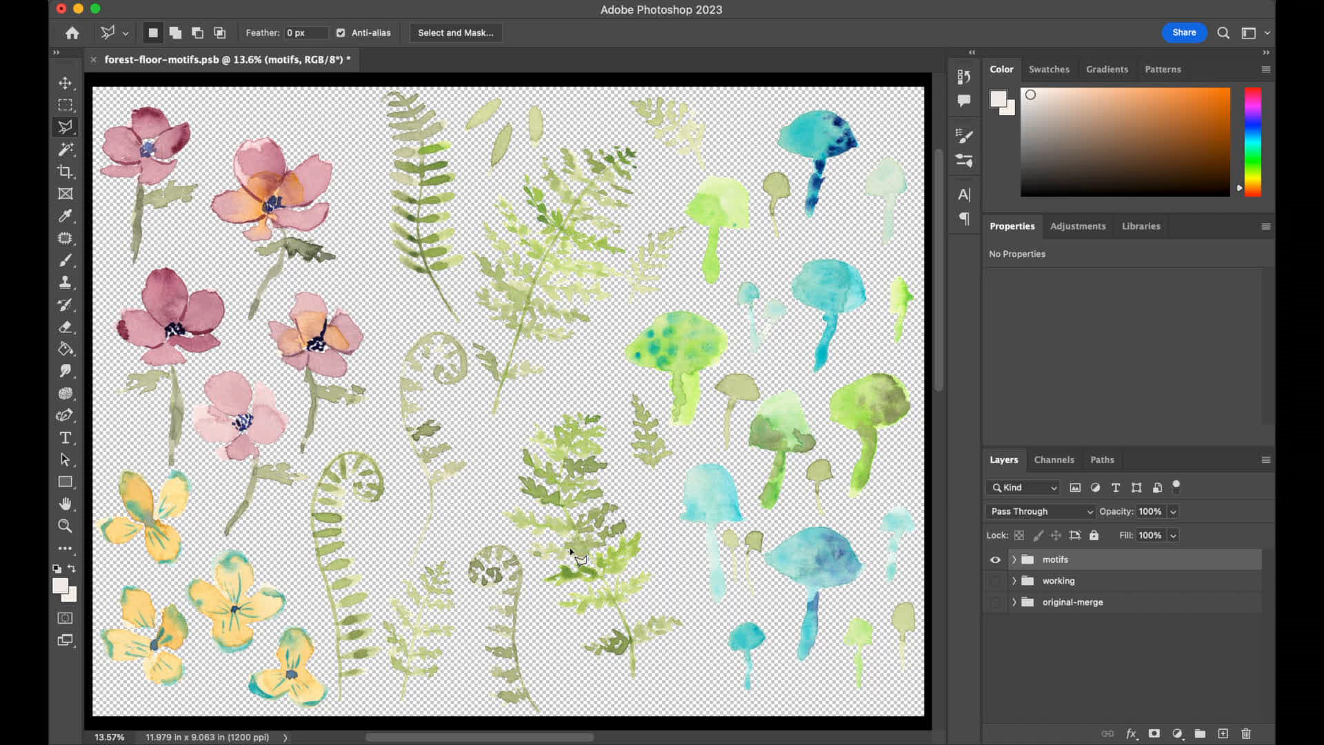
{"action": "mouse_move", "coordinate": [576, 559]}
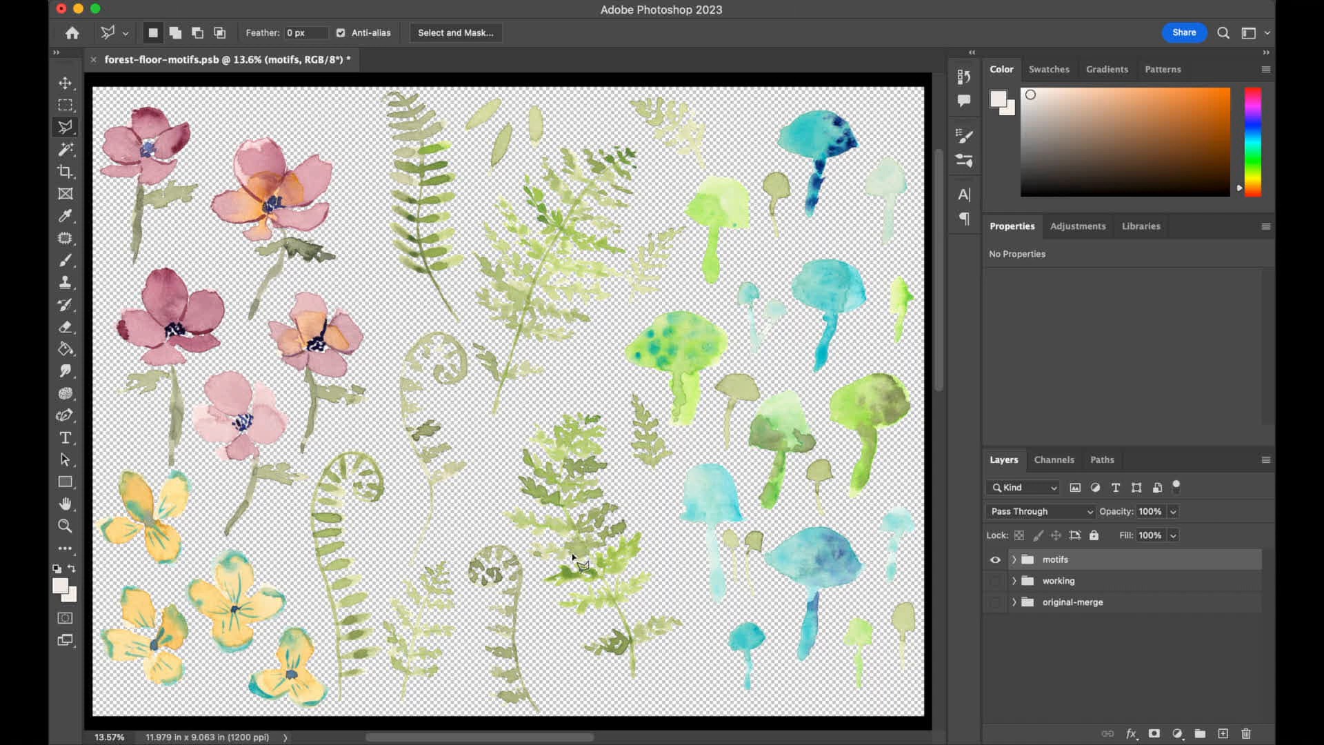
{"action": "mouse_move", "coordinate": [580, 566]}
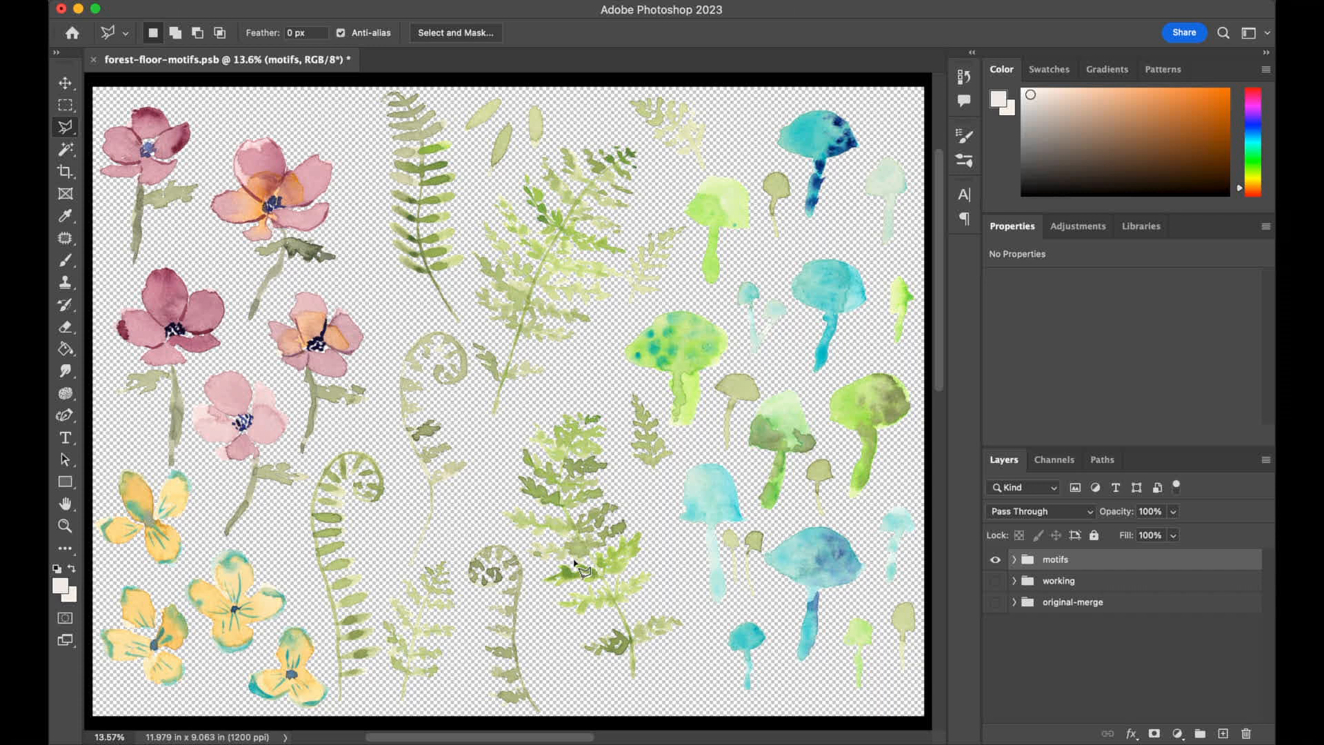
{"action": "mouse_move", "coordinate": [579, 568]}
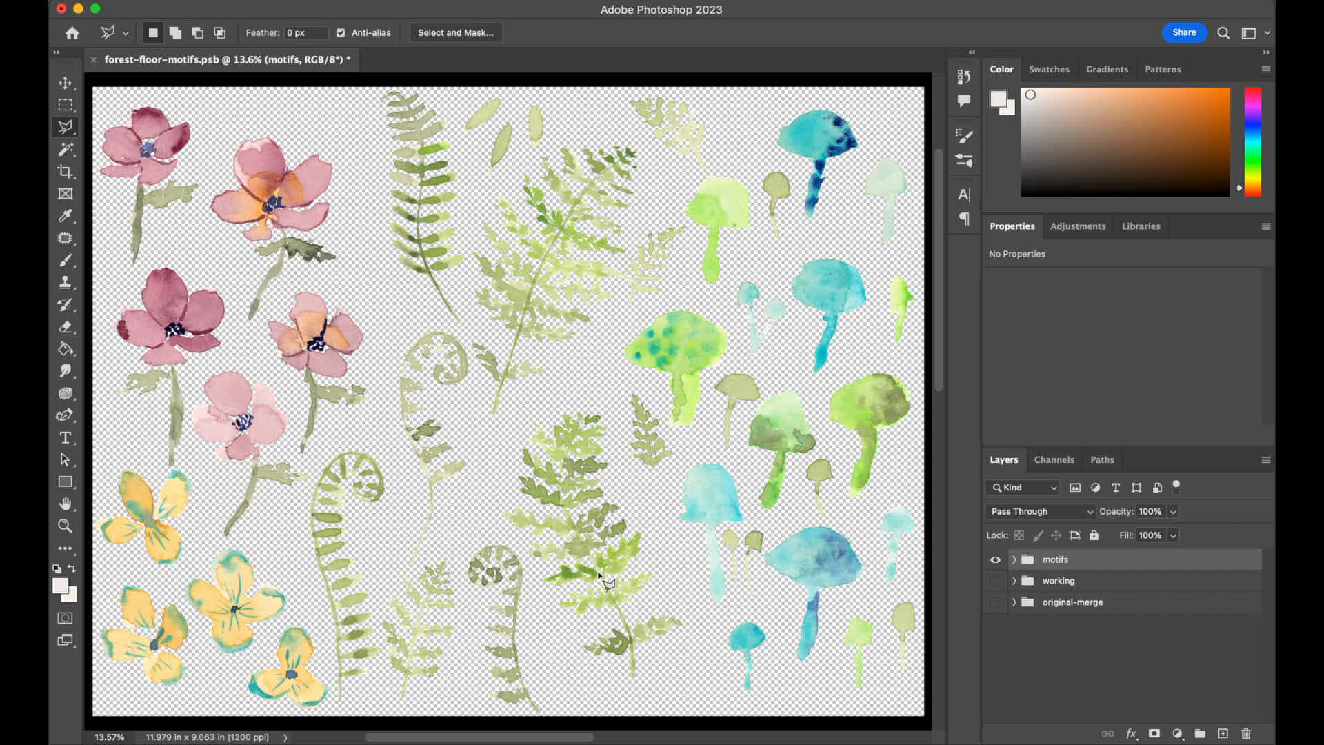
{"action": "mouse_move", "coordinate": [675, 553]}
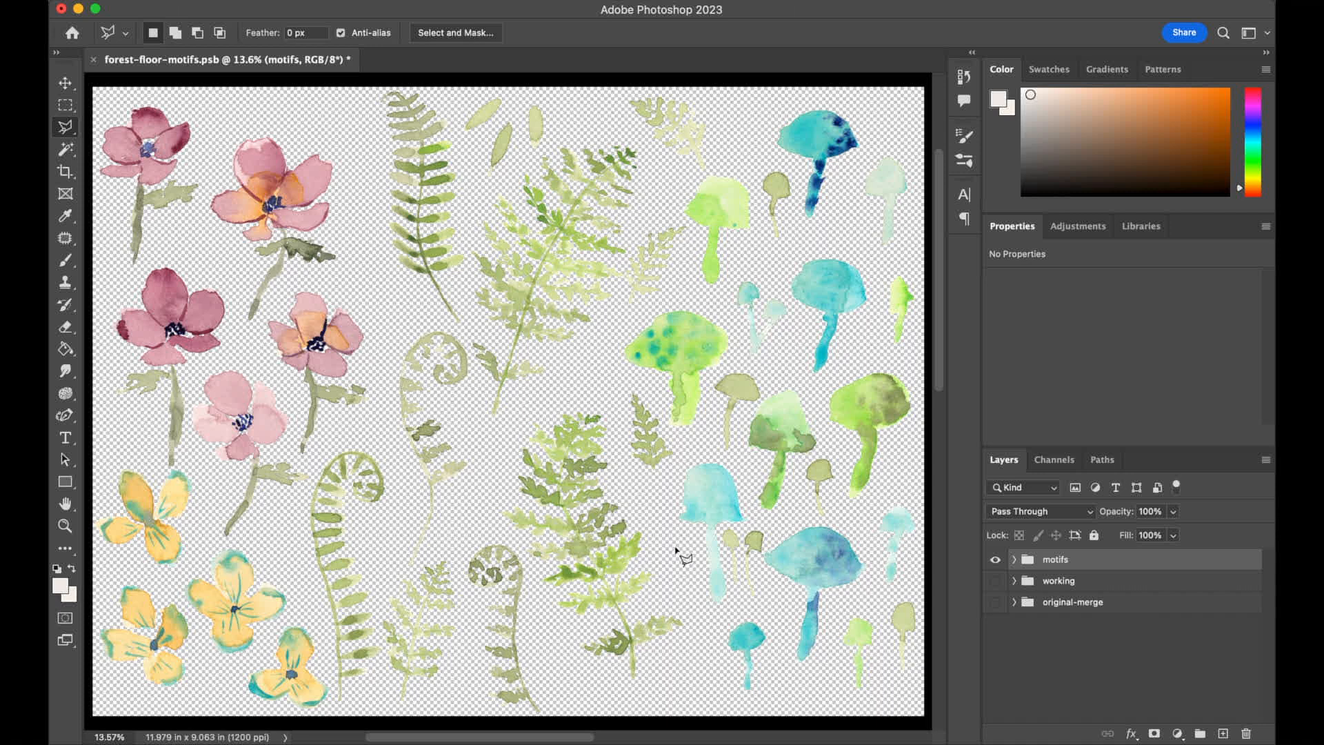
{"action": "mouse_move", "coordinate": [705, 368]}
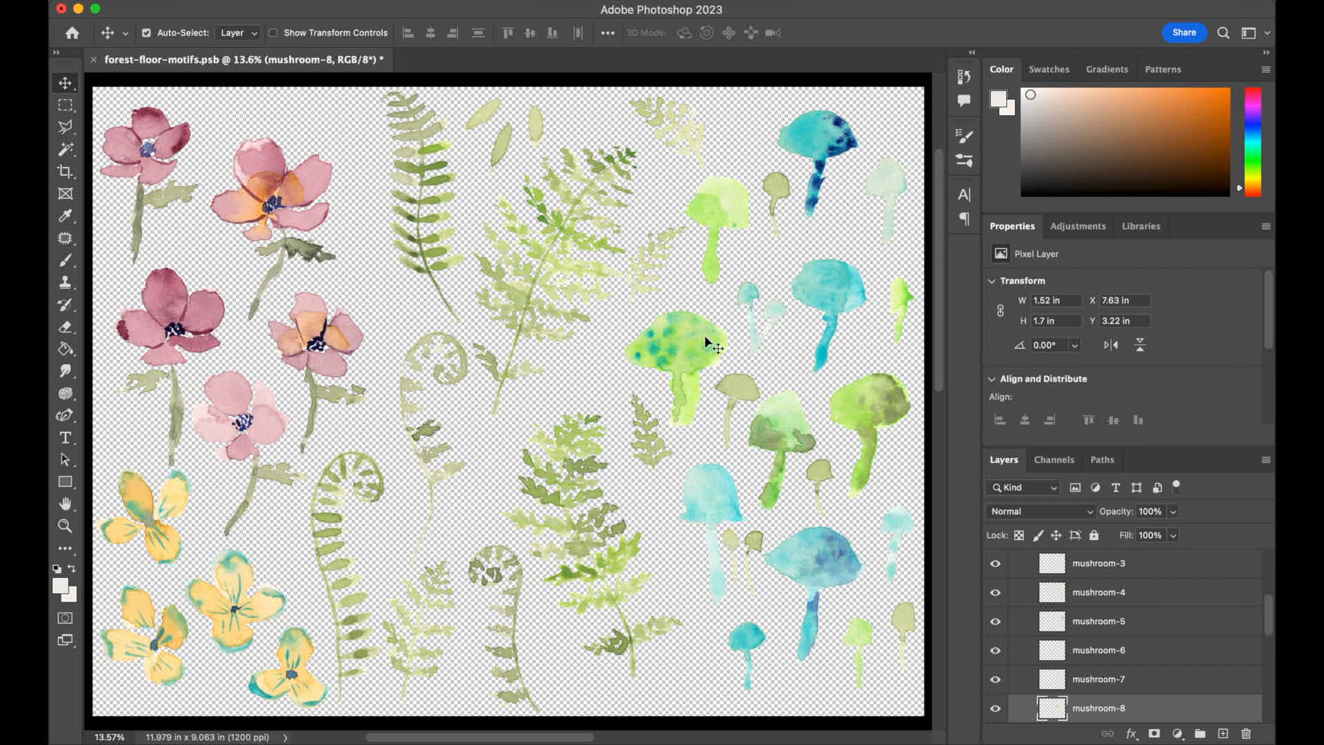
{"action": "mouse_move", "coordinate": [743, 428]}
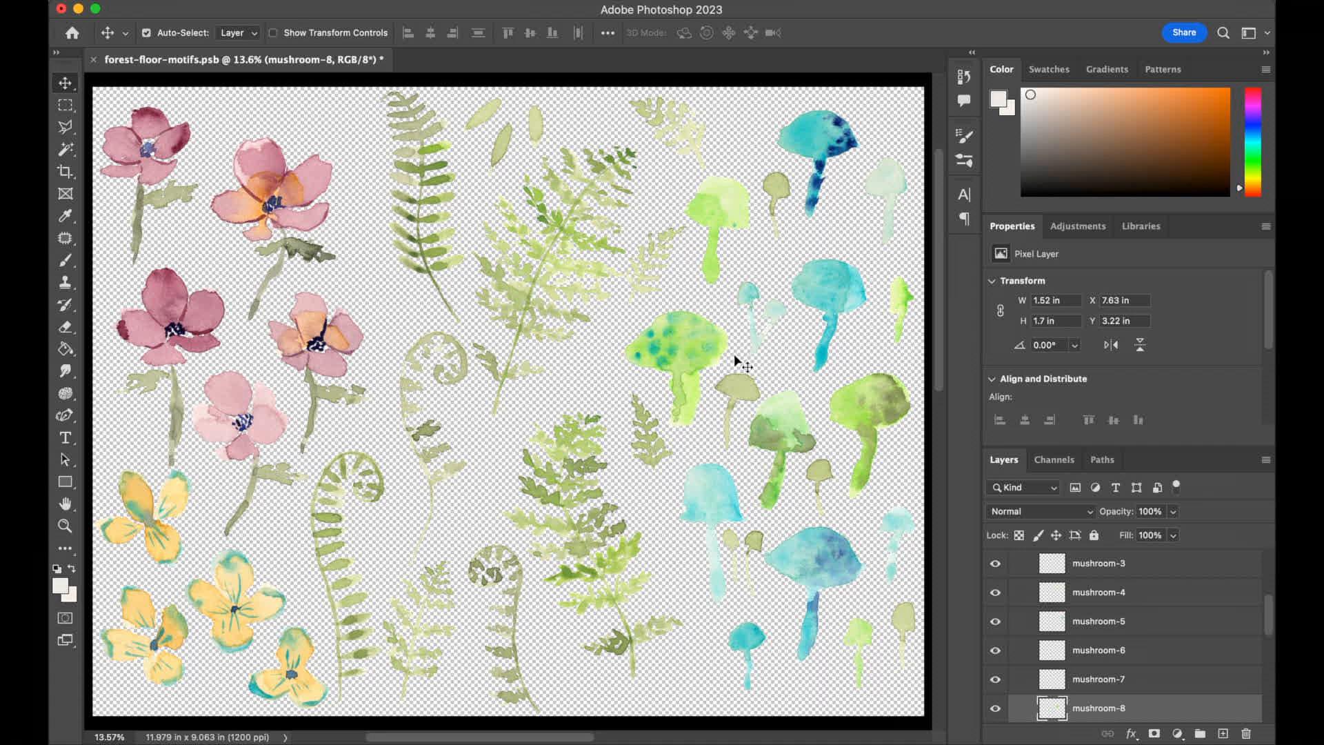
{"action": "mouse_move", "coordinate": [743, 368]}
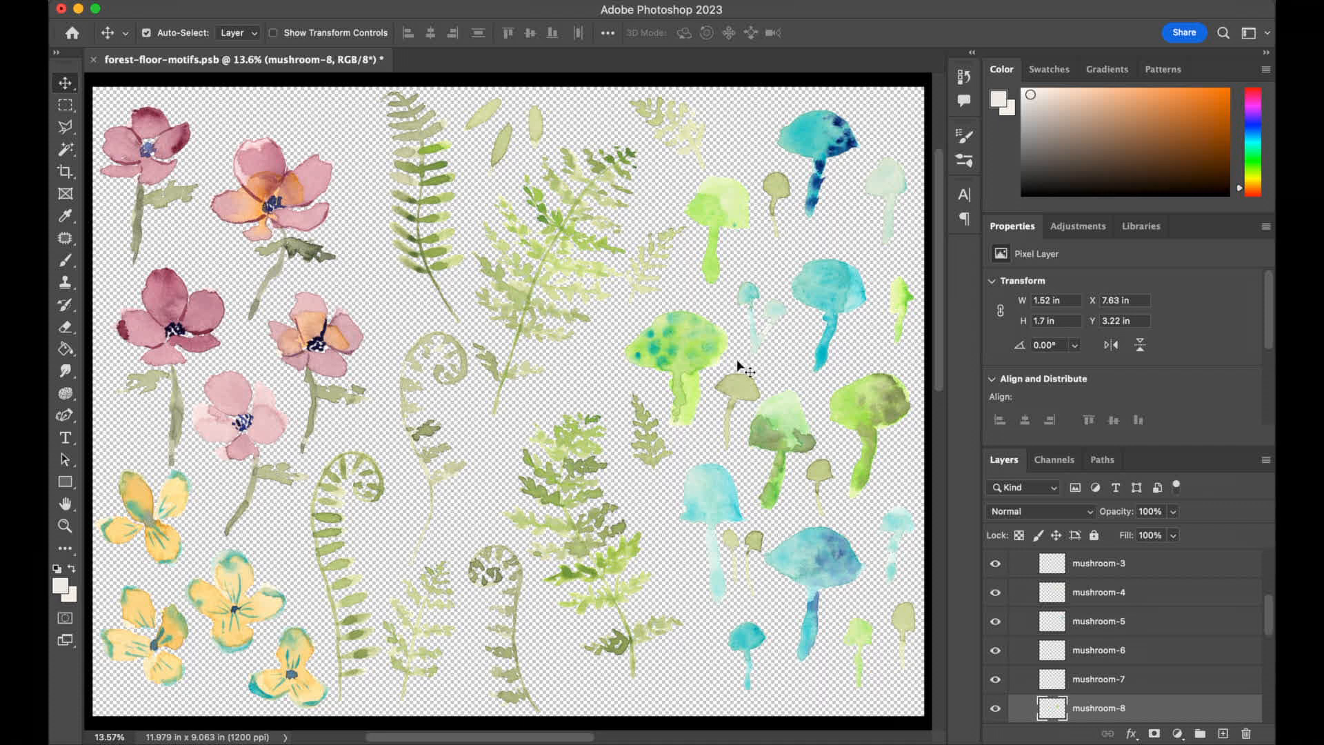
{"action": "mouse_move", "coordinate": [686, 359]}
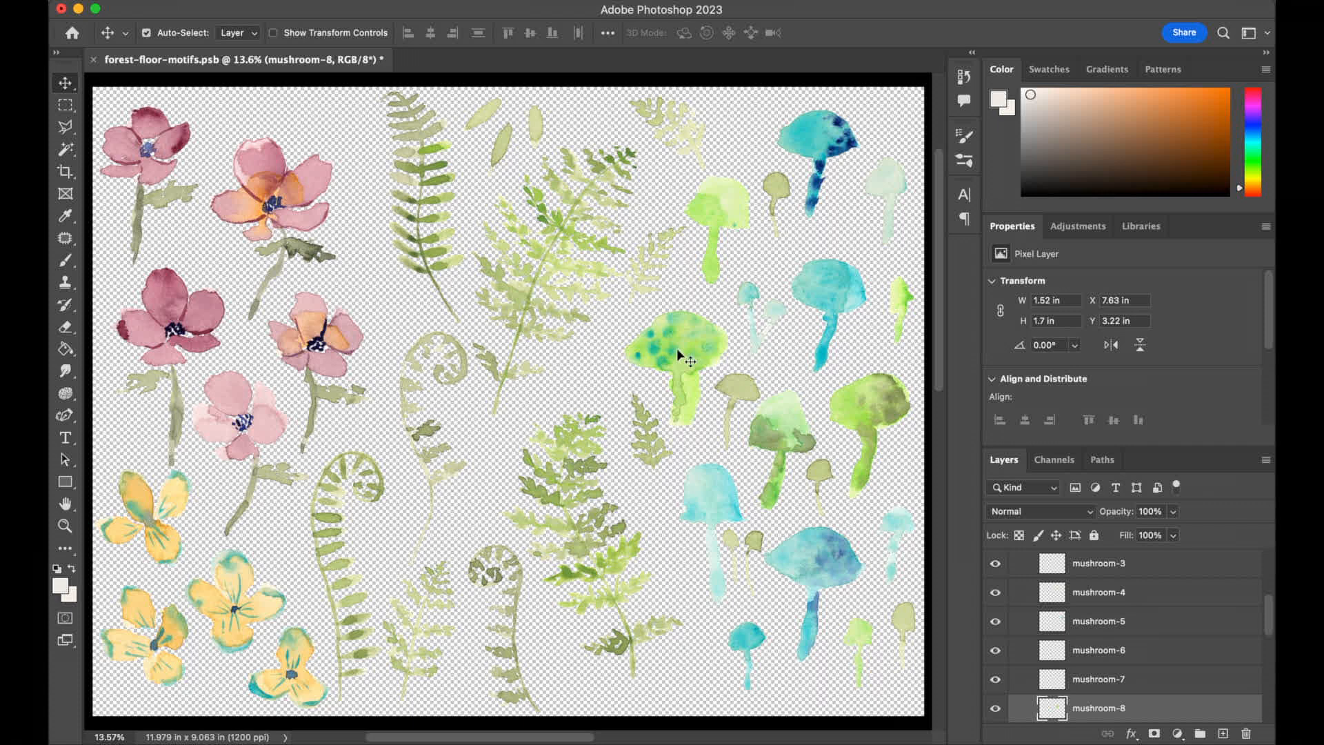
{"action": "mouse_move", "coordinate": [682, 364]}
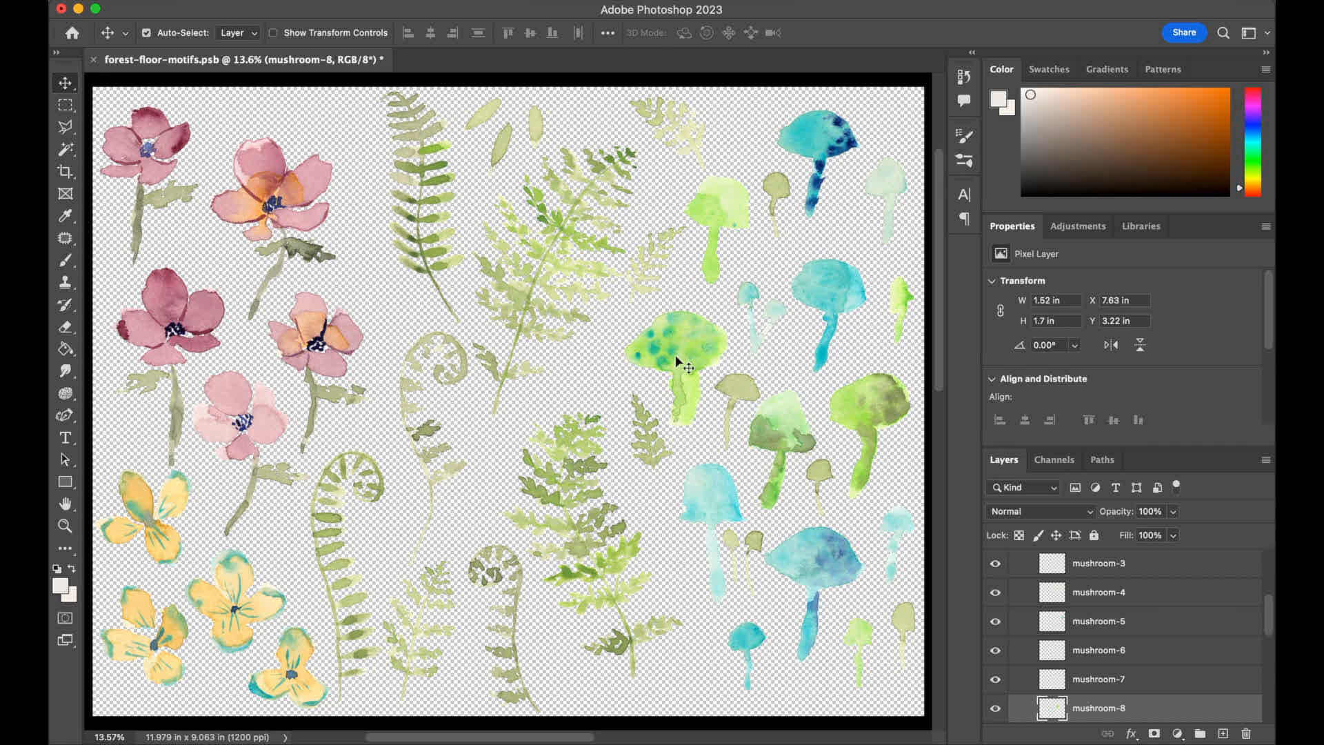
{"action": "mouse_move", "coordinate": [684, 365]}
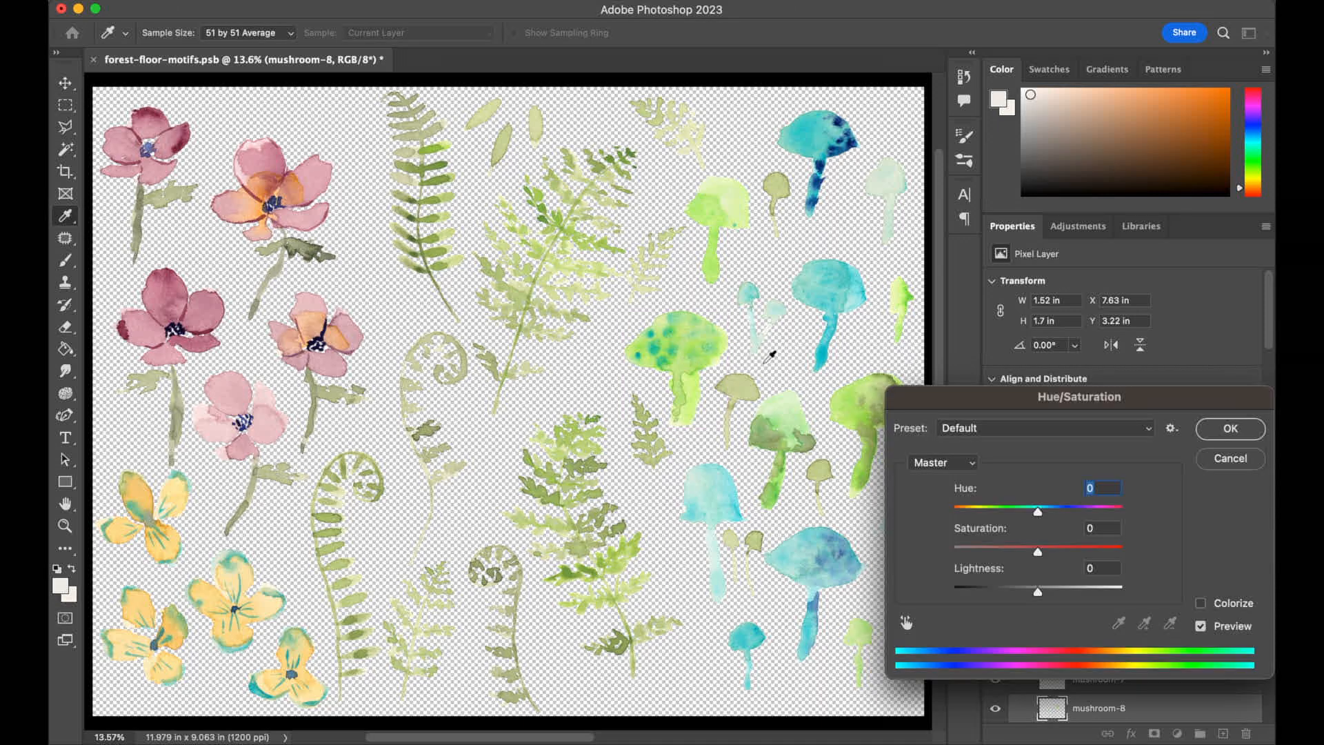
Step: Set mushroom-8's Hue/Saturation to Saturation -36 and Lightness +12
{"action": "left_click_drag", "start_coordinate": [1077, 397], "coordinate": [1118, 230]}
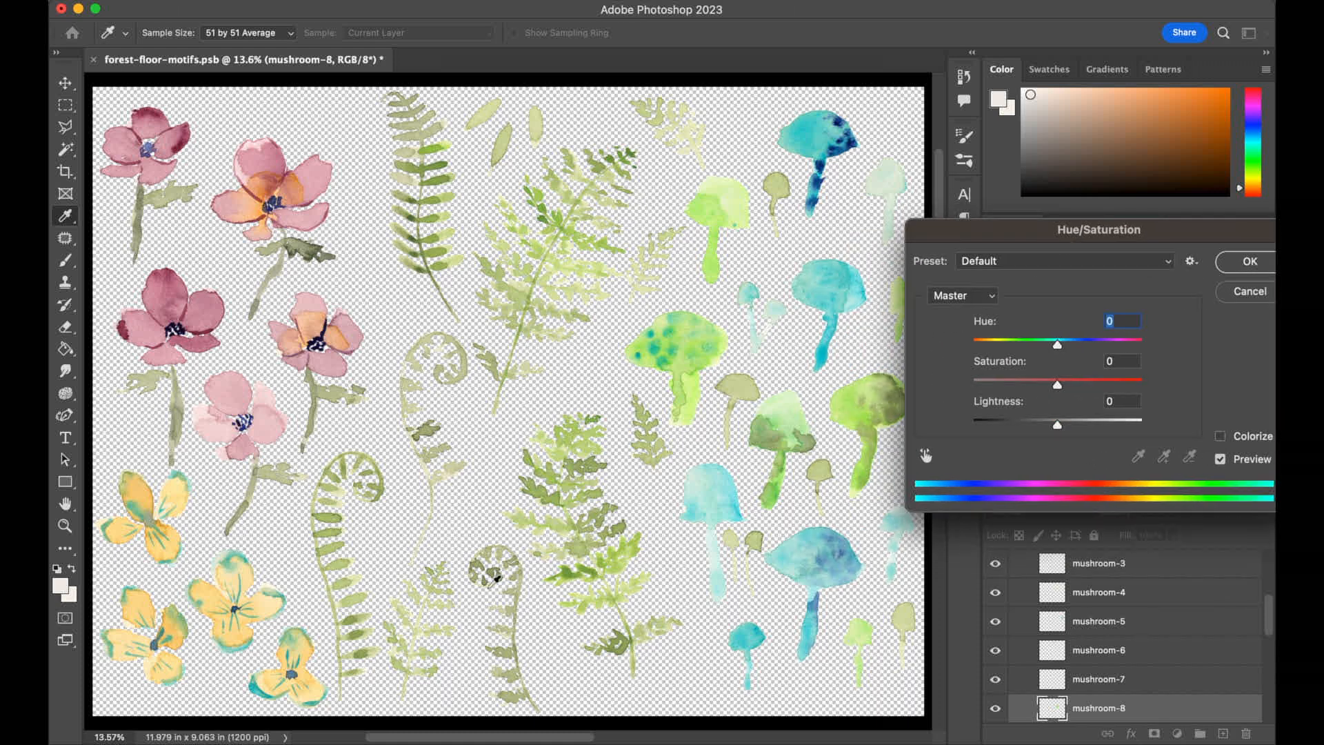
{"action": "mouse_move", "coordinate": [823, 493]}
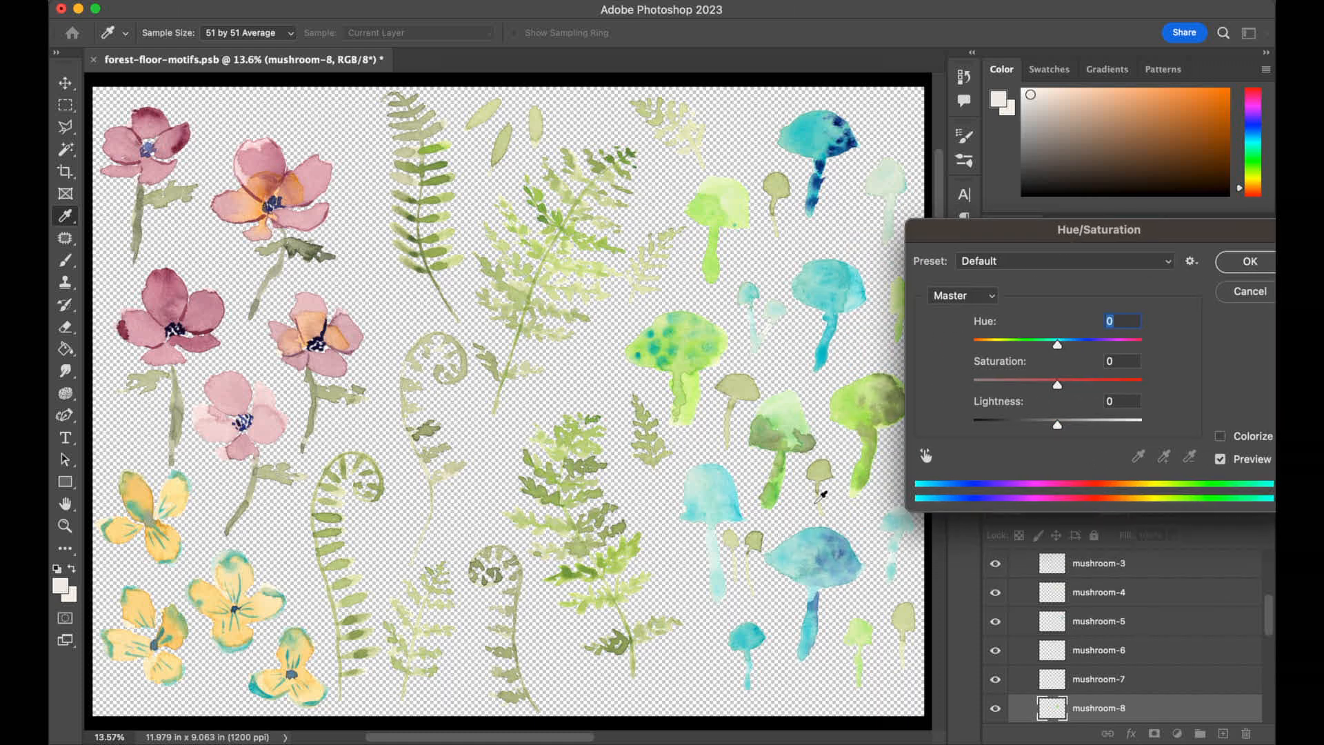
{"action": "left_click_drag", "start_coordinate": [1057, 387], "coordinate": [1056, 386]}
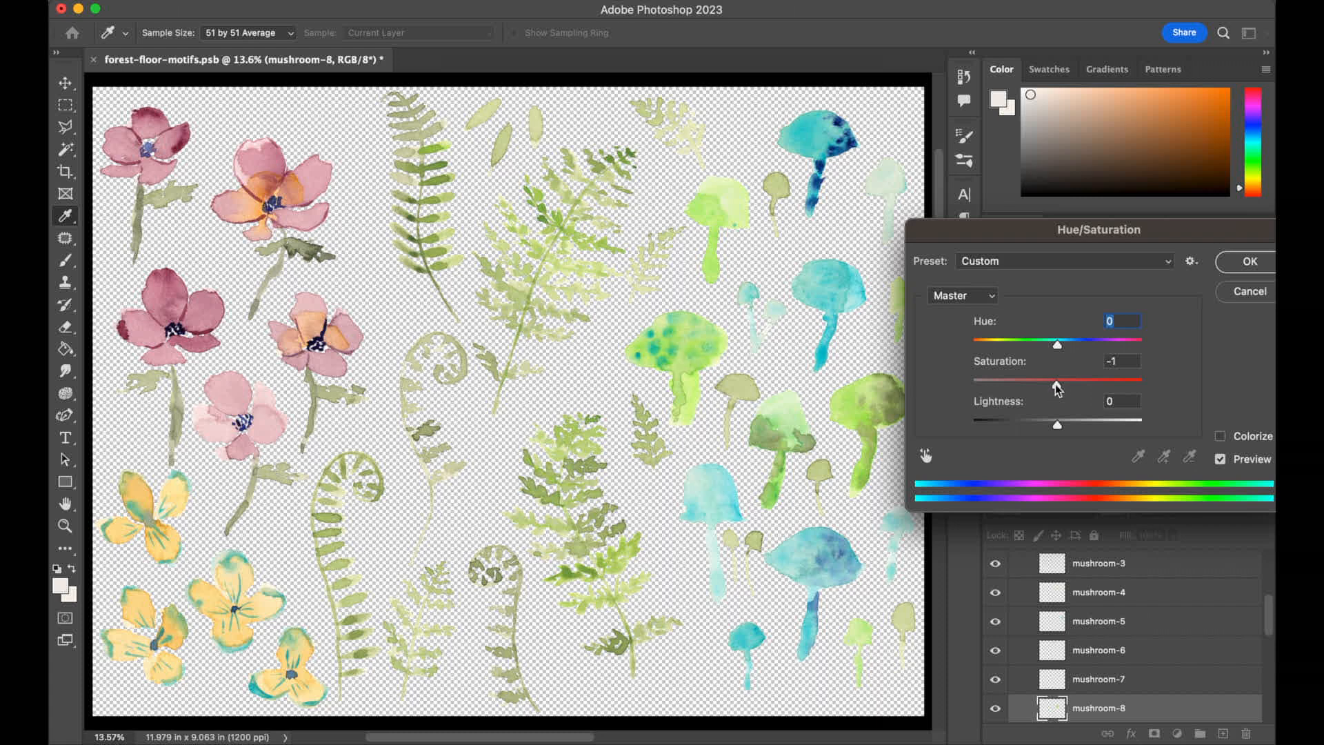
{"action": "left_click_drag", "start_coordinate": [1057, 379], "coordinate": [1040, 380]}
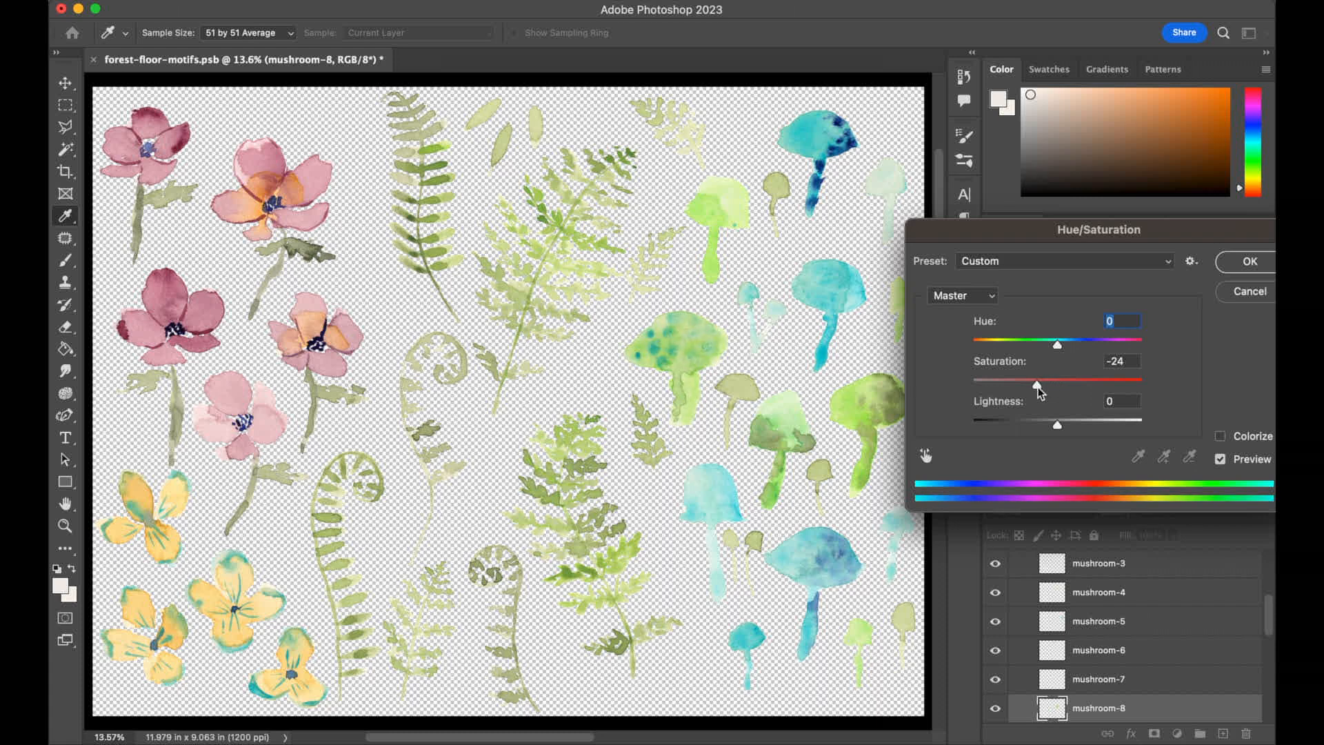
{"action": "left_click", "coordinate": [1121, 360]}
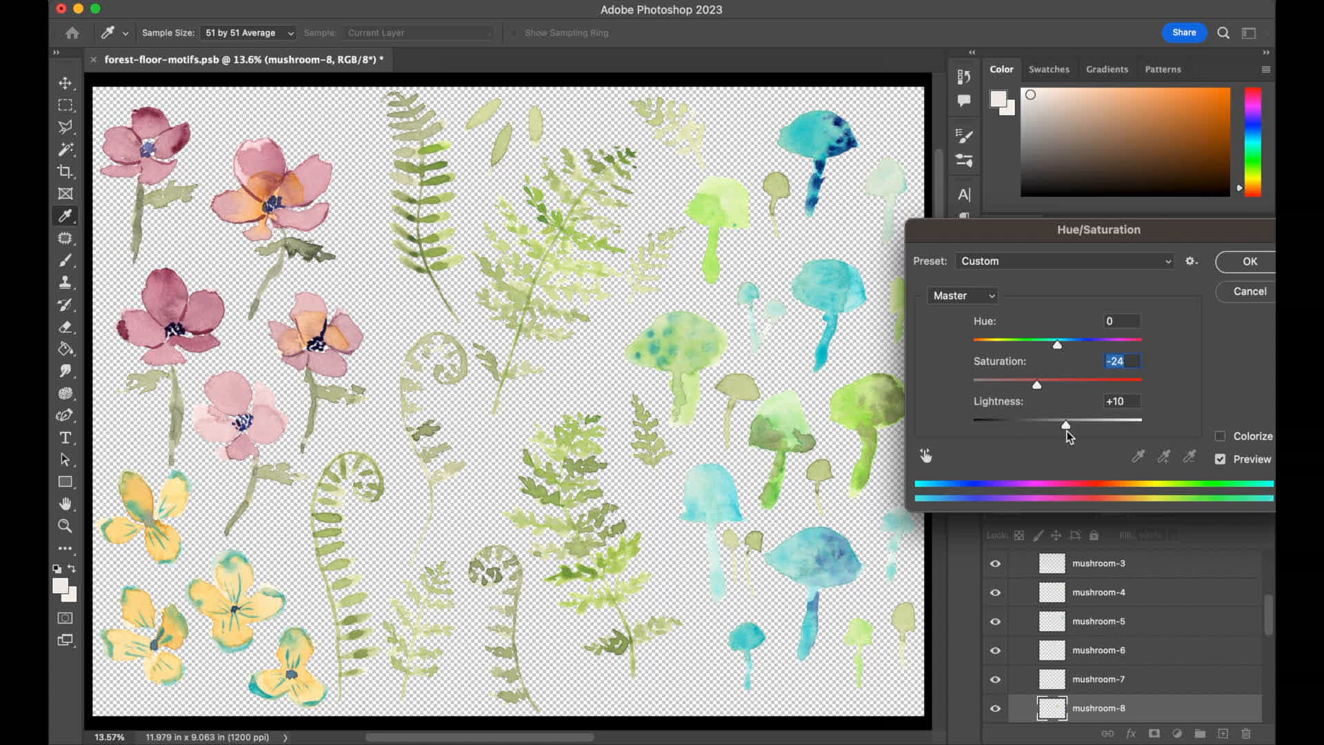
{"action": "left_click_drag", "start_coordinate": [1064, 425], "coordinate": [1018, 425]}
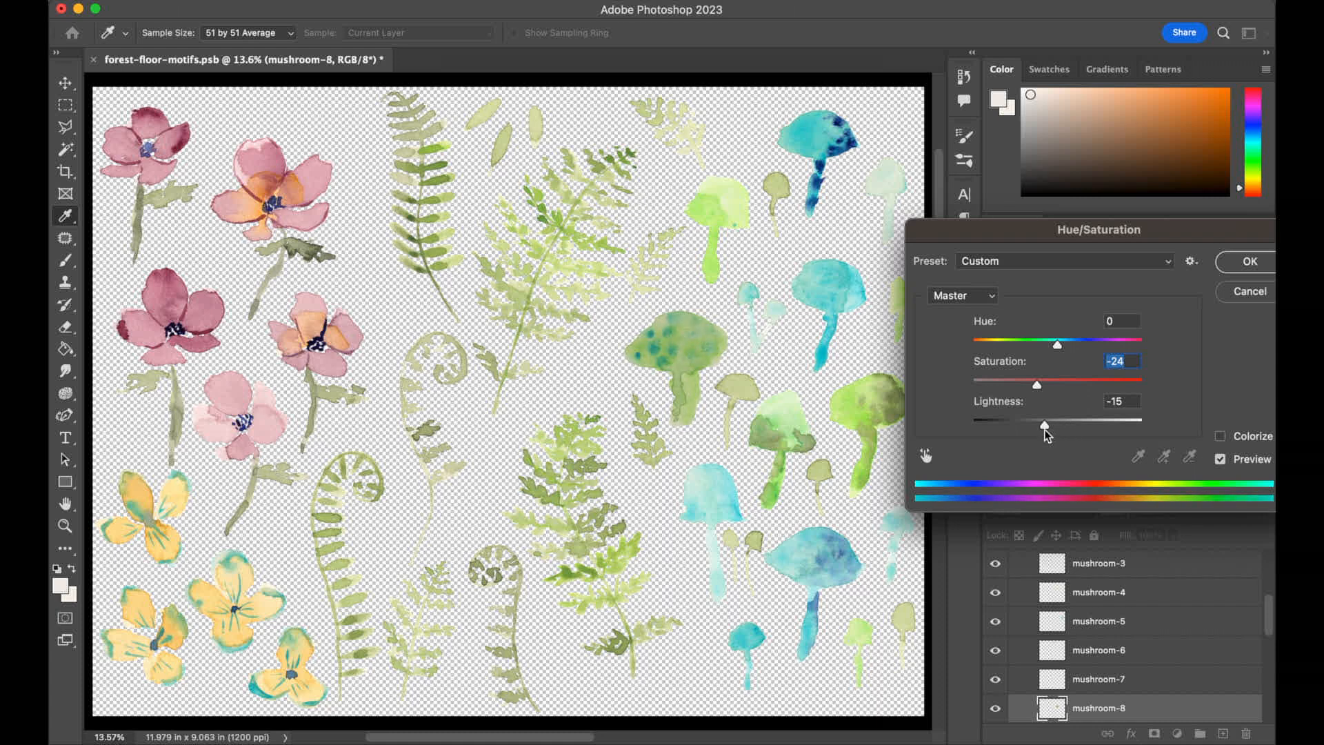
{"action": "left_click_drag", "start_coordinate": [1036, 426], "coordinate": [1052, 427]}
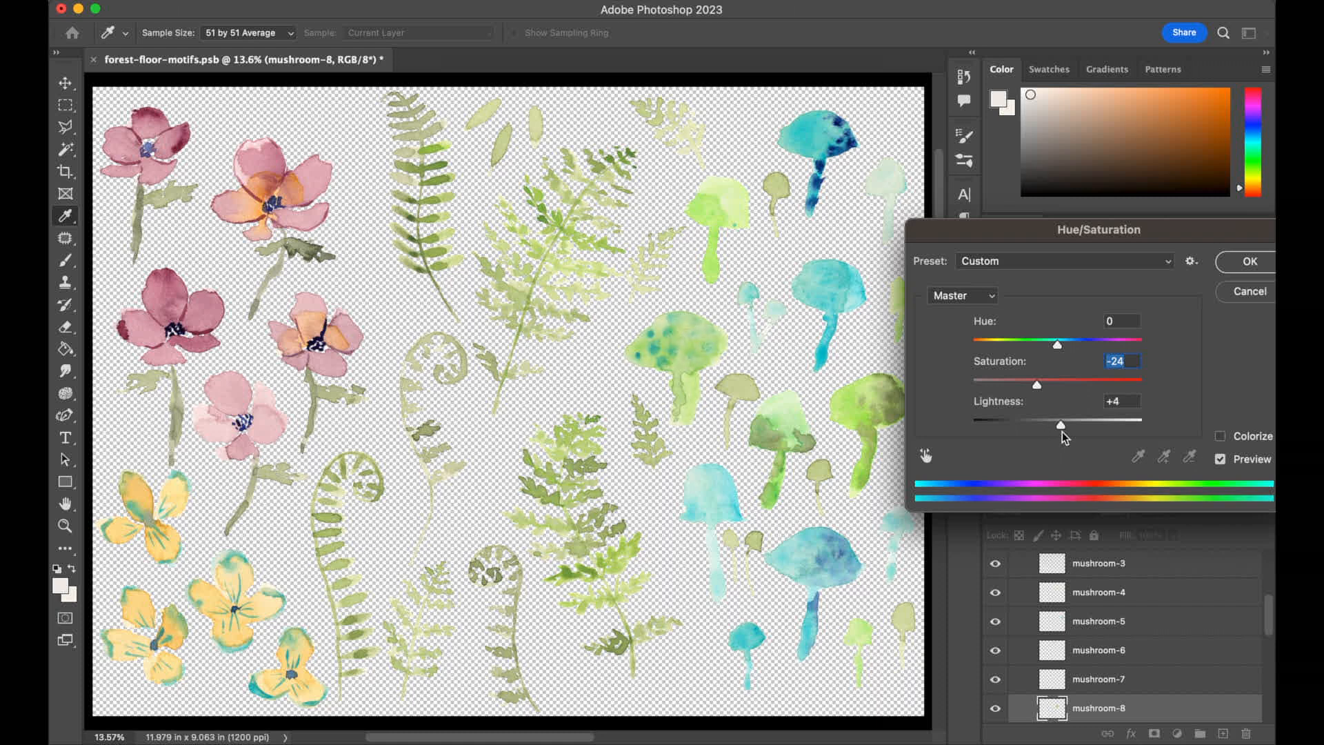
{"action": "left_click_drag", "start_coordinate": [1061, 425], "coordinate": [1071, 424]}
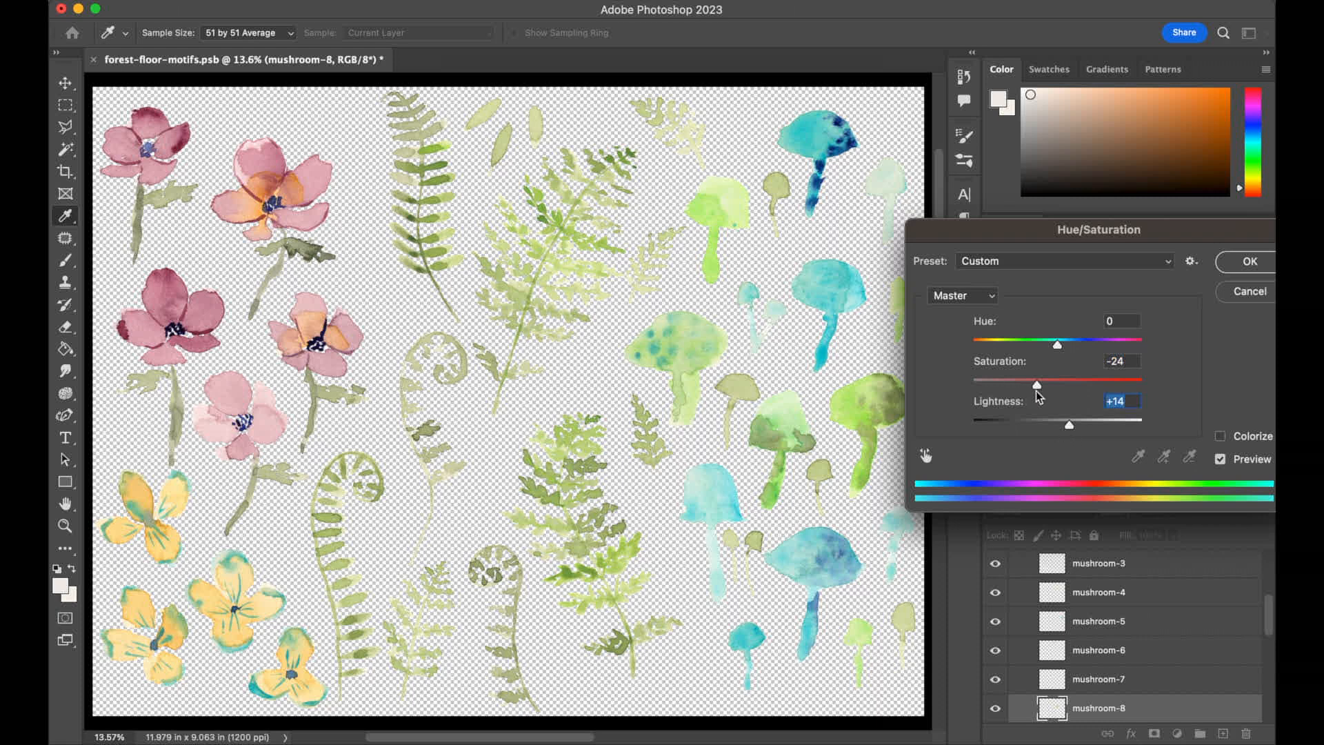
{"action": "left_click_drag", "start_coordinate": [1034, 380], "coordinate": [1022, 380]}
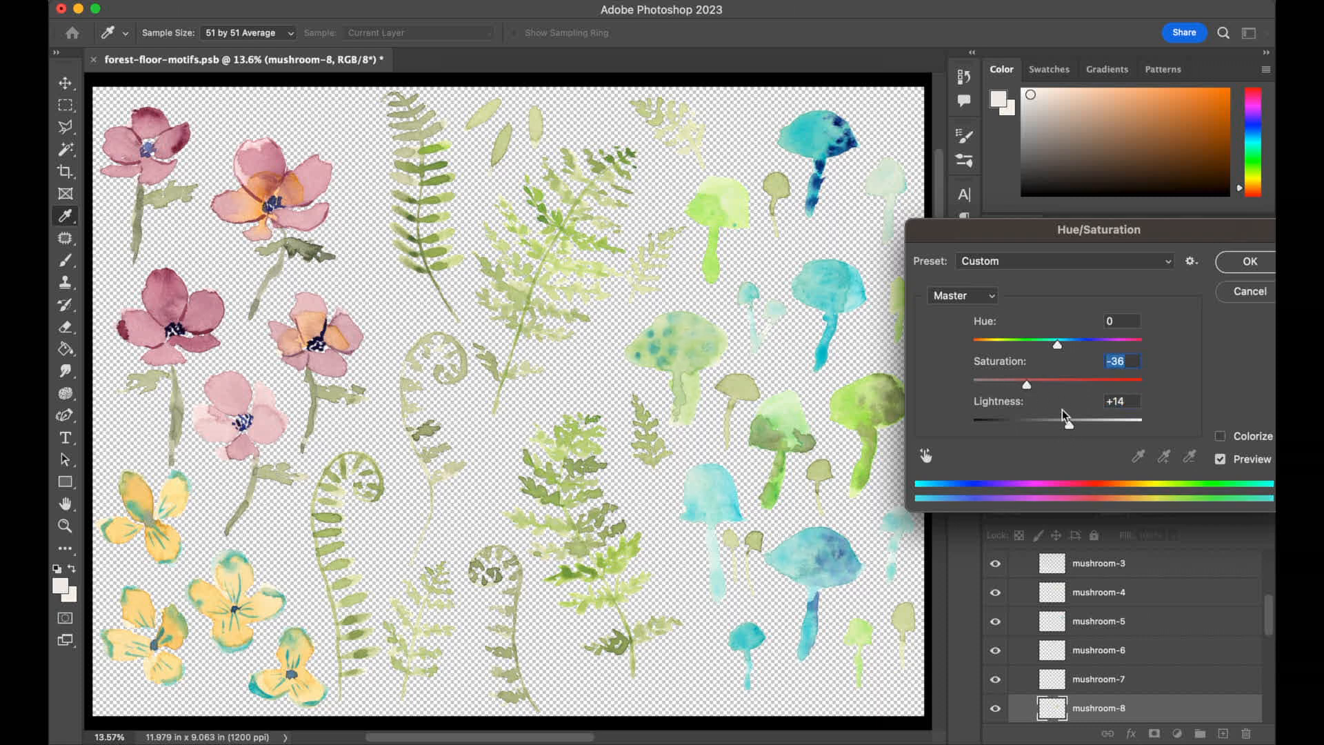
{"action": "left_click_drag", "start_coordinate": [1070, 420], "coordinate": [1065, 424]}
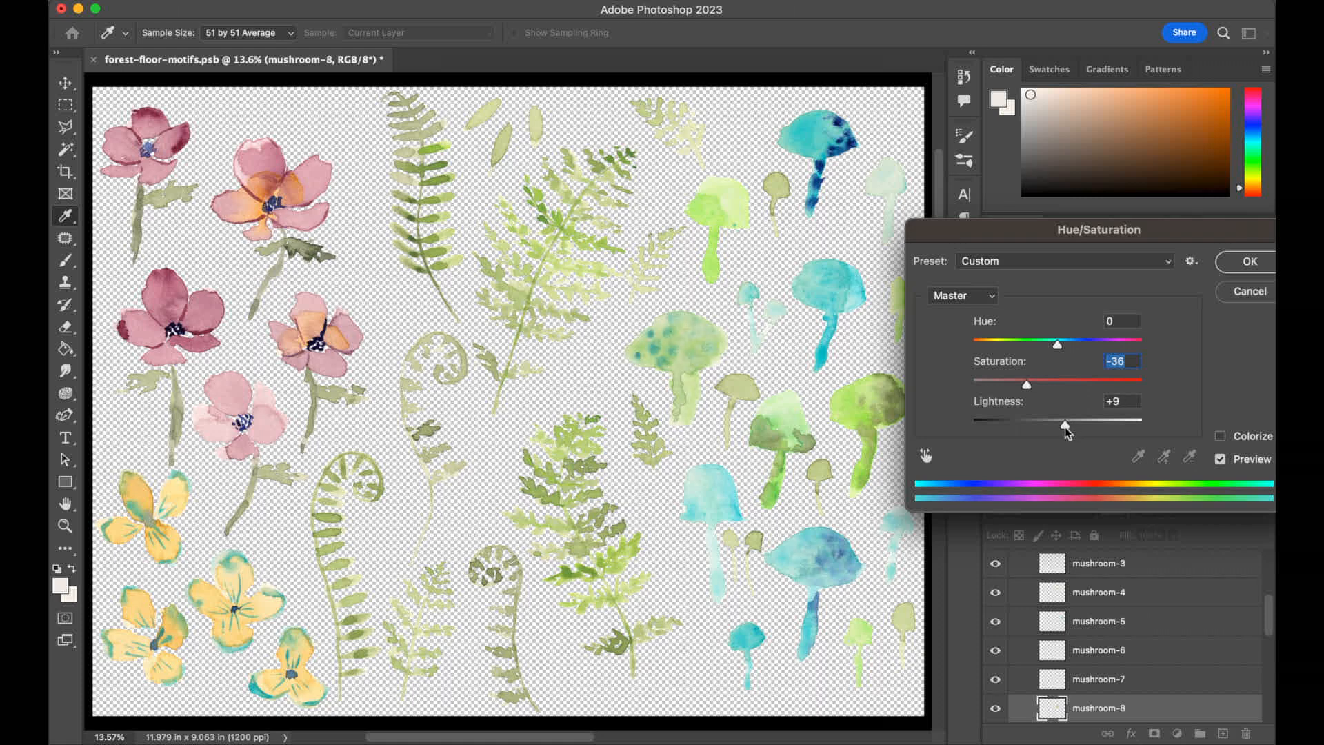
{"action": "left_click_drag", "start_coordinate": [1064, 427], "coordinate": [1070, 426]}
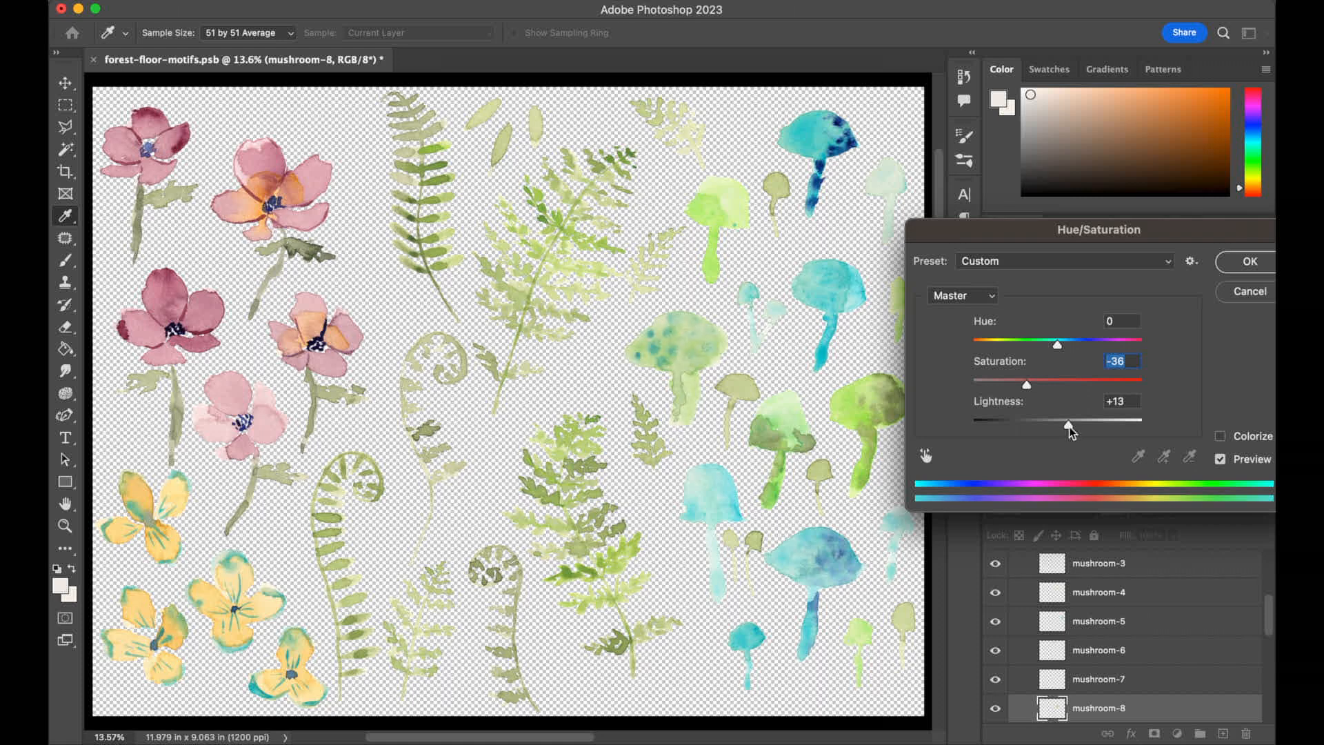
{"action": "left_click_drag", "start_coordinate": [1071, 426], "coordinate": [1065, 426]}
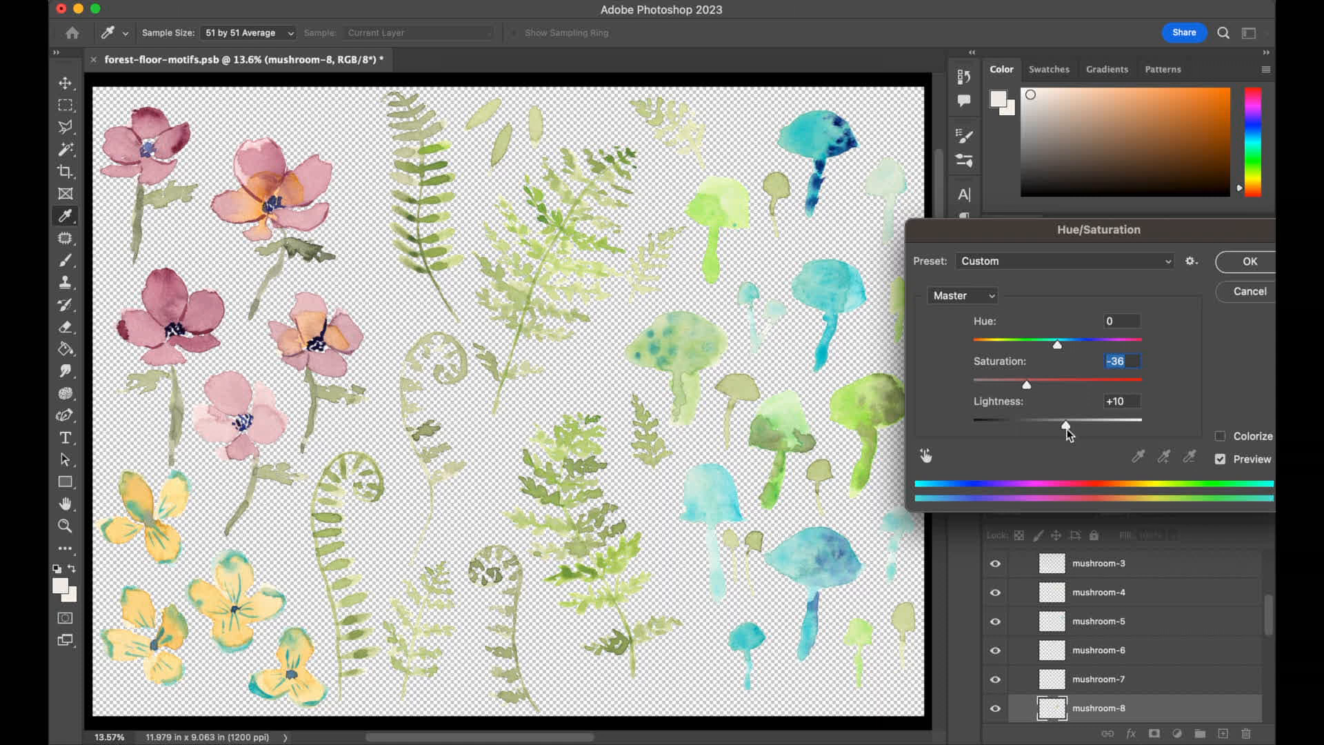
{"action": "left_click_drag", "start_coordinate": [1064, 425], "coordinate": [1067, 426]}
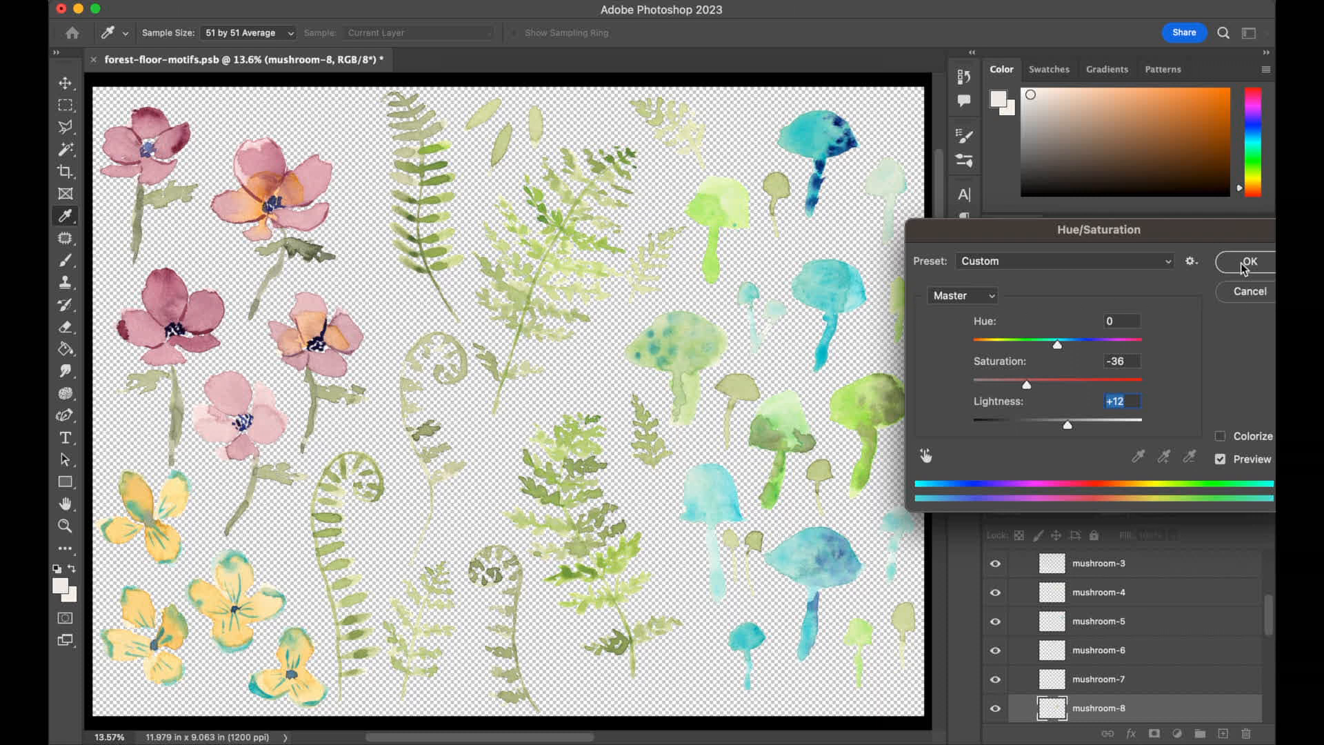
Step: Apply mushroom-8's adjustment, then lower mushroom-4 saturation to about -36
{"action": "left_click", "coordinate": [1249, 261]}
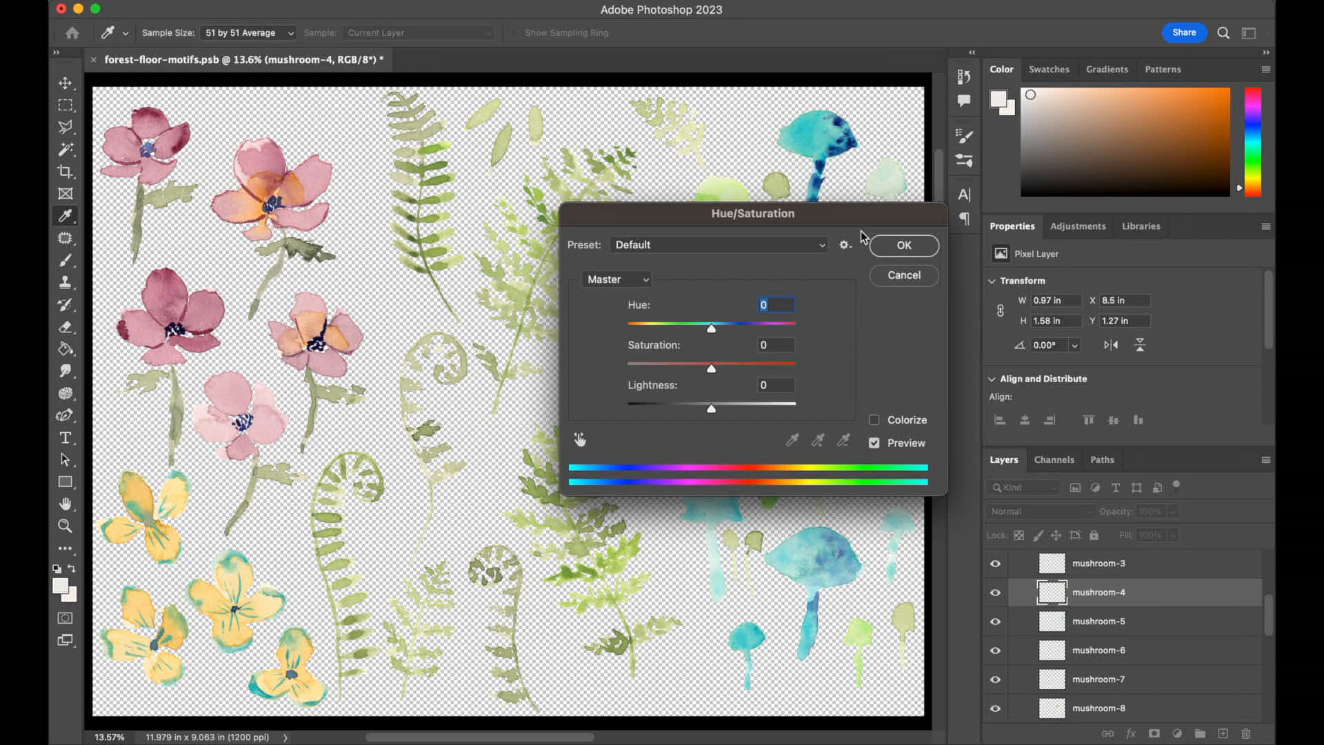
{"action": "left_click_drag", "start_coordinate": [746, 213], "coordinate": [1016, 266]}
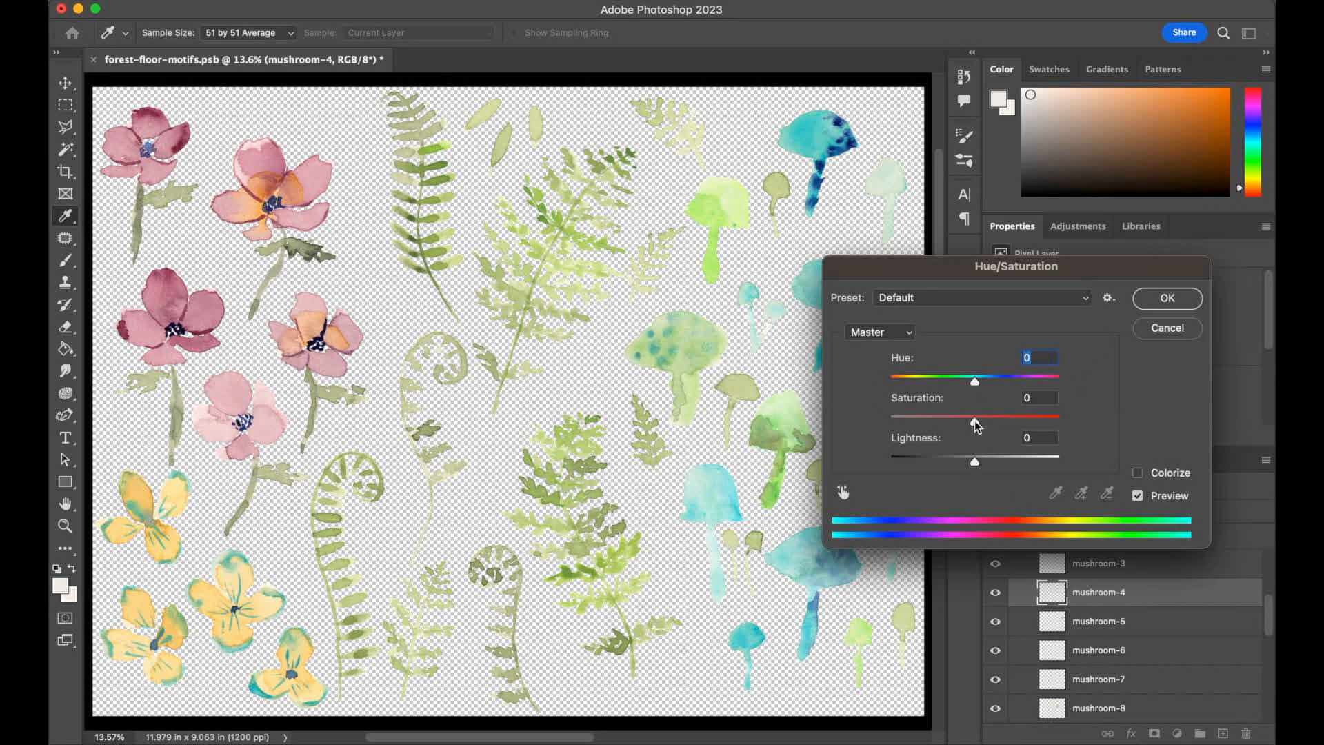
{"action": "left_click_drag", "start_coordinate": [974, 422], "coordinate": [941, 422]}
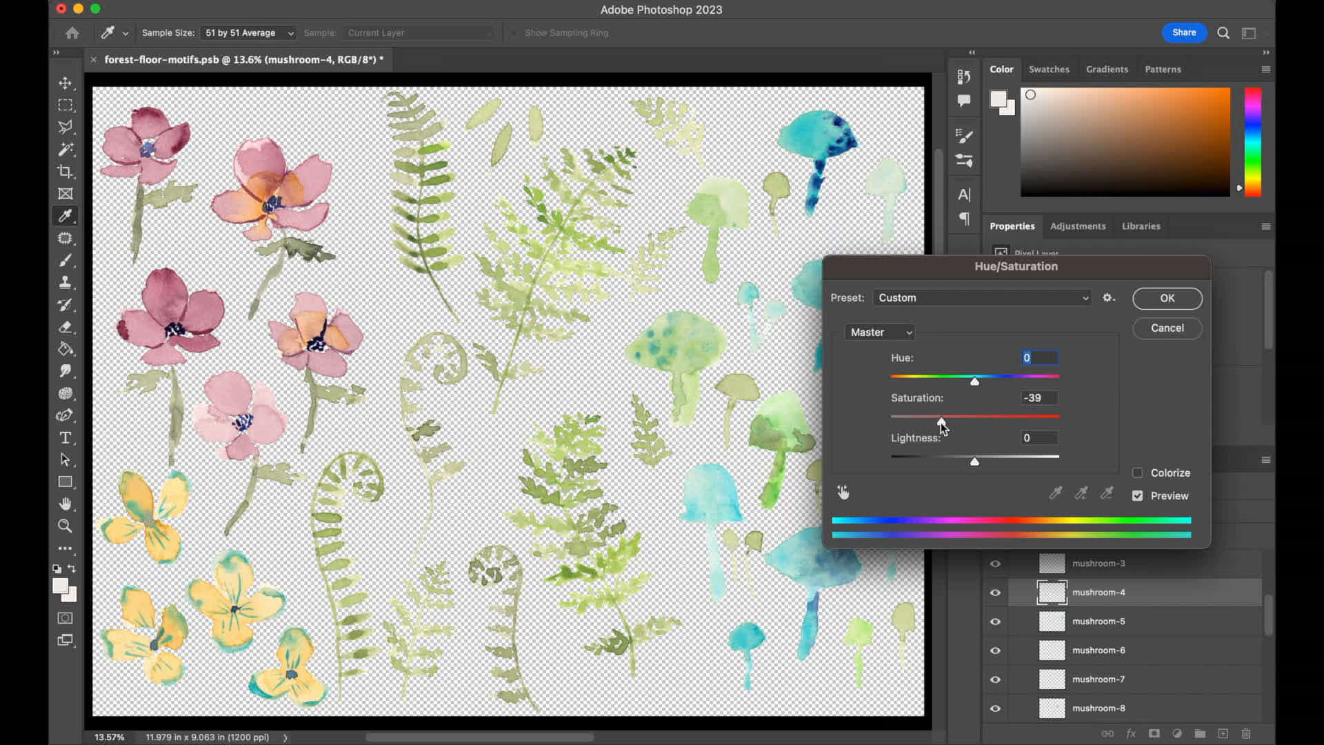
{"action": "left_click_drag", "start_coordinate": [942, 423], "coordinate": [927, 422]}
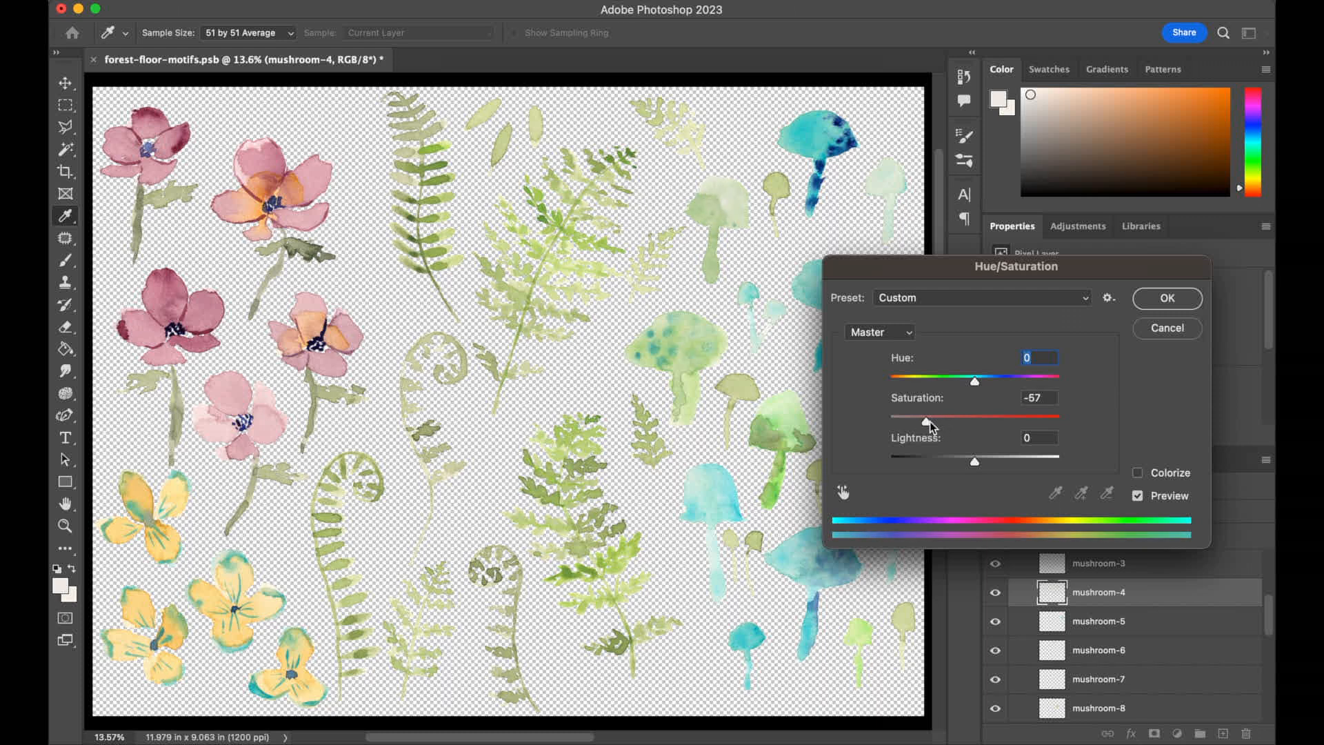
{"action": "left_click_drag", "start_coordinate": [927, 422], "coordinate": [946, 422]}
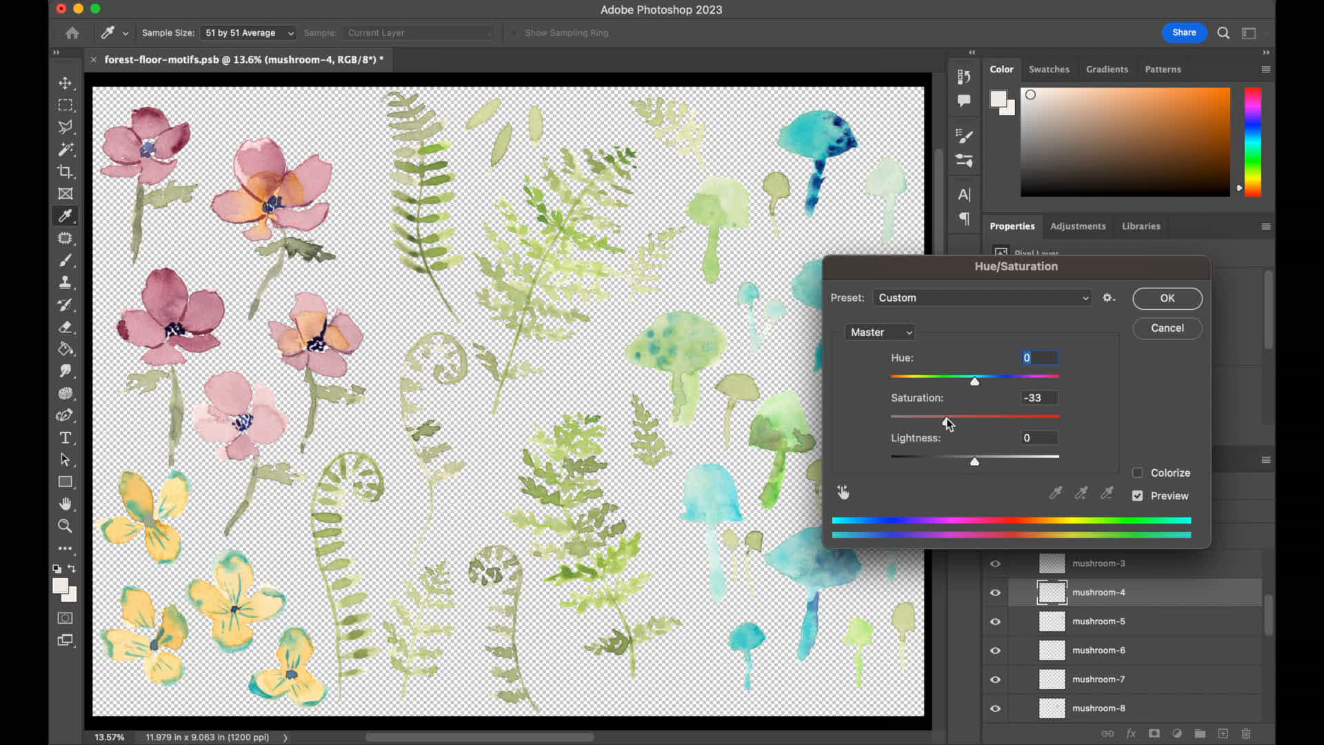
Step: Set mushroom-4 lightness to +3 and apply the adjustment
{"action": "left_click_drag", "start_coordinate": [973, 415], "coordinate": [944, 415]}
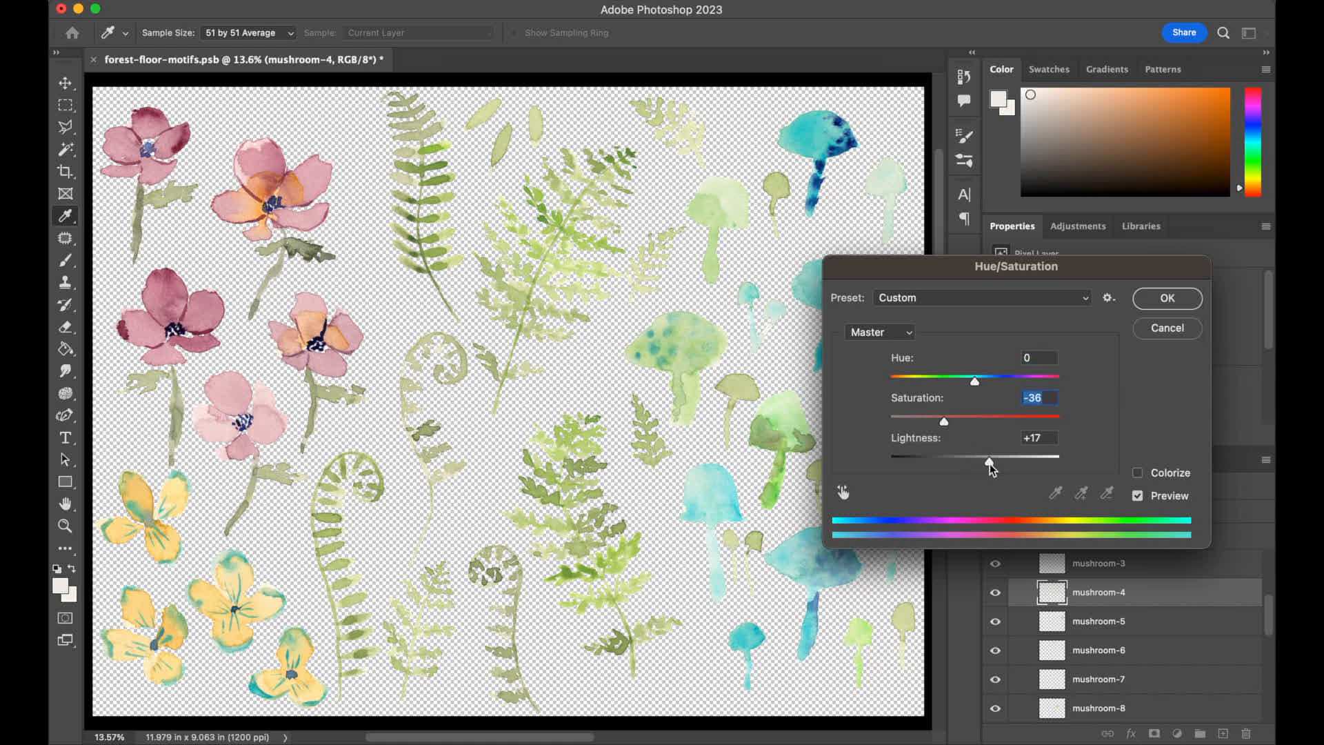
{"action": "left_click_drag", "start_coordinate": [990, 463], "coordinate": [970, 462]}
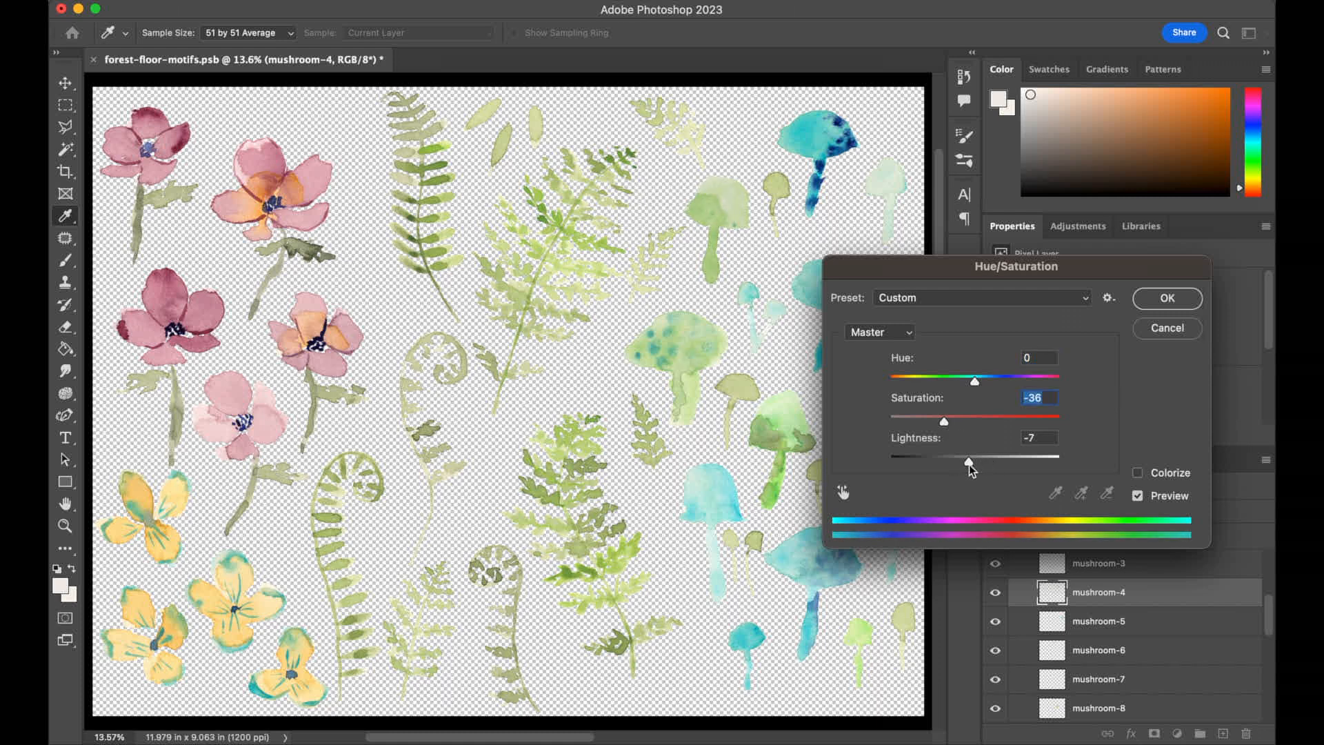
{"action": "left_click_drag", "start_coordinate": [969, 464], "coordinate": [984, 465]}
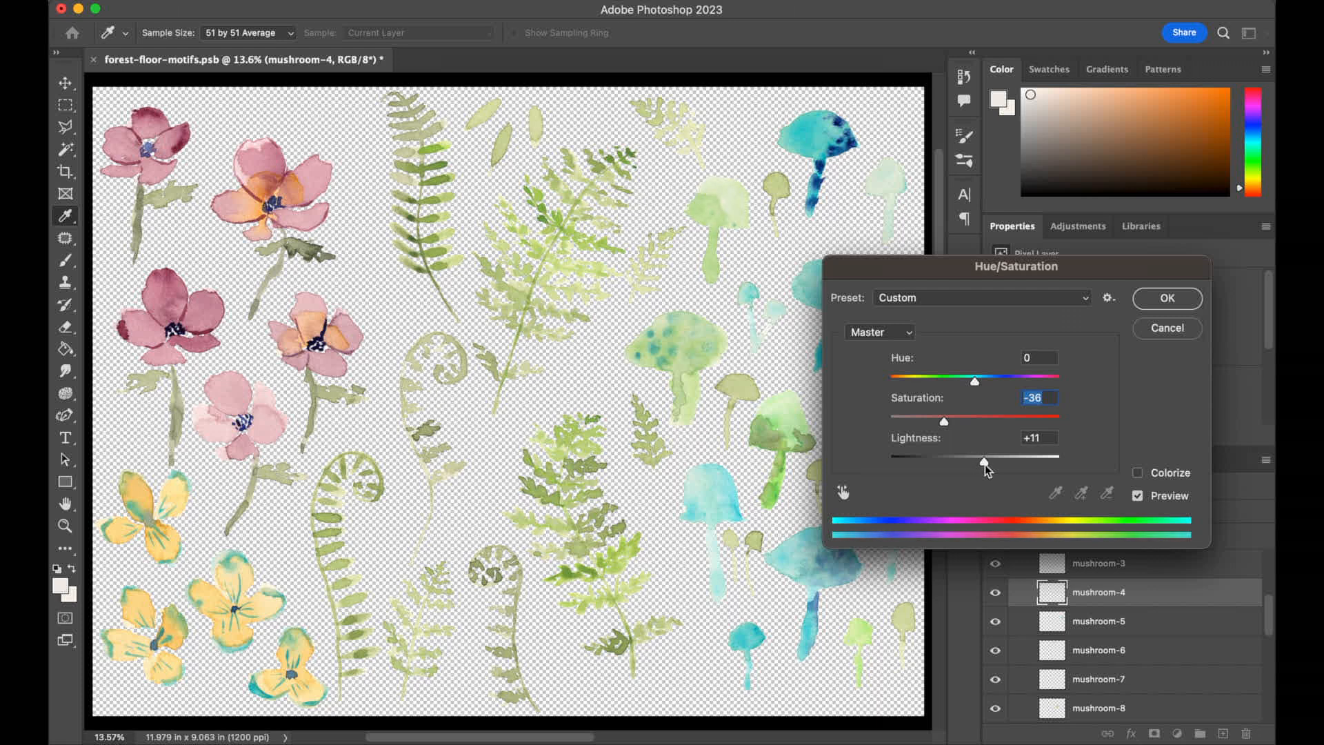
{"action": "left_click_drag", "start_coordinate": [982, 462], "coordinate": [971, 462]}
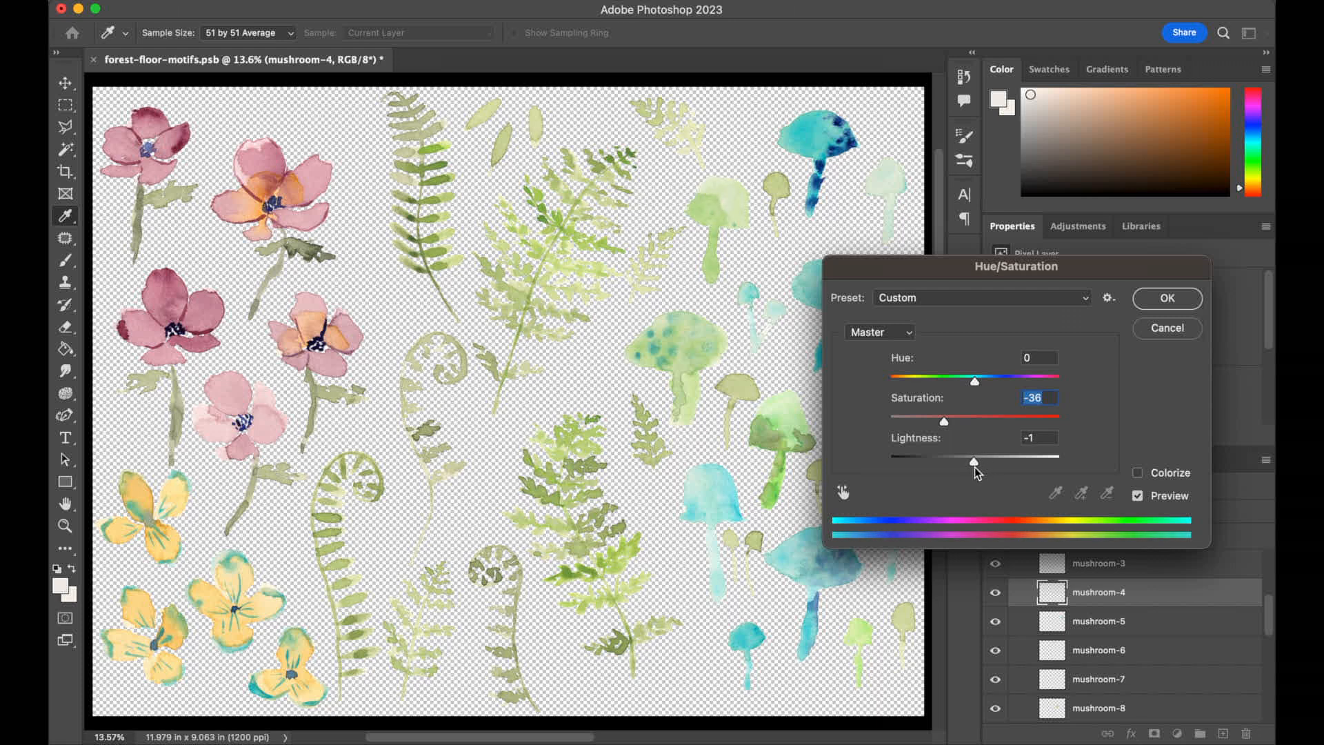
{"action": "left_click_drag", "start_coordinate": [972, 461], "coordinate": [978, 461]}
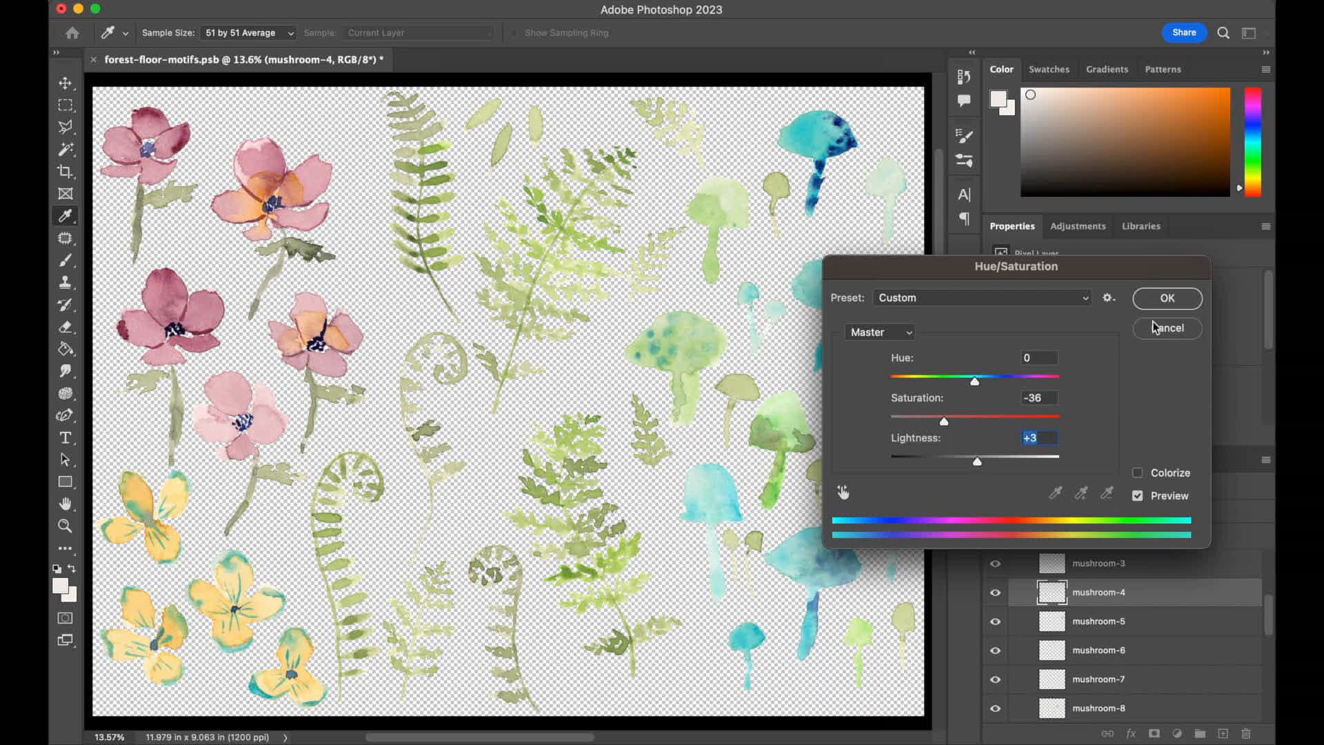
{"action": "left_click", "coordinate": [1166, 327]}
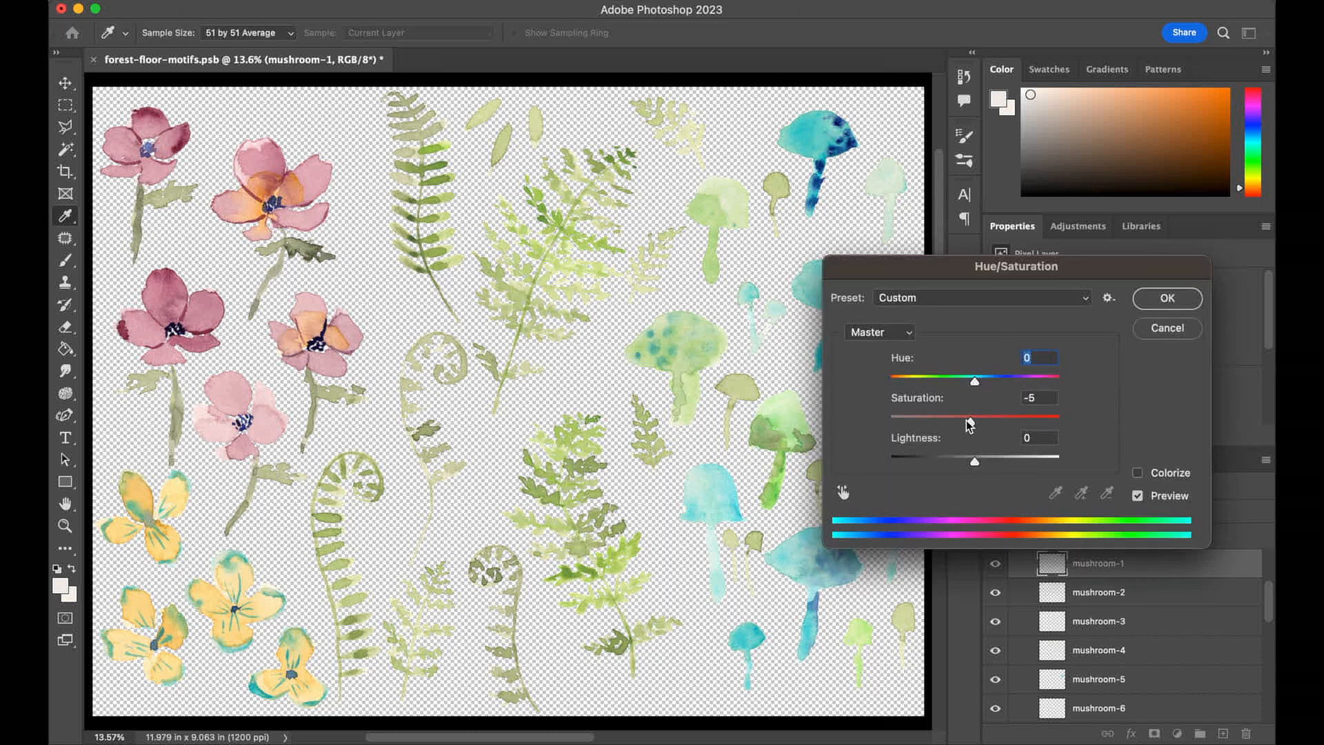
Step: Give mushroom-1 saturation -26 and lightness +28, then apply the adjustment
{"action": "left_click_drag", "start_coordinate": [971, 423], "coordinate": [952, 422]}
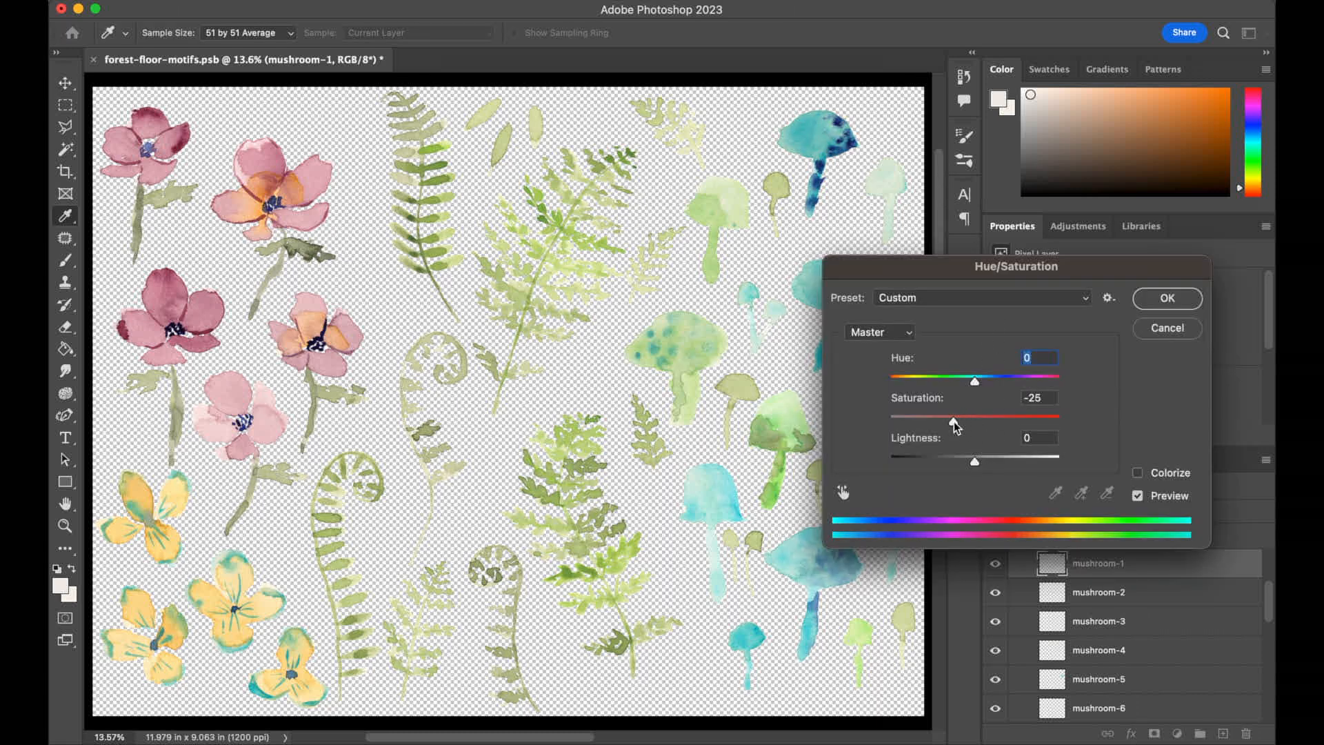
{"action": "left_click_drag", "start_coordinate": [973, 420], "coordinate": [952, 420]}
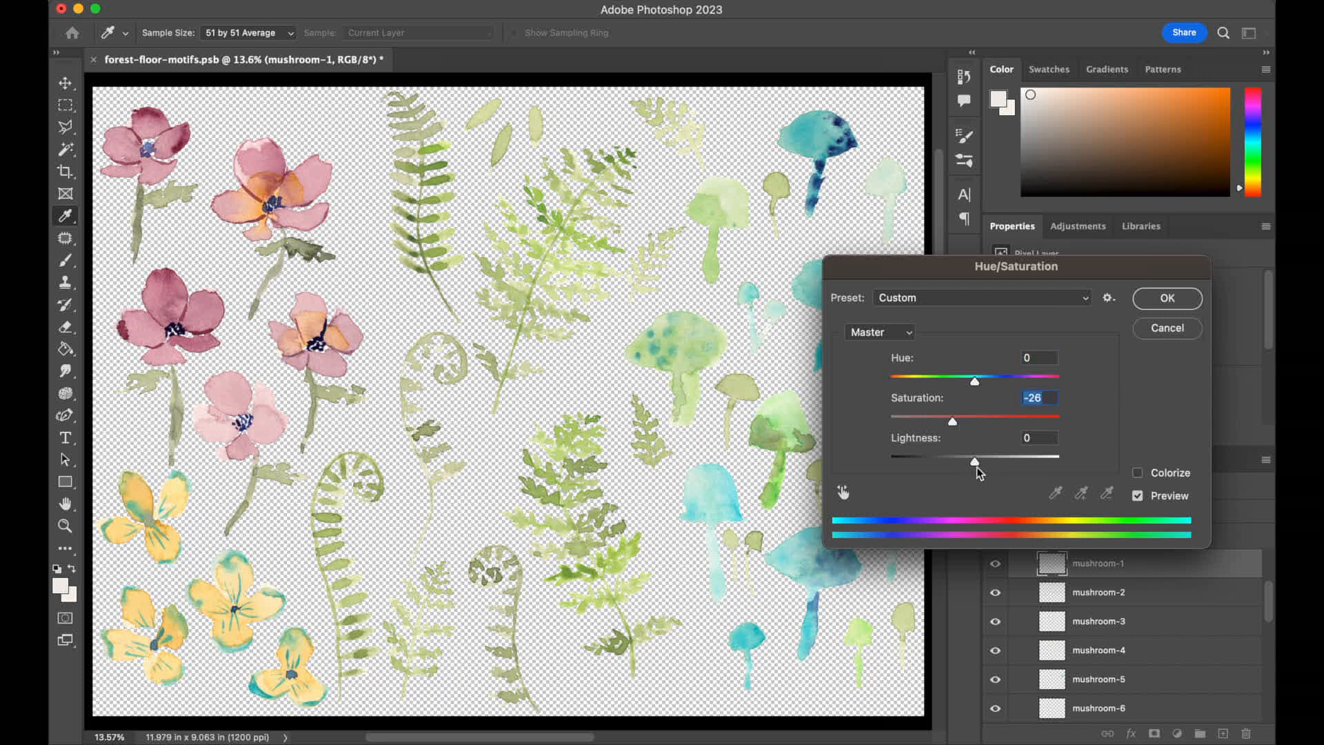
{"action": "left_click_drag", "start_coordinate": [971, 462], "coordinate": [995, 462]}
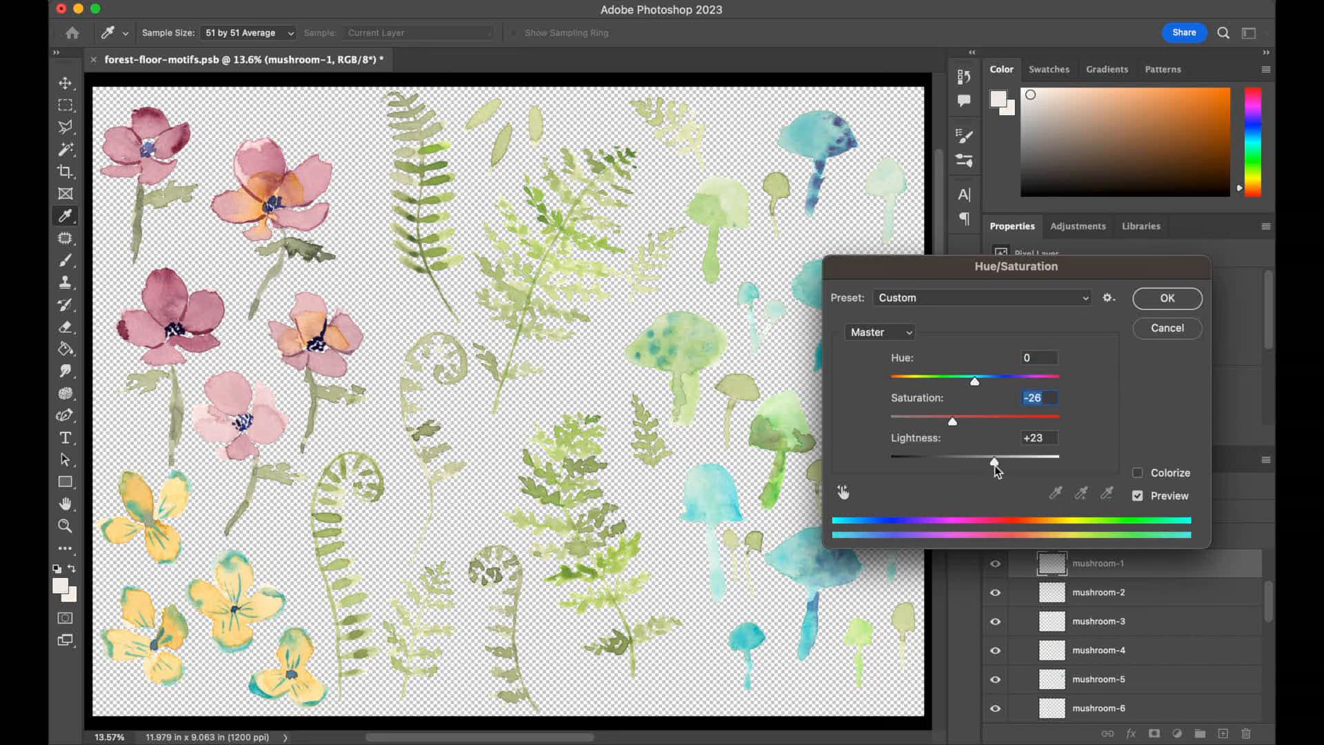
{"action": "left_click_drag", "start_coordinate": [996, 463], "coordinate": [992, 462]}
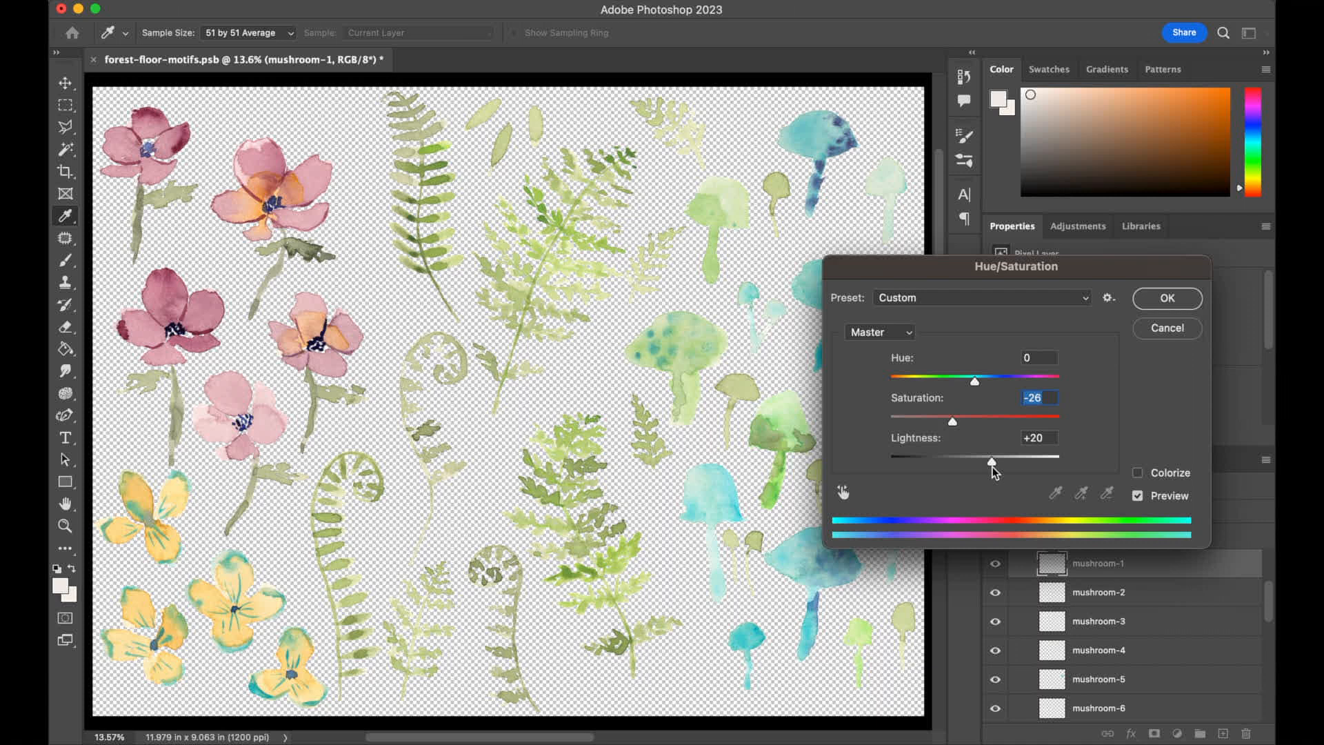
{"action": "left_click_drag", "start_coordinate": [990, 462], "coordinate": [1000, 462]}
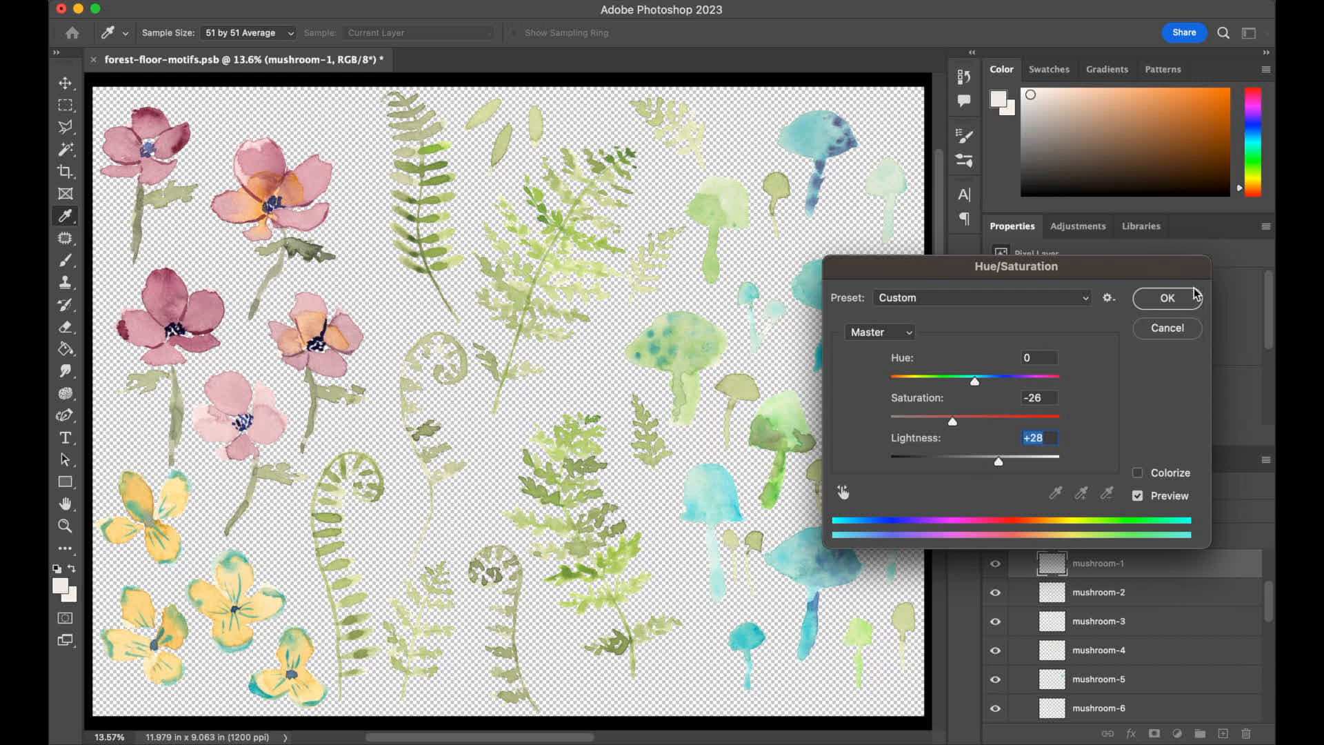
{"action": "left_click", "coordinate": [1166, 297]}
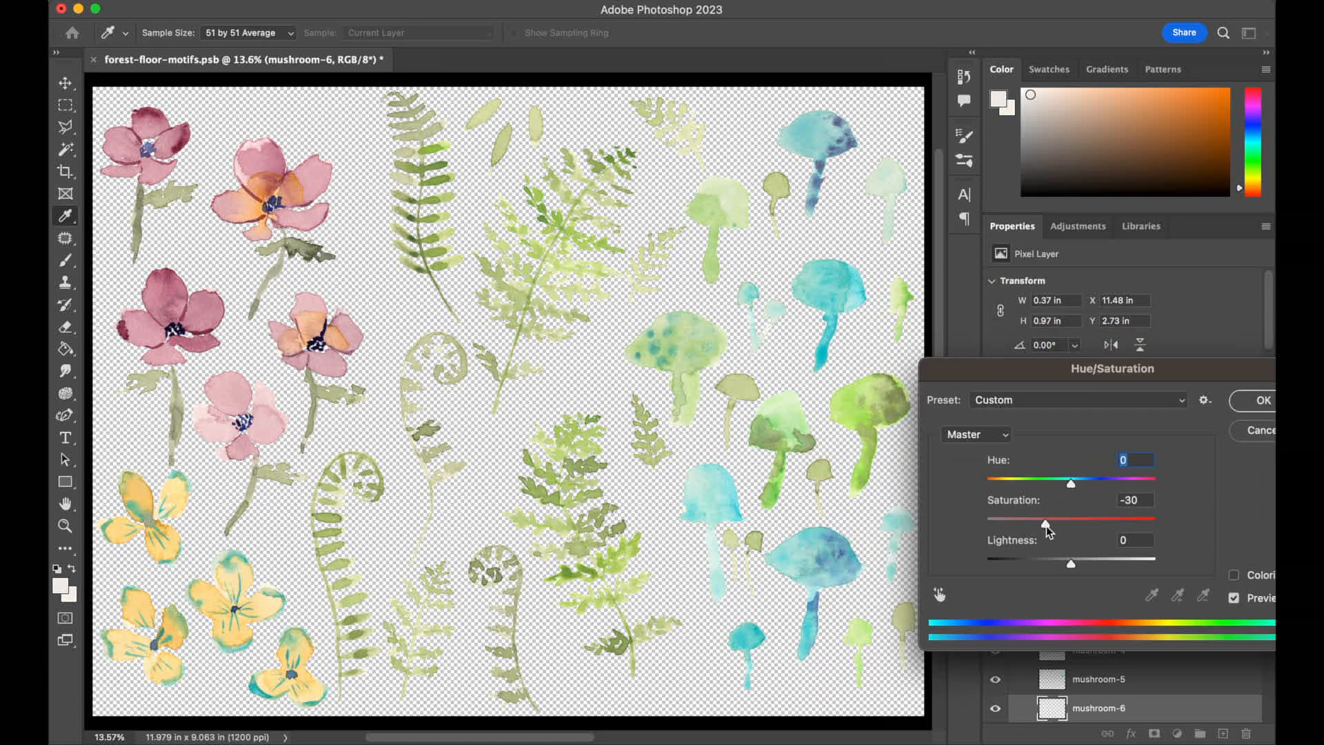
Step: Mute mushroom-6 to saturation -30, then tone mushroom-11 to saturation -41, lightness +18
{"action": "left_click_drag", "start_coordinate": [1071, 523], "coordinate": [1038, 523]}
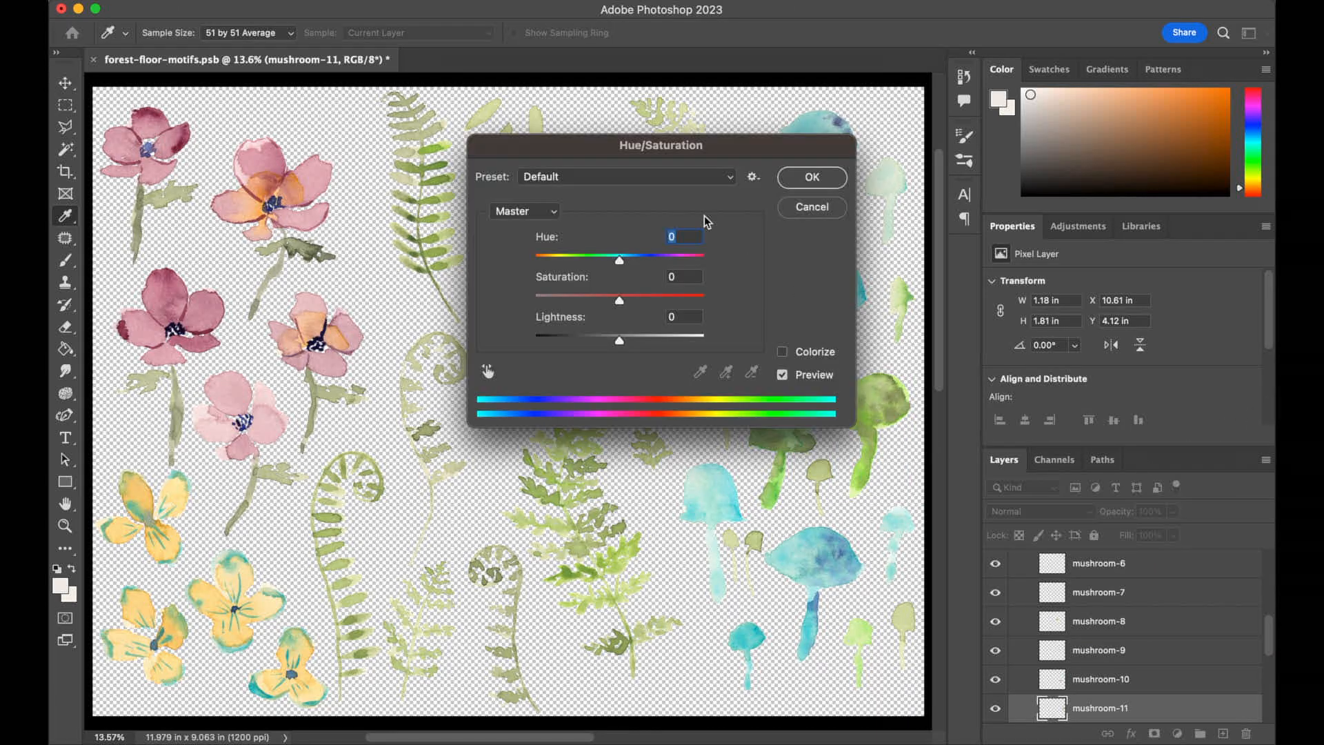
{"action": "left_click_drag", "start_coordinate": [662, 145], "coordinate": [436, 145]}
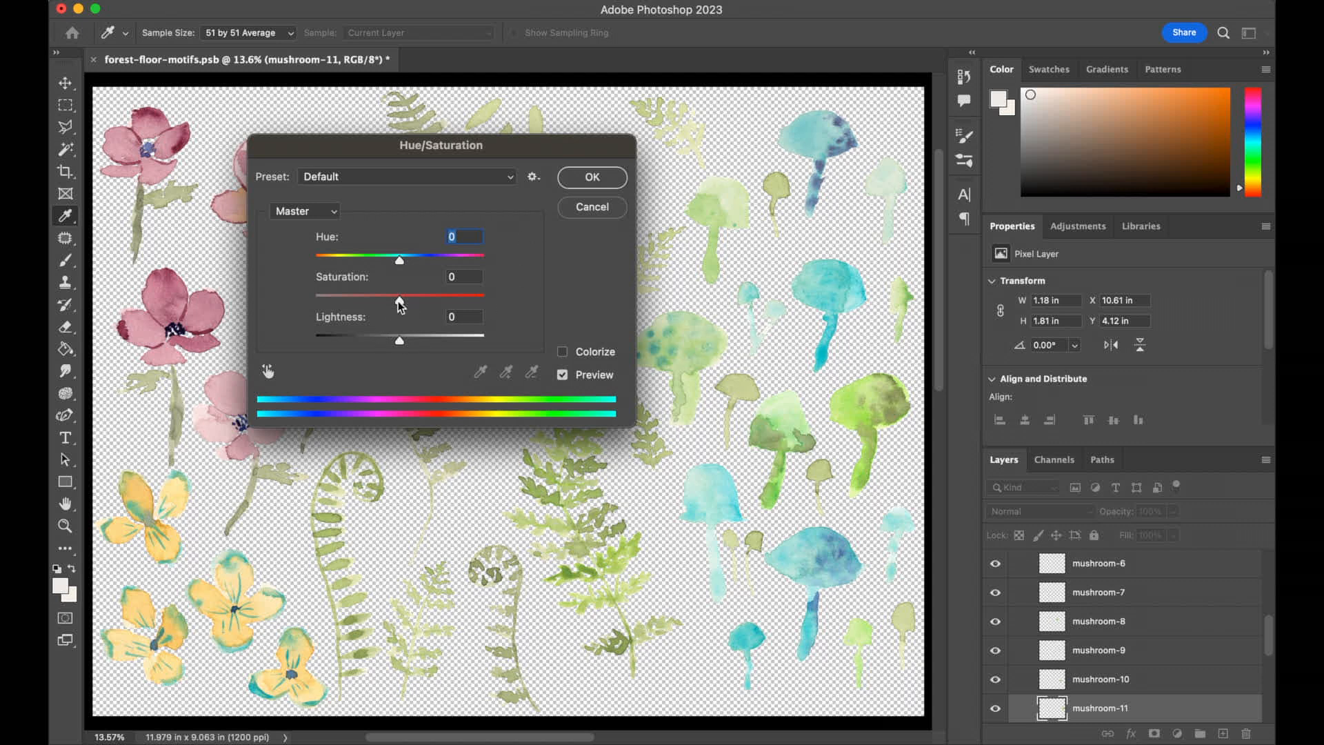
{"action": "left_click_drag", "start_coordinate": [399, 294], "coordinate": [365, 294]}
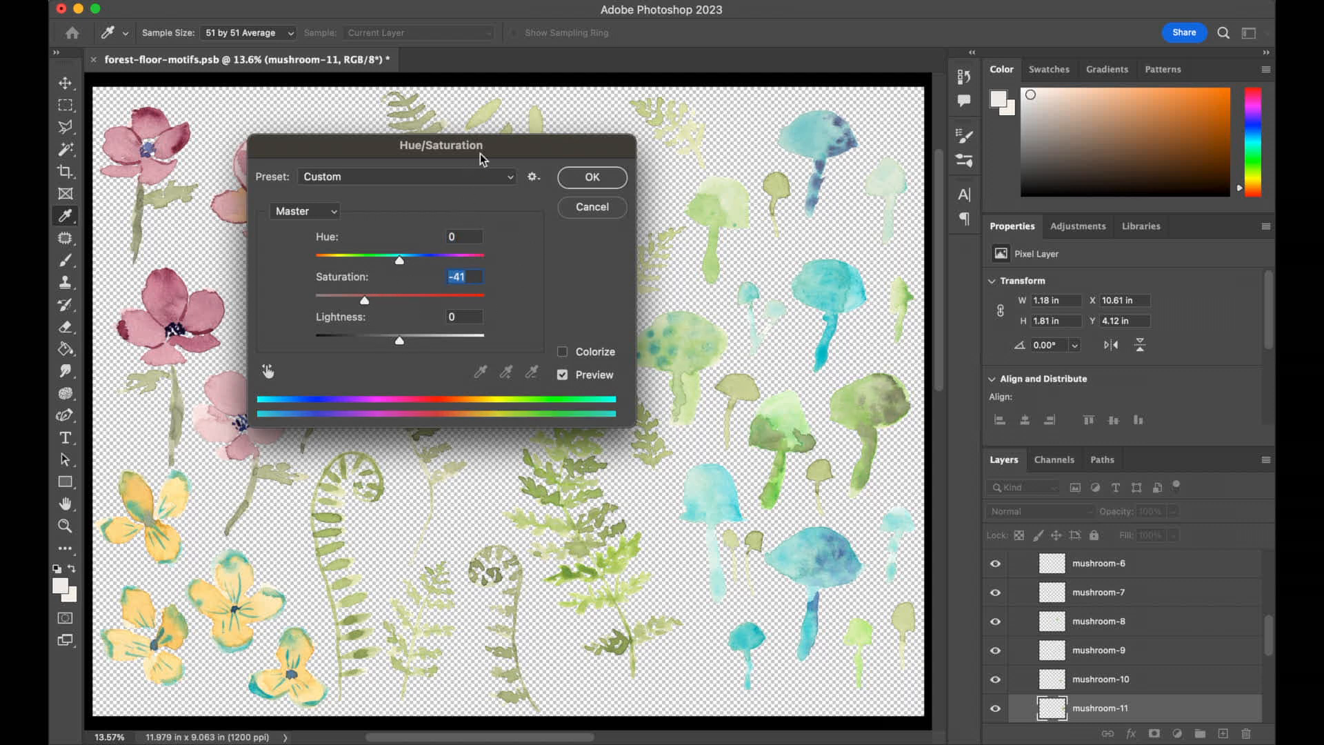
{"action": "left_click_drag", "start_coordinate": [440, 144], "coordinate": [1091, 37]}
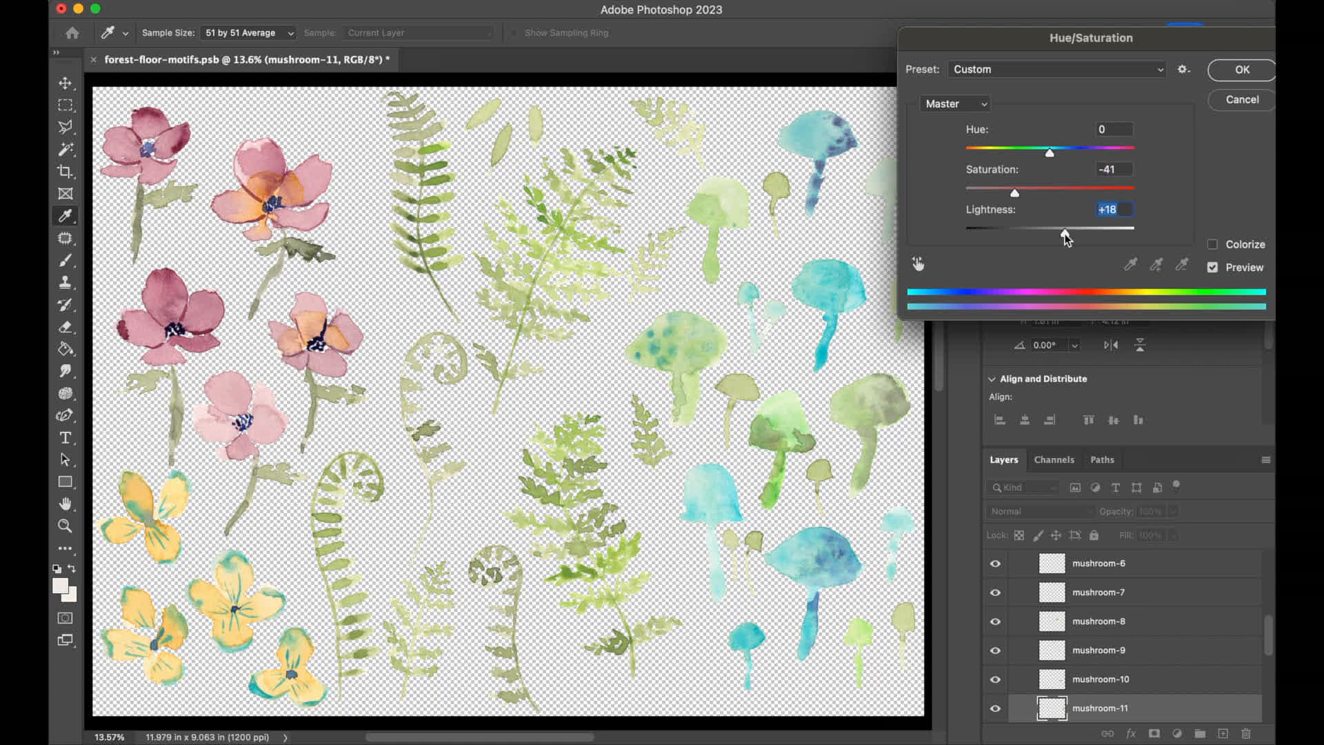
{"action": "left_click", "coordinate": [1240, 100]}
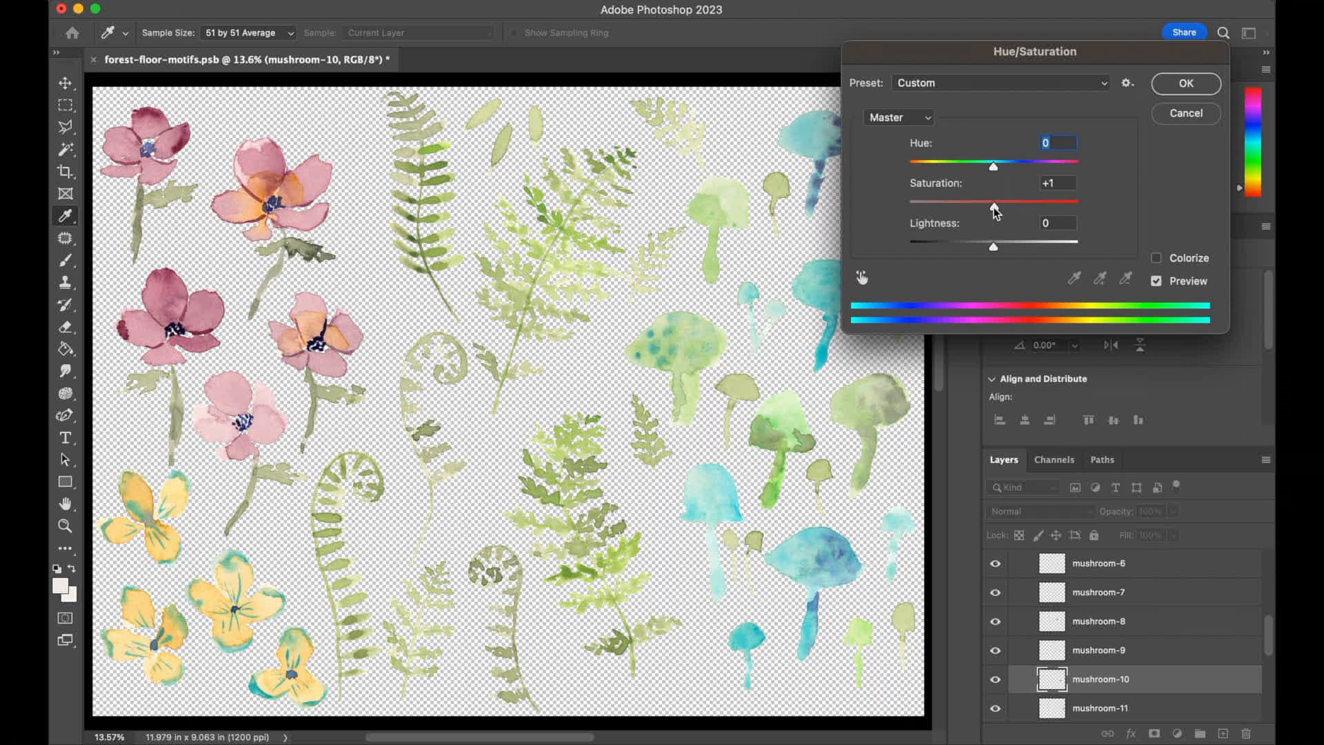
Step: Adjust mushroom-10's saturation and lightness sliders, settling lightness at +10
{"action": "left_click_drag", "start_coordinate": [994, 206], "coordinate": [967, 206]}
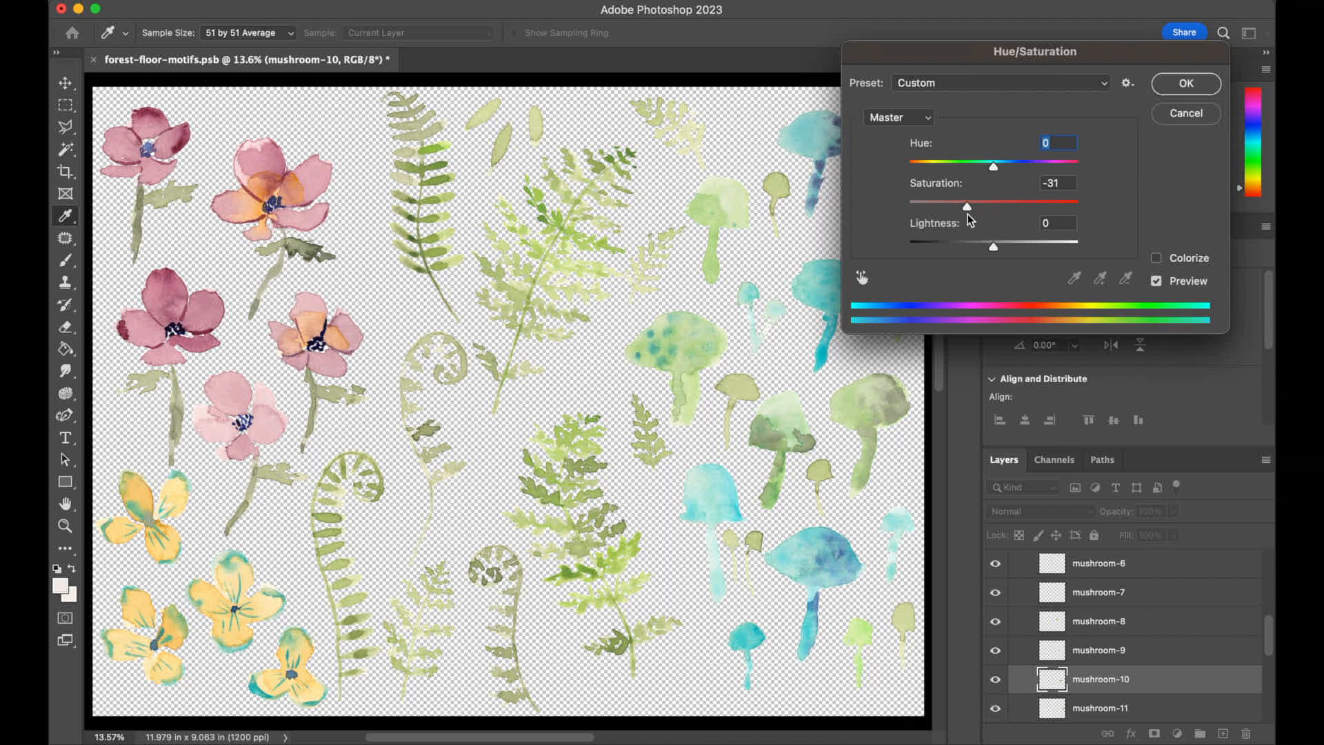
{"action": "left_click_drag", "start_coordinate": [967, 207], "coordinate": [970, 206]}
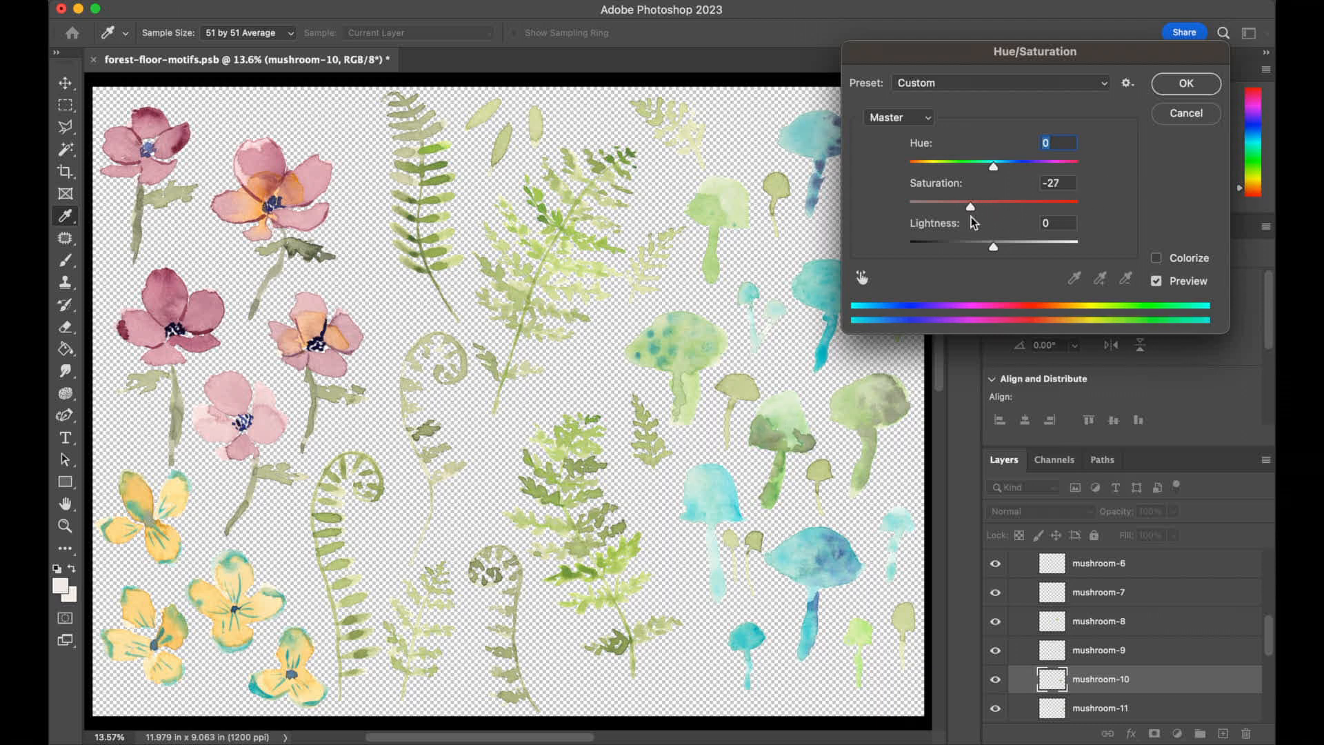
{"action": "left_click_drag", "start_coordinate": [993, 245], "coordinate": [1016, 245]}
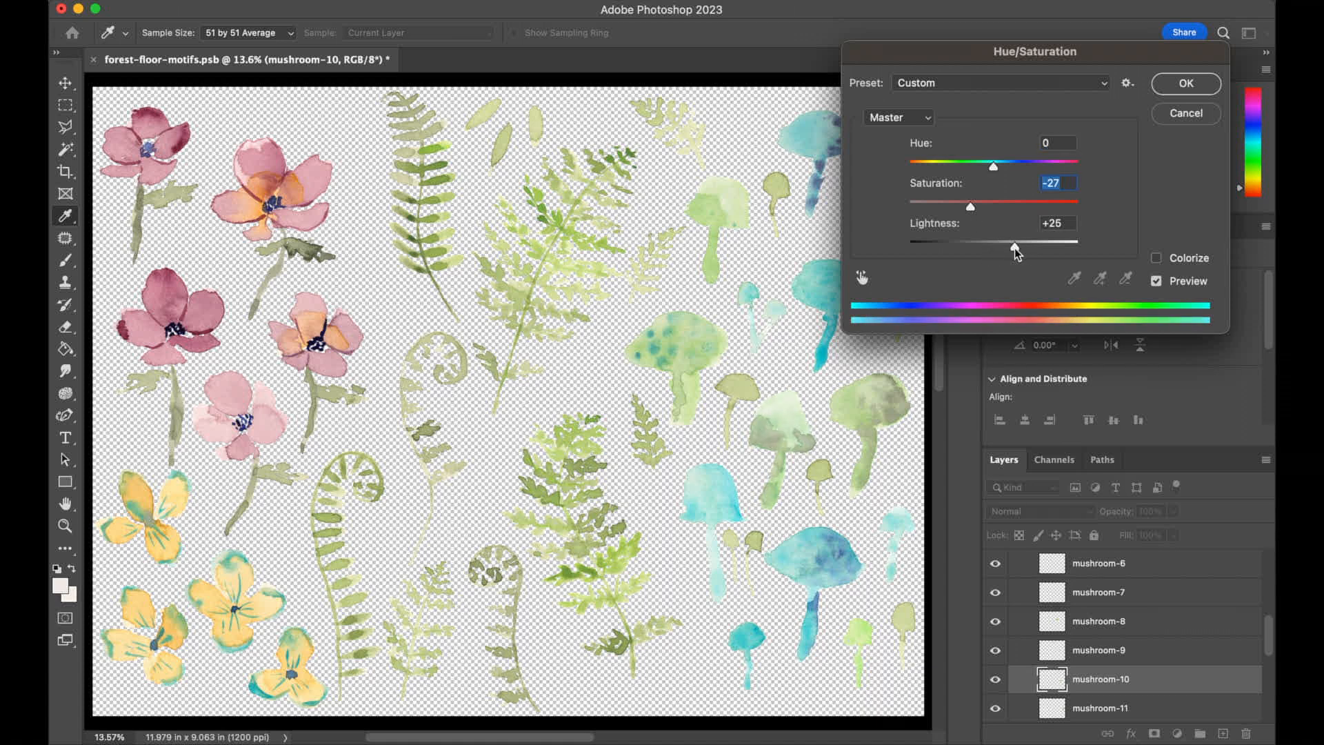
{"action": "left_click_drag", "start_coordinate": [1015, 245], "coordinate": [1003, 246]}
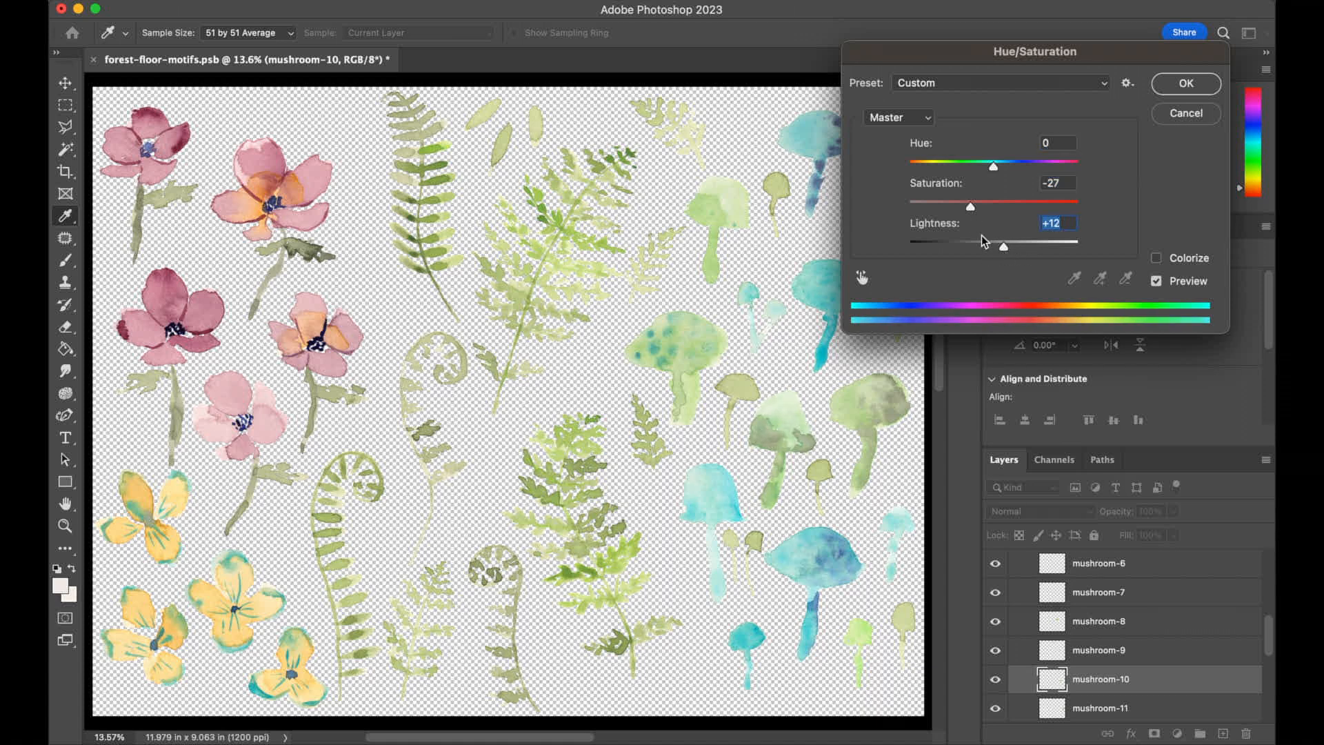
{"action": "left_click_drag", "start_coordinate": [970, 206], "coordinate": [982, 206]}
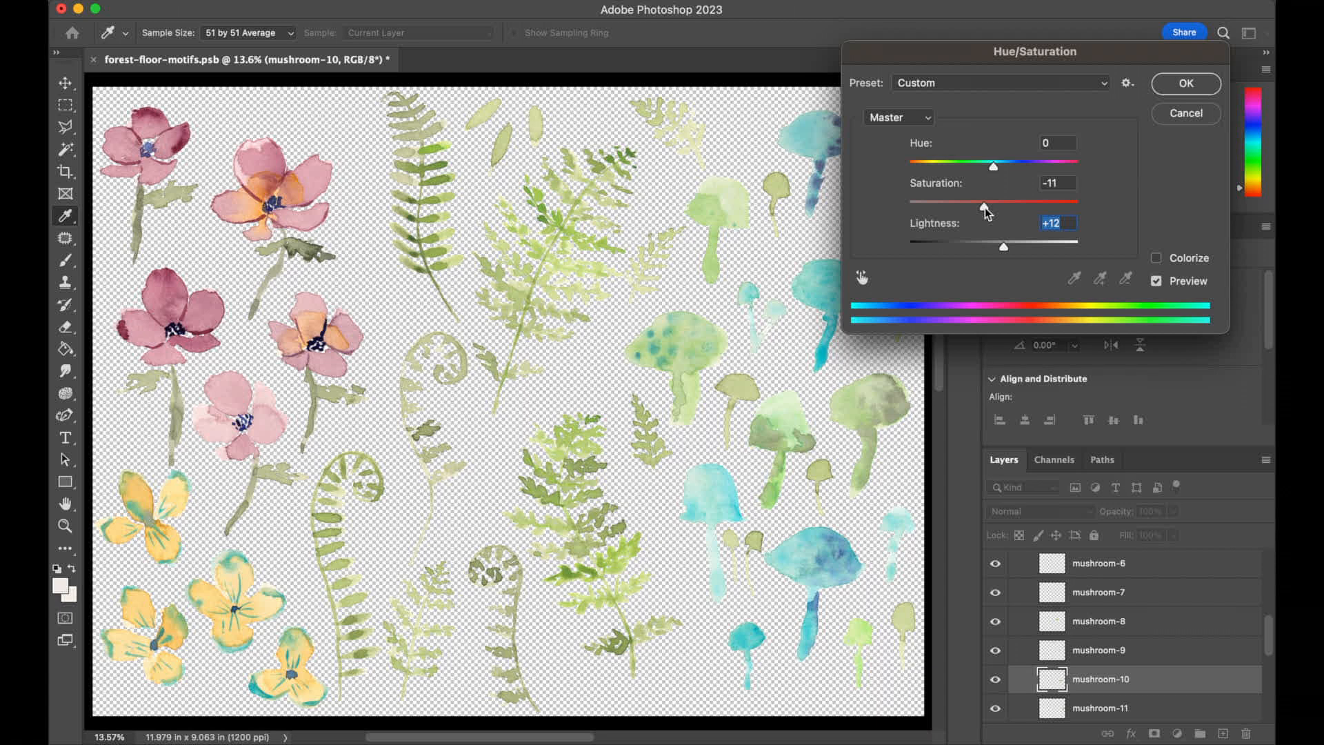
{"action": "left_click_drag", "start_coordinate": [982, 208], "coordinate": [971, 208]}
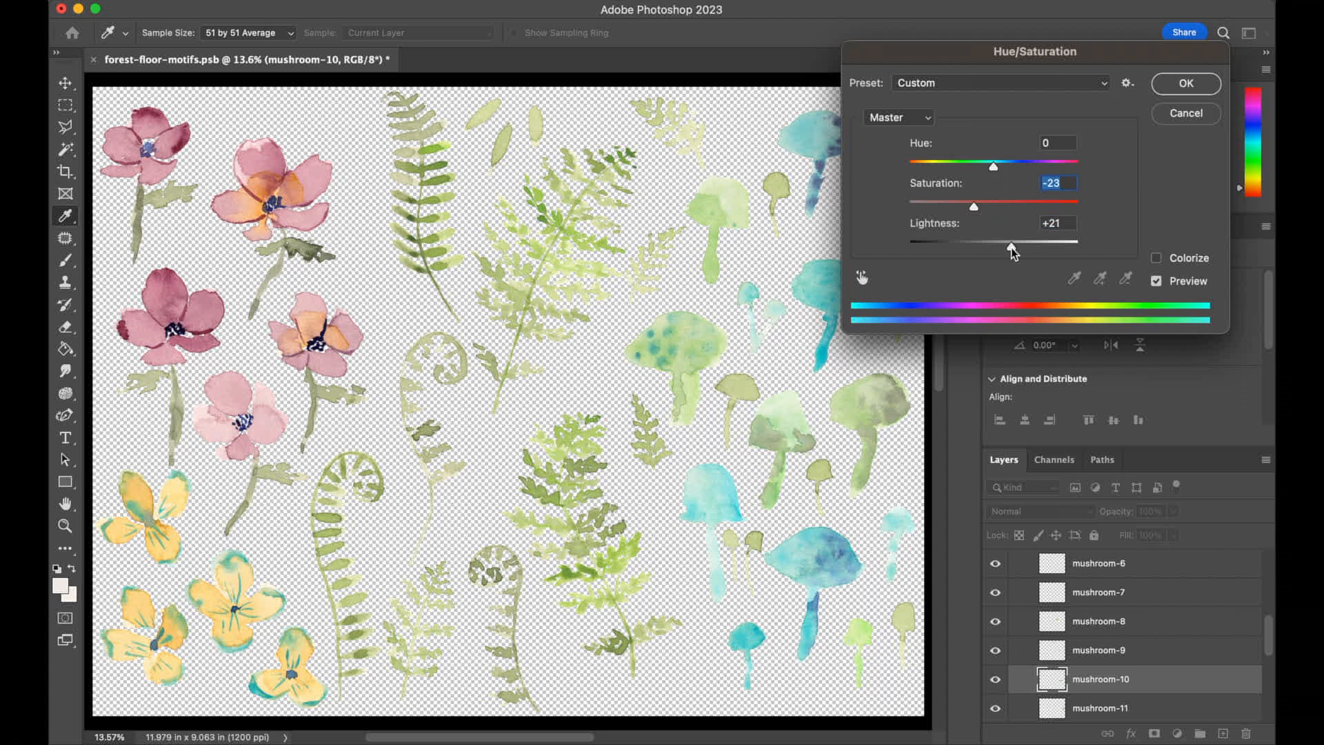
{"action": "left_click_drag", "start_coordinate": [1012, 248], "coordinate": [997, 249]}
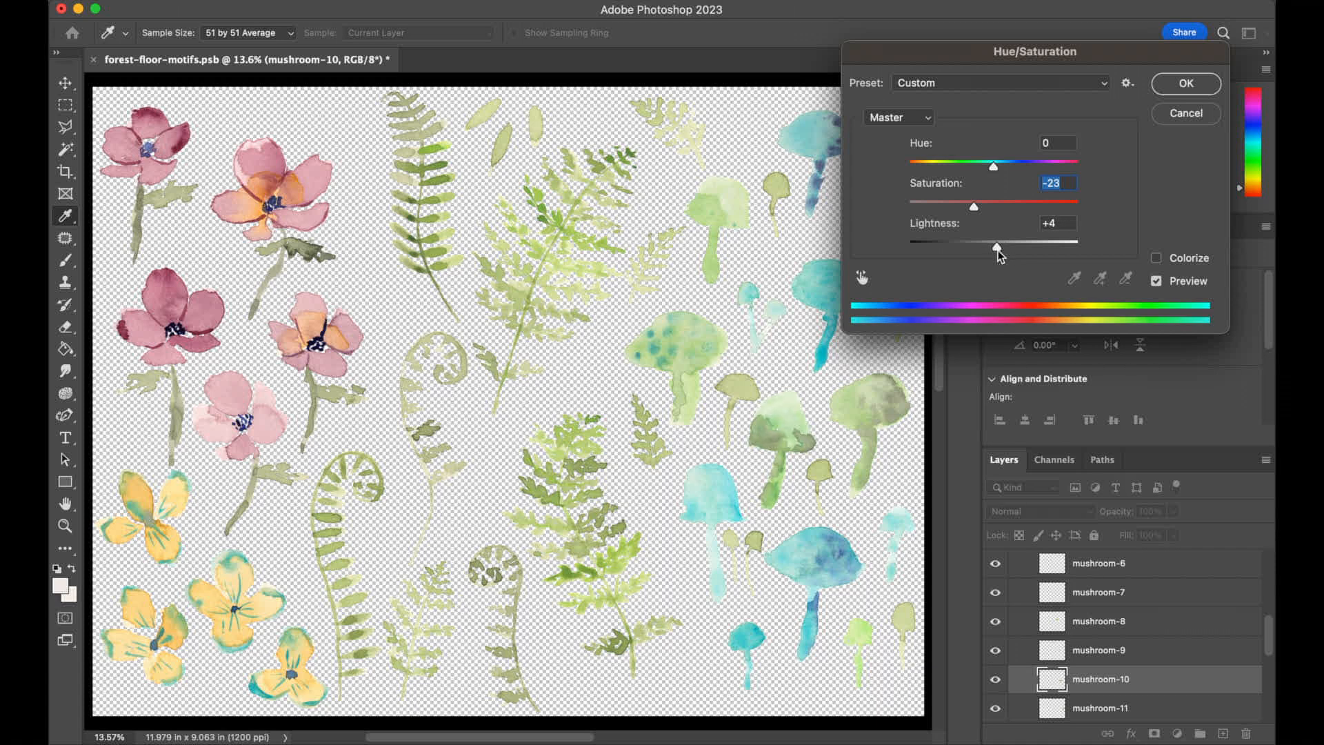
{"action": "left_click_drag", "start_coordinate": [973, 251], "coordinate": [1001, 251]}
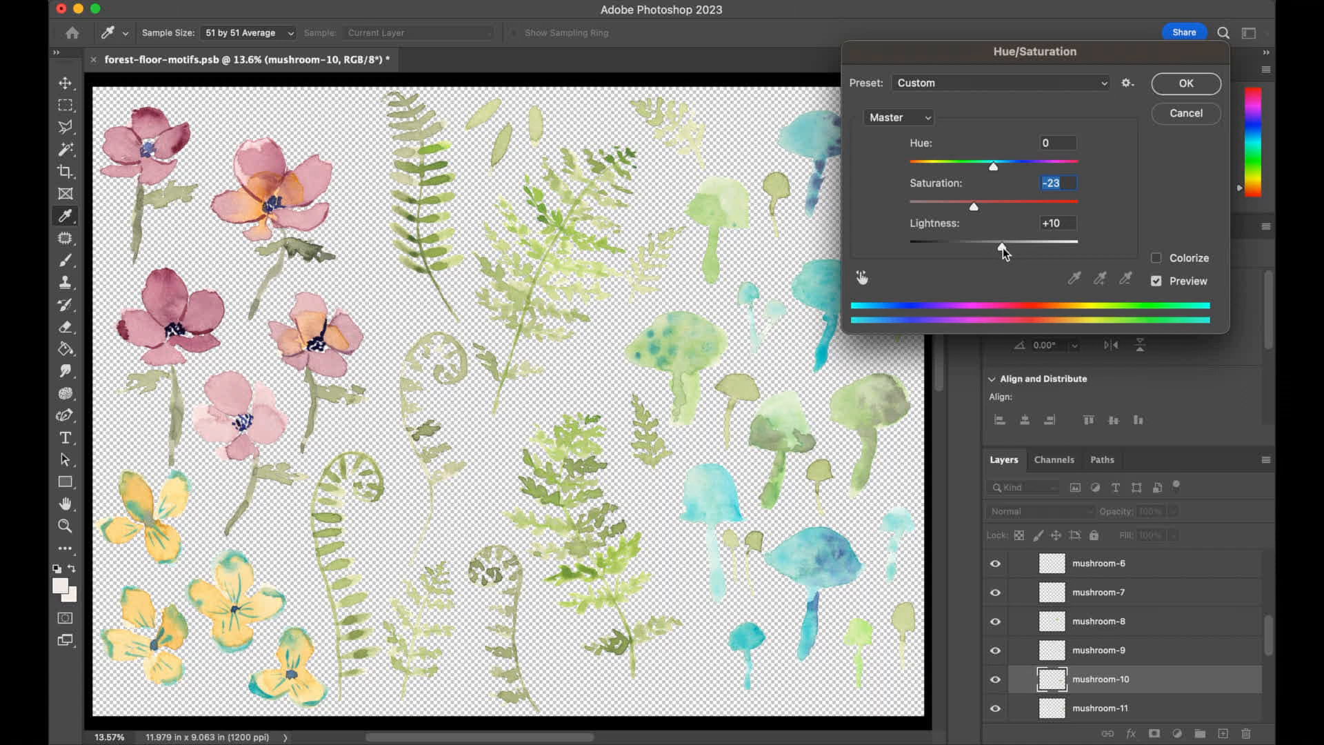
Step: Settle mushroom-10's saturation at -27 and apply the Hue/Saturation change
{"action": "left_click", "coordinate": [1057, 223]}
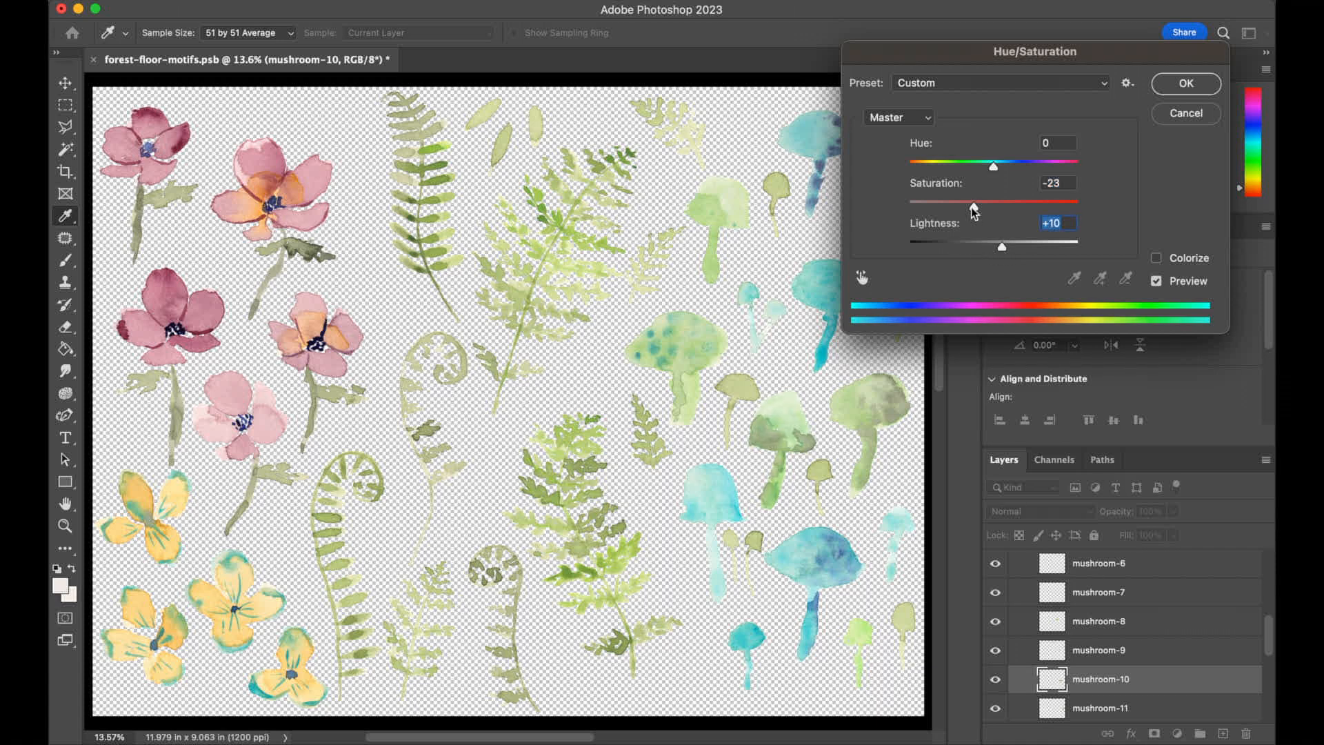
{"action": "left_click_drag", "start_coordinate": [969, 208], "coordinate": [975, 209]}
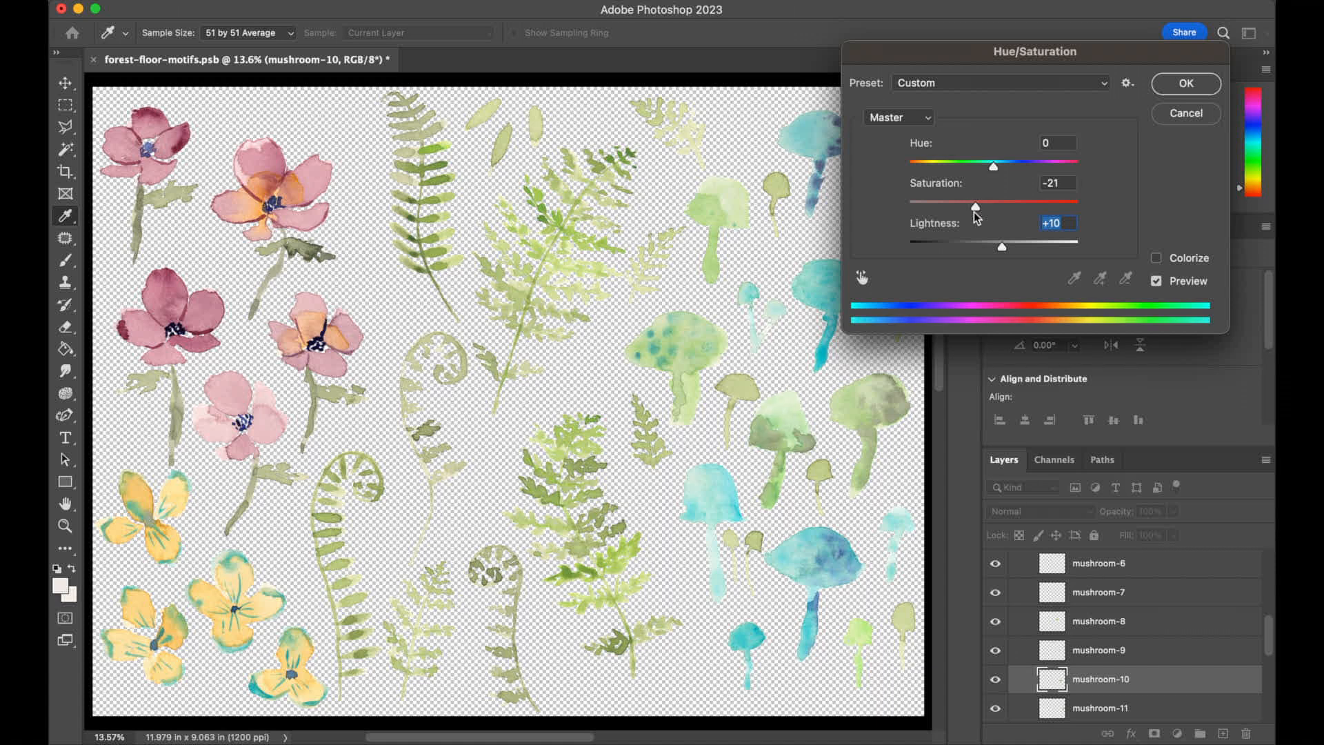
{"action": "left_click_drag", "start_coordinate": [973, 206], "coordinate": [966, 207]}
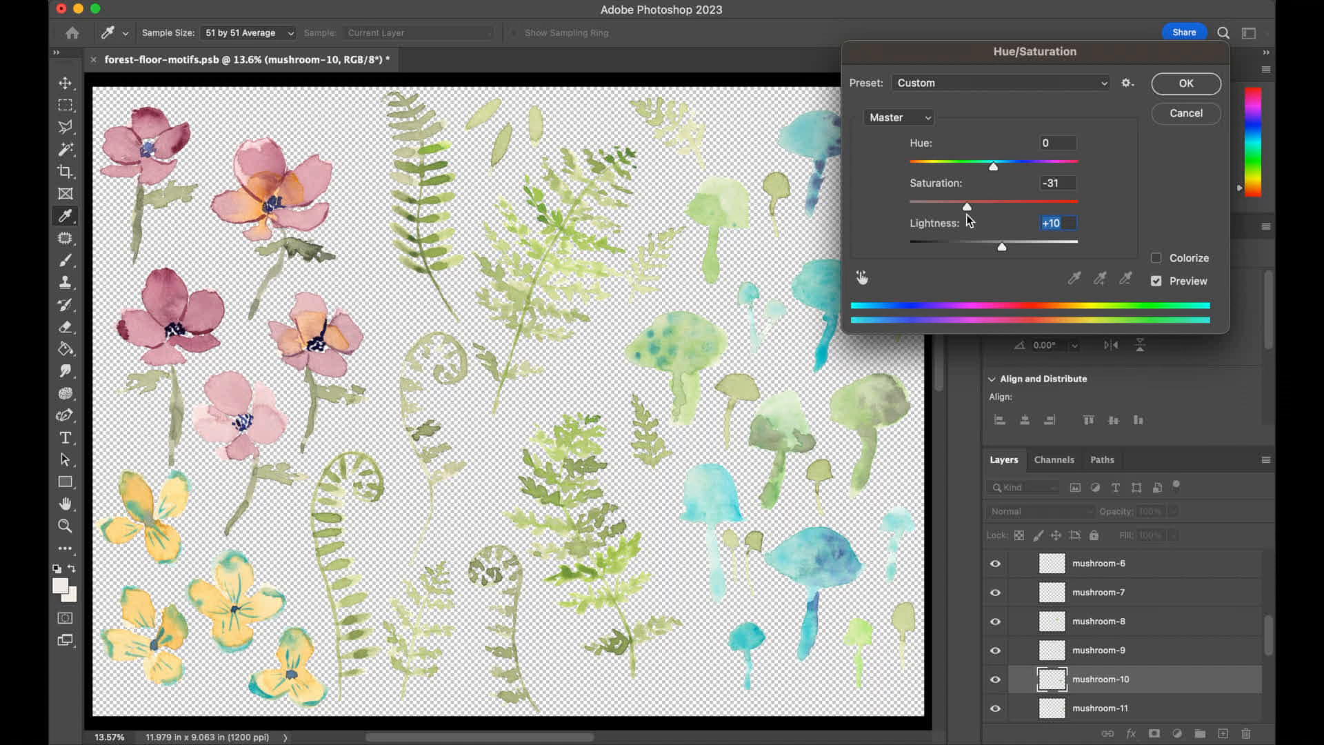
{"action": "left_click_drag", "start_coordinate": [963, 201], "coordinate": [971, 201]}
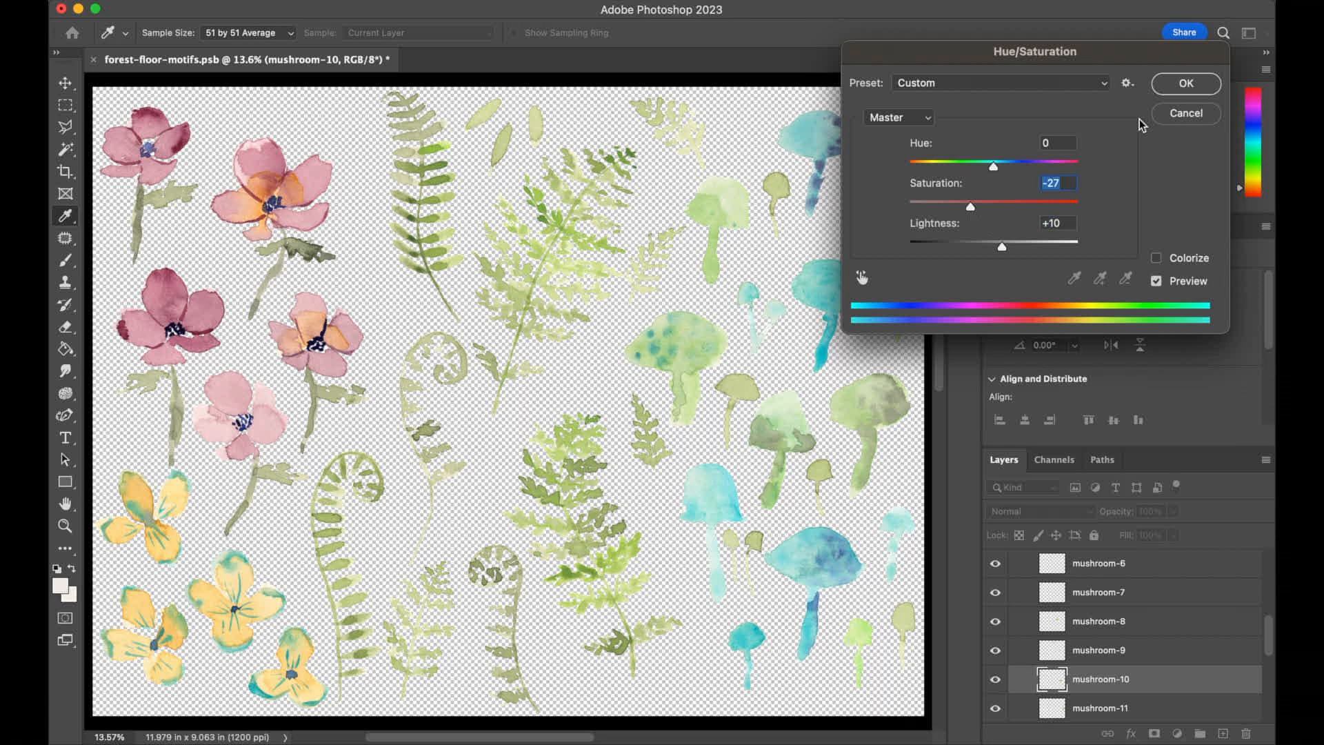
{"action": "left_click", "coordinate": [1184, 83]}
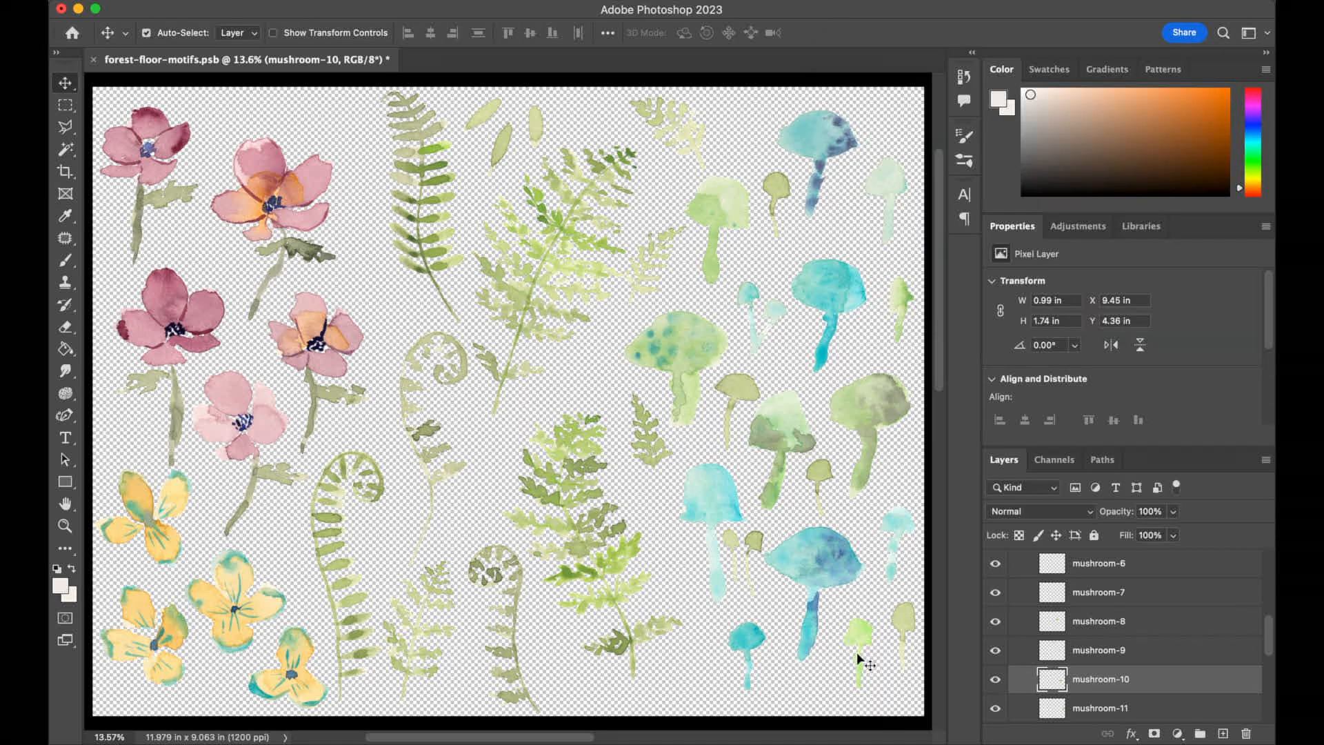
Step: Lower mushroom-18's saturation, then start desaturating mushroom-15 to saturation -9
{"action": "scroll", "scroll_direction": "down", "scroll_amount": 3}
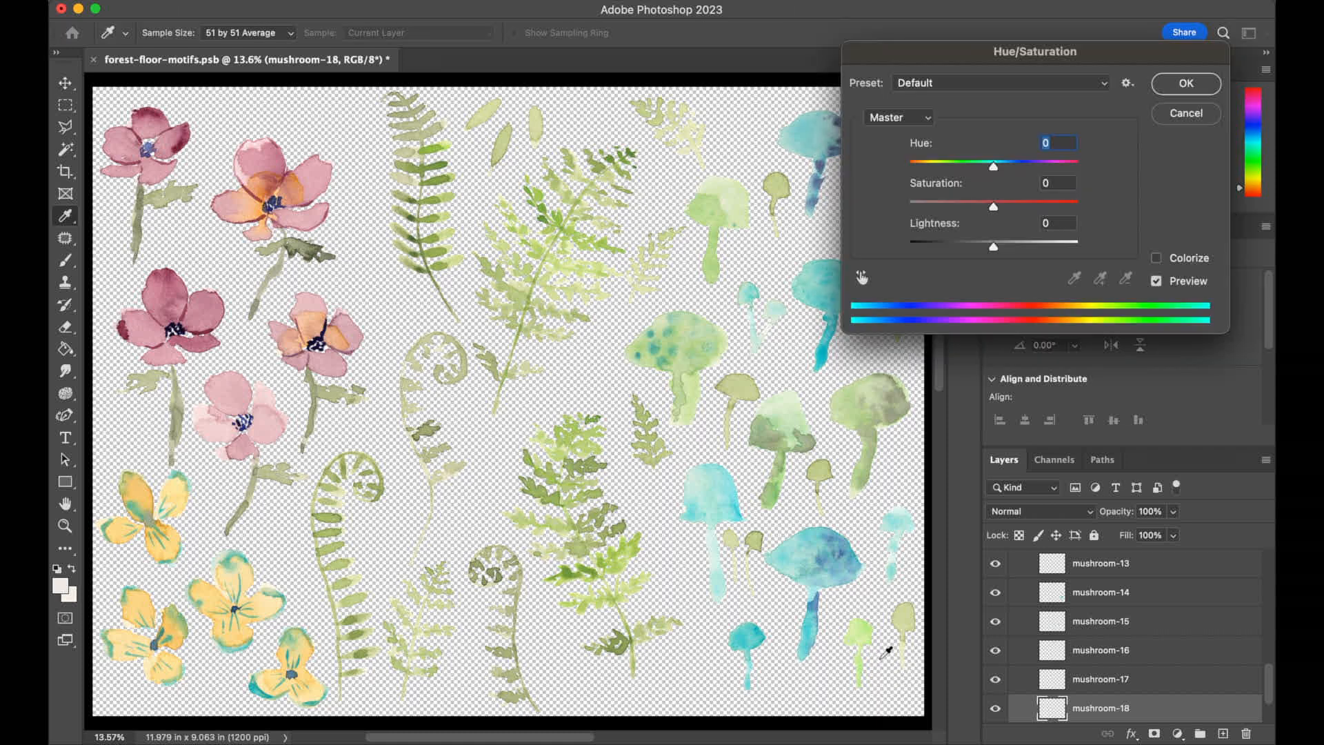
{"action": "left_click_drag", "start_coordinate": [994, 207], "coordinate": [989, 207]}
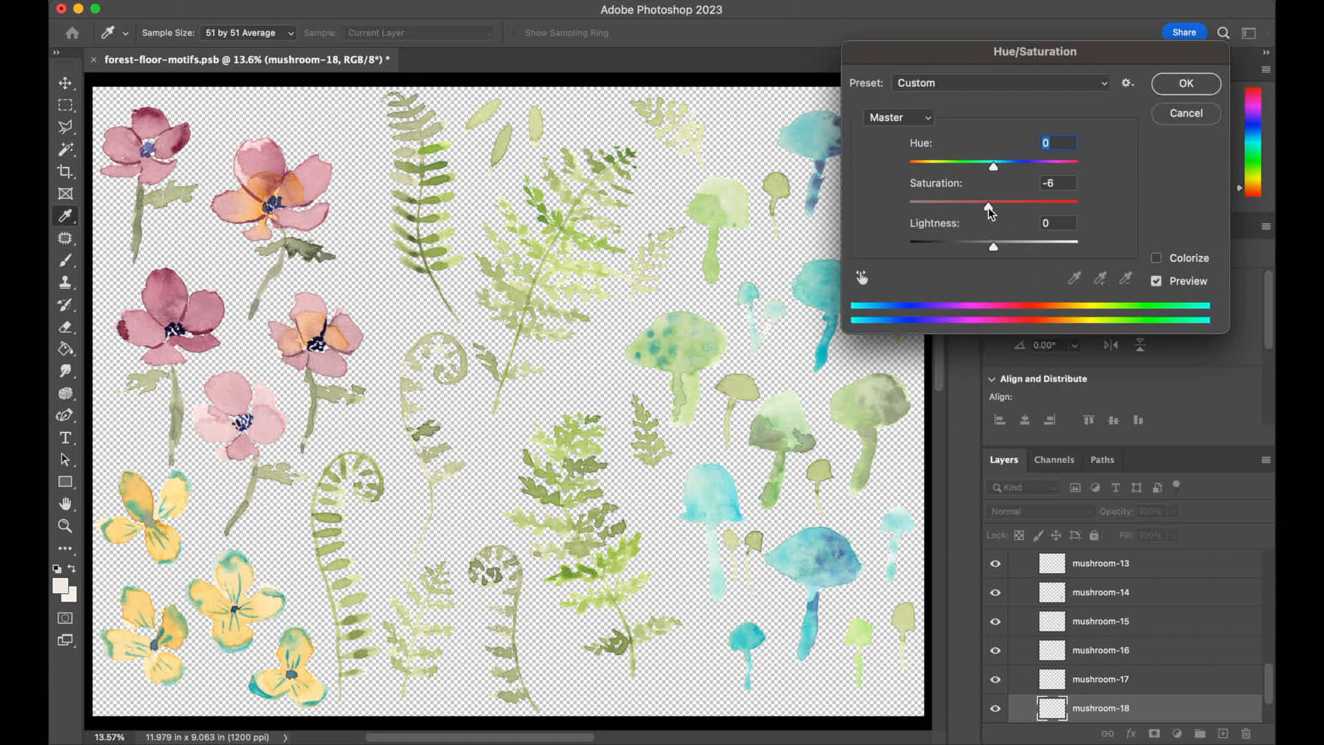
{"action": "left_click_drag", "start_coordinate": [994, 210], "coordinate": [985, 210]}
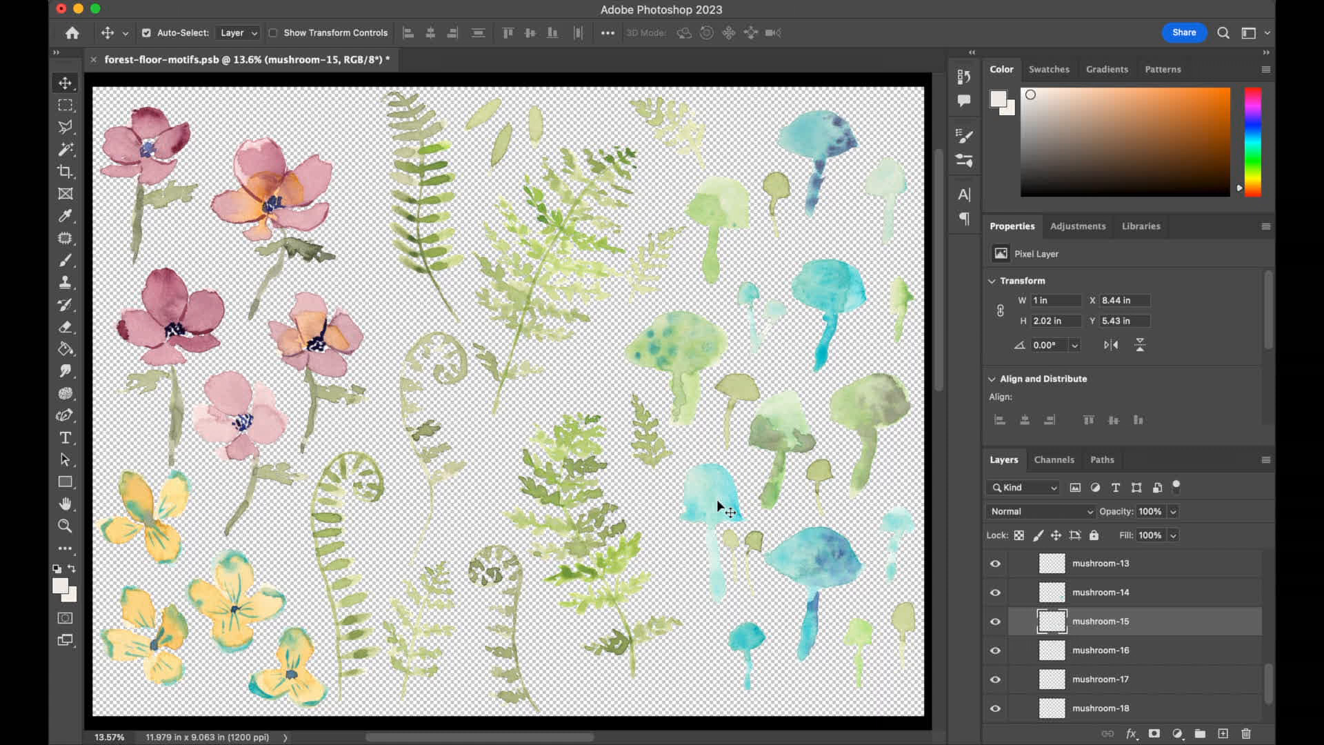
{"action": "key", "text": "Cmd+U"}
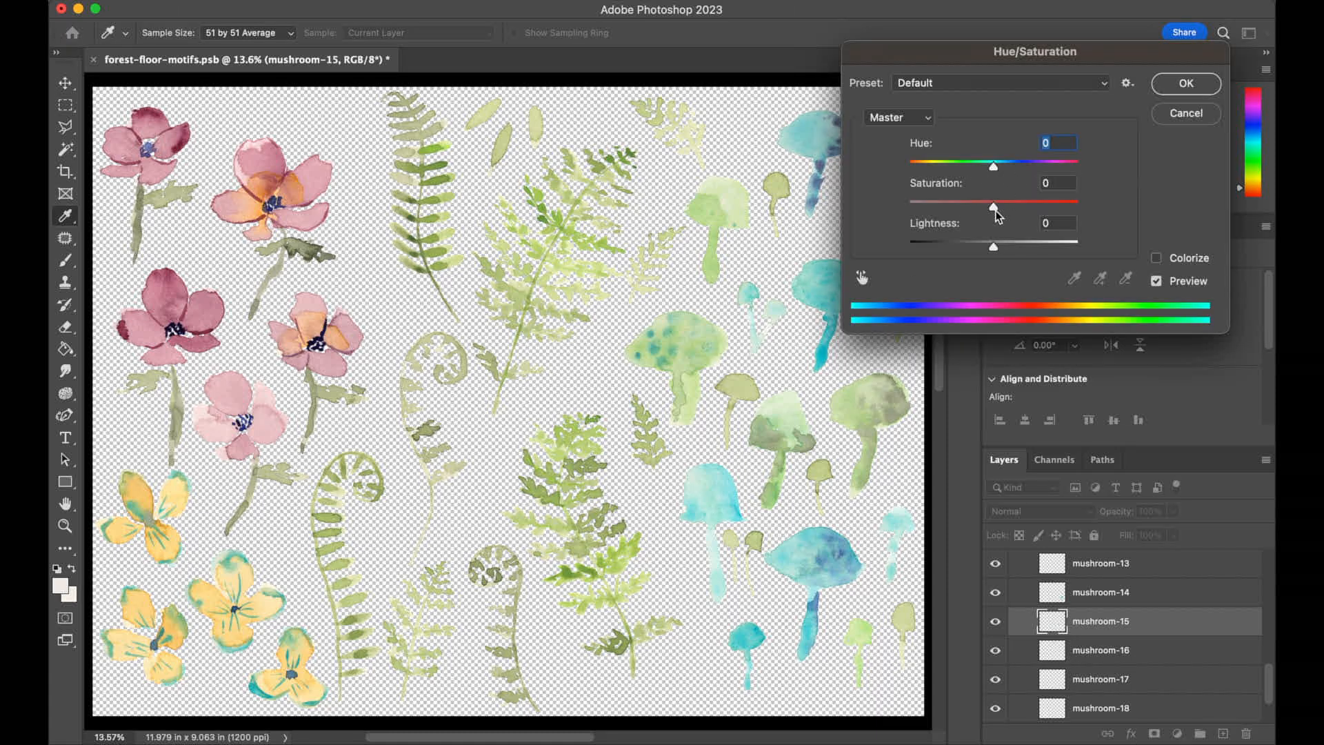
{"action": "left_click_drag", "start_coordinate": [995, 210], "coordinate": [988, 210]}
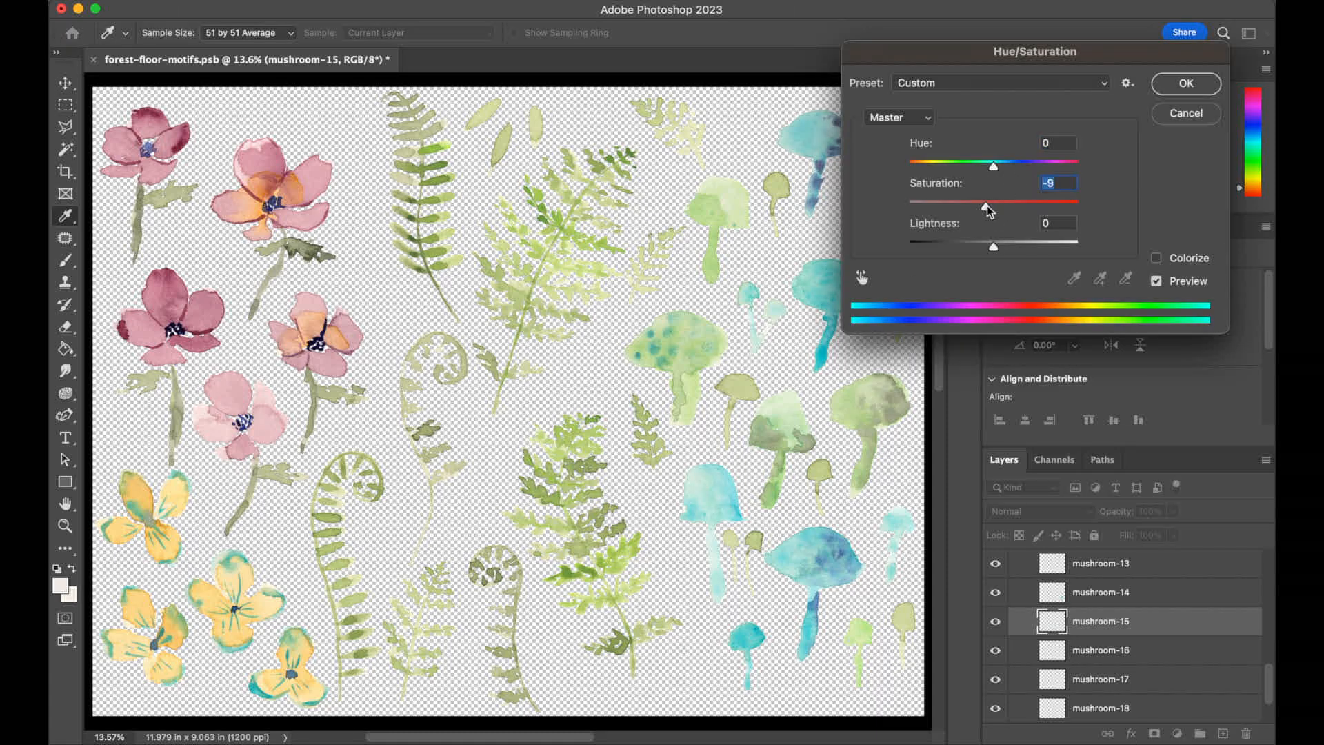